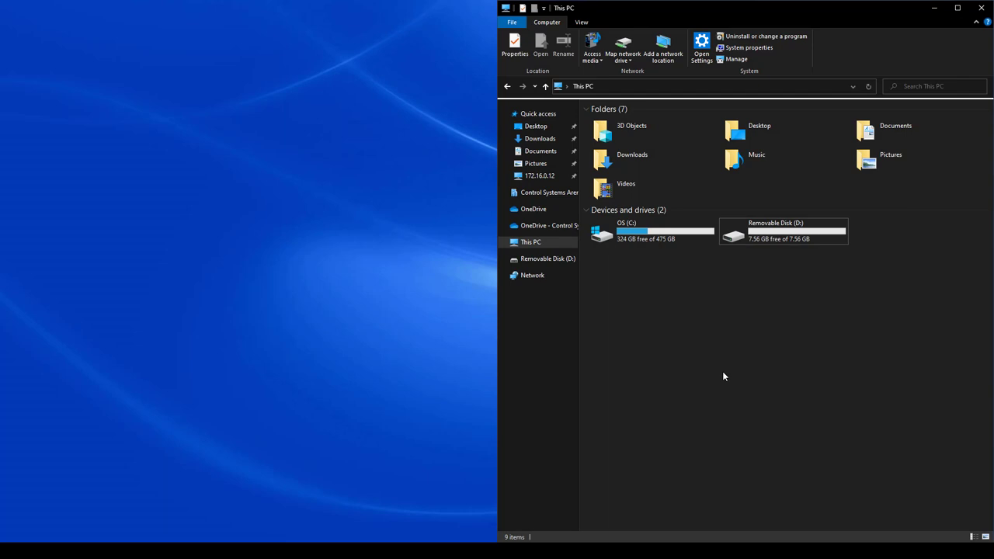
mouse_move(689, 359)
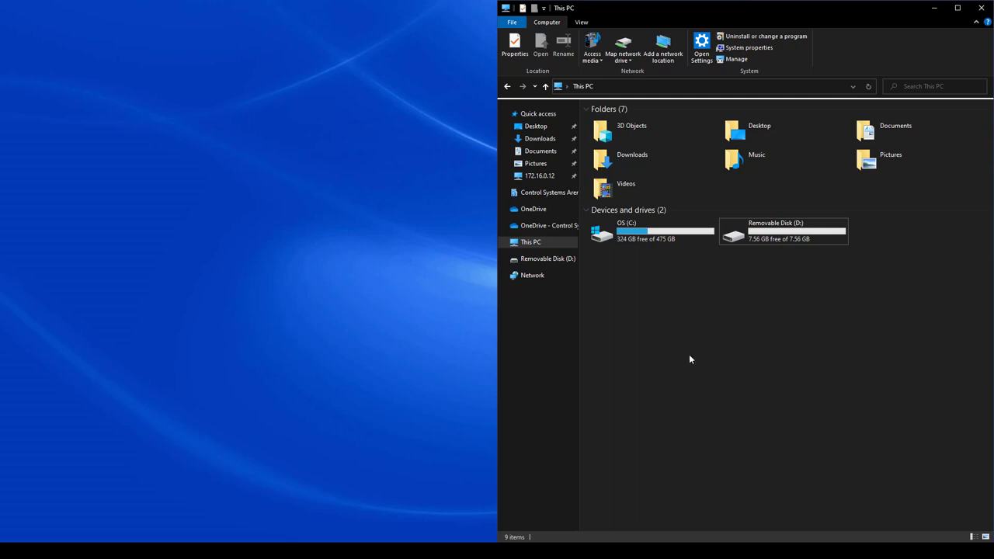
mouse_move(652, 351)
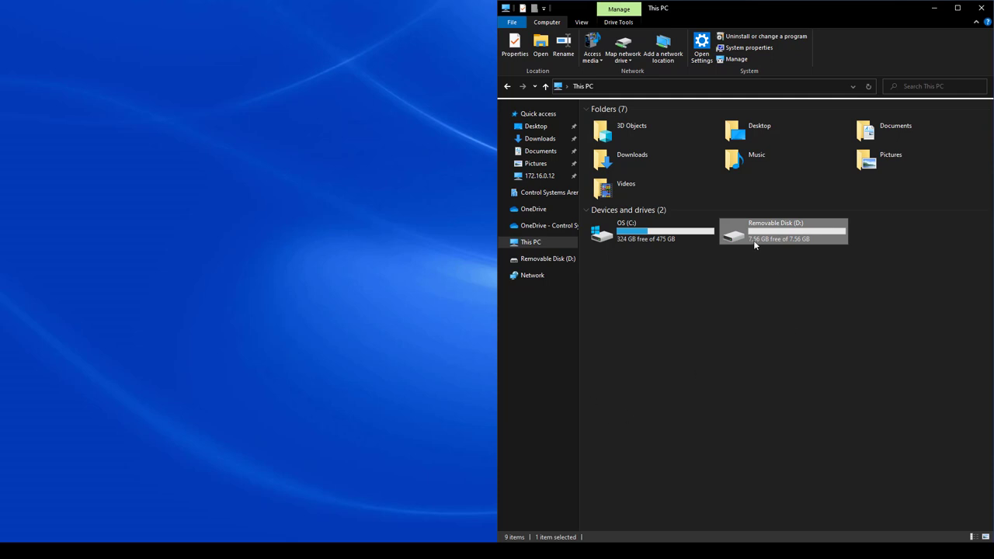
mouse_move(755, 246)
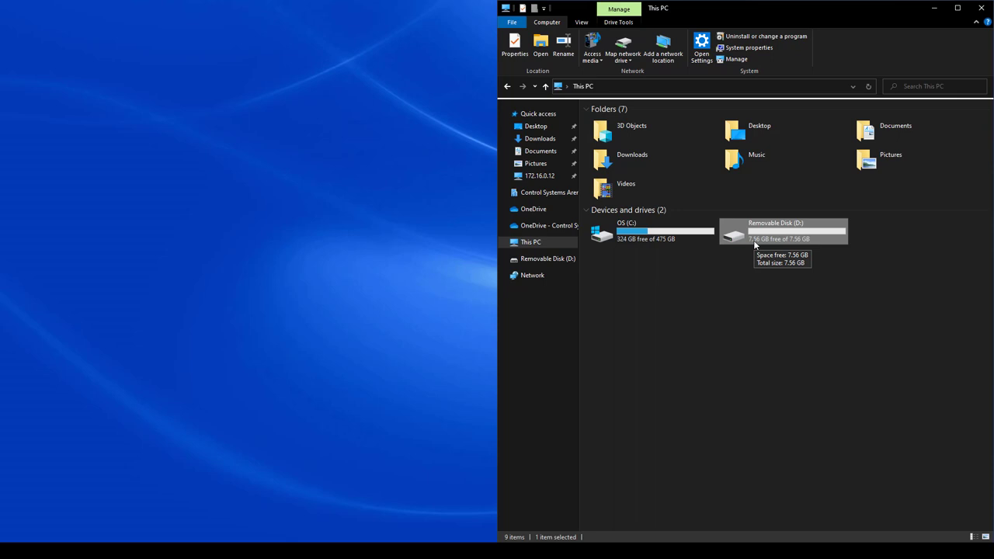
mouse_move(717, 359)
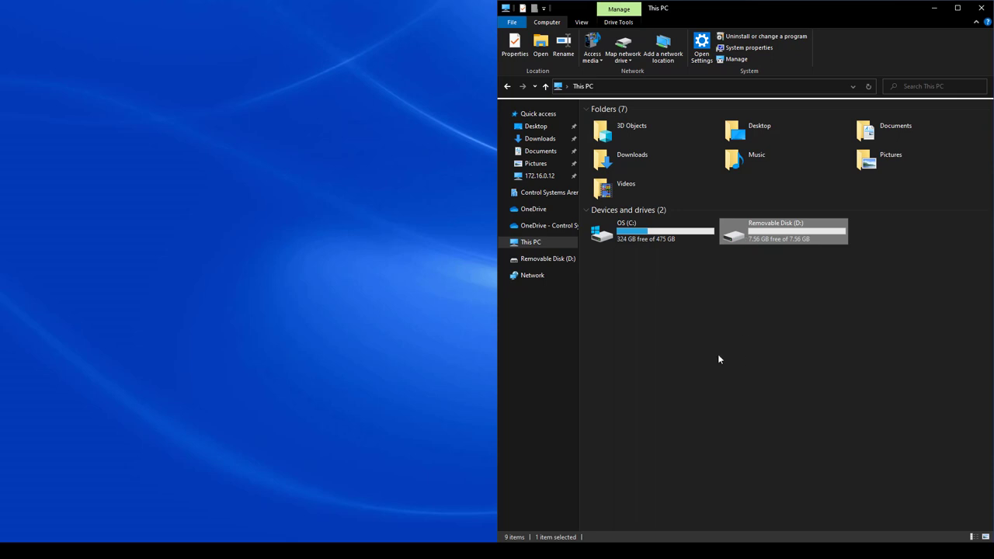
mouse_move(674, 287)
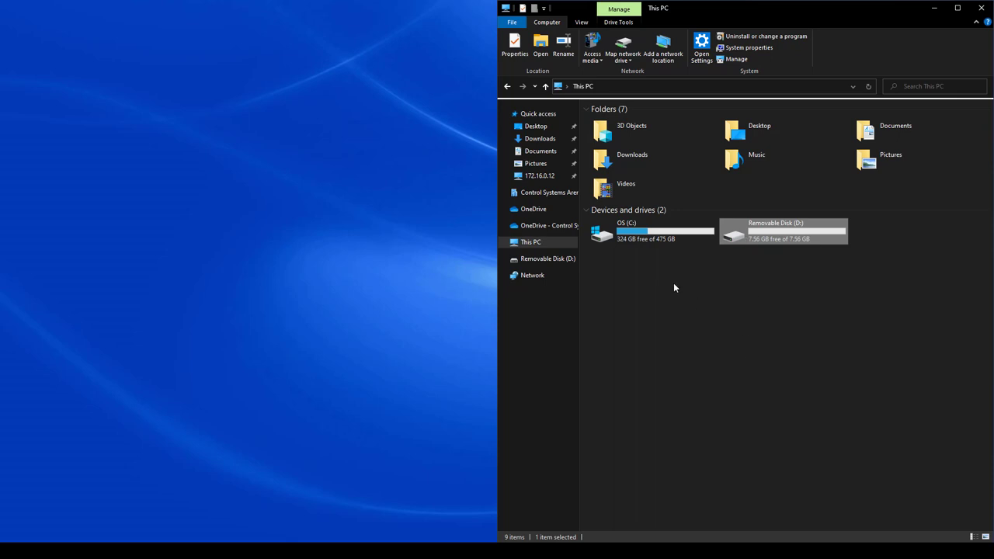
mouse_move(680, 286)
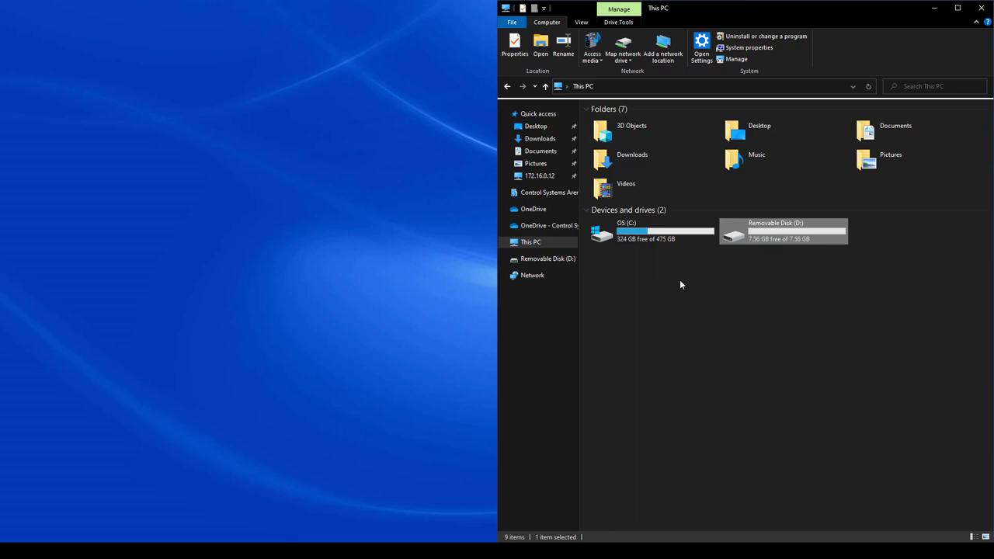
mouse_move(685, 283)
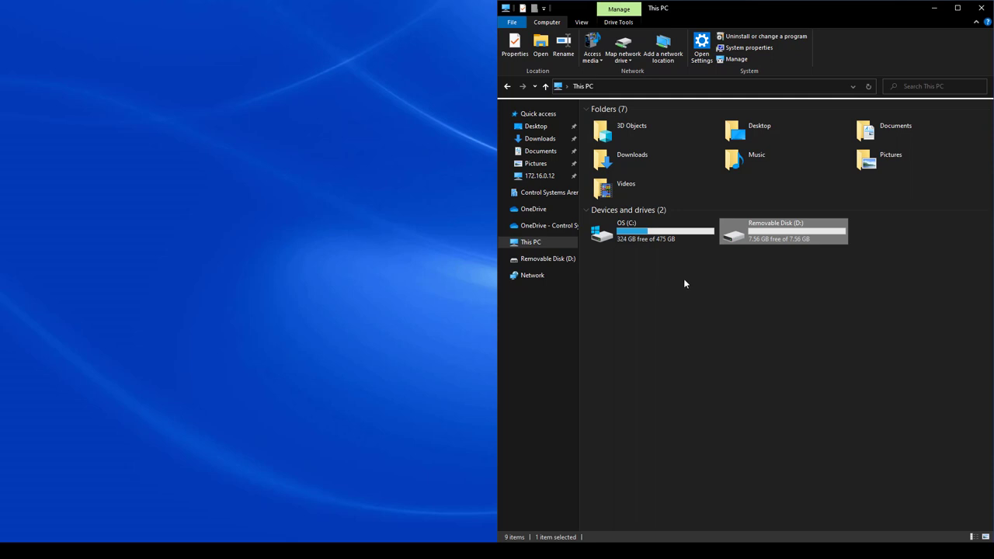
mouse_move(764, 242)
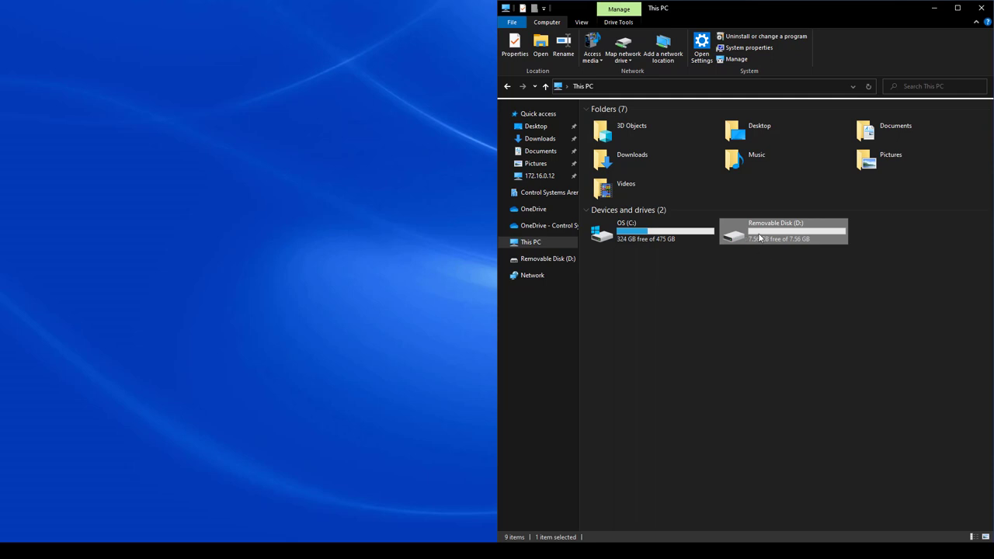
mouse_move(764, 239)
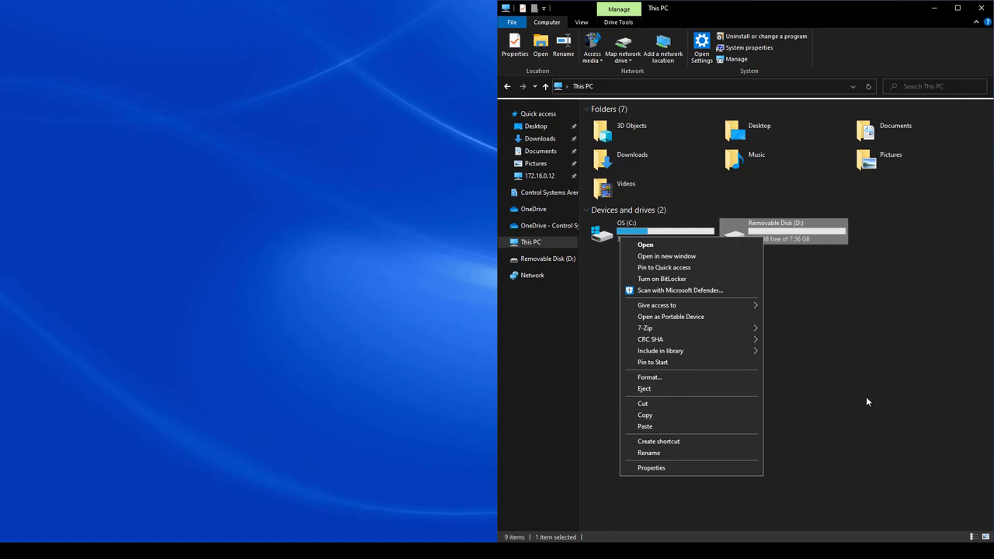
mouse_move(658, 388)
text(USB Drive)
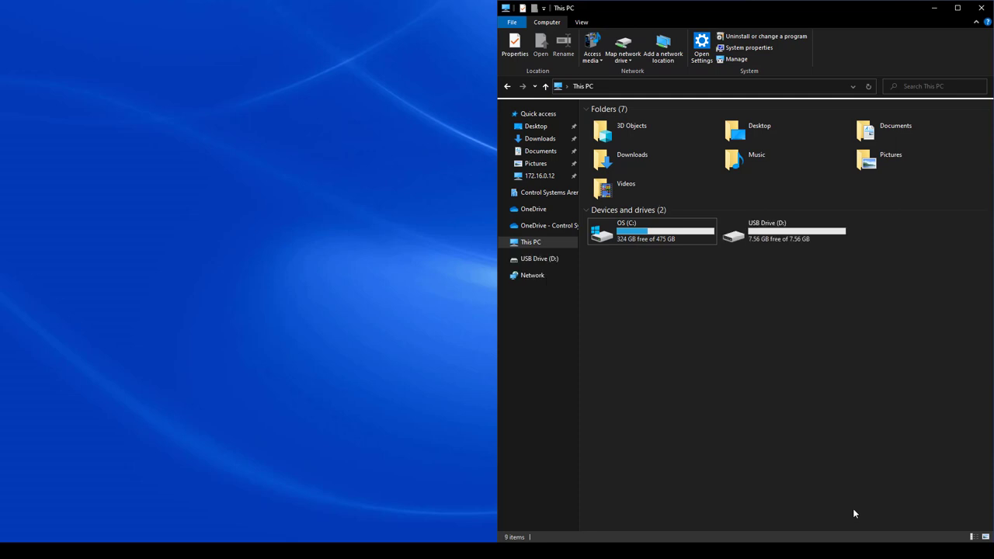
- Attempt to format USB Drive (D:), which fails with a write-protected error
click(783, 230)
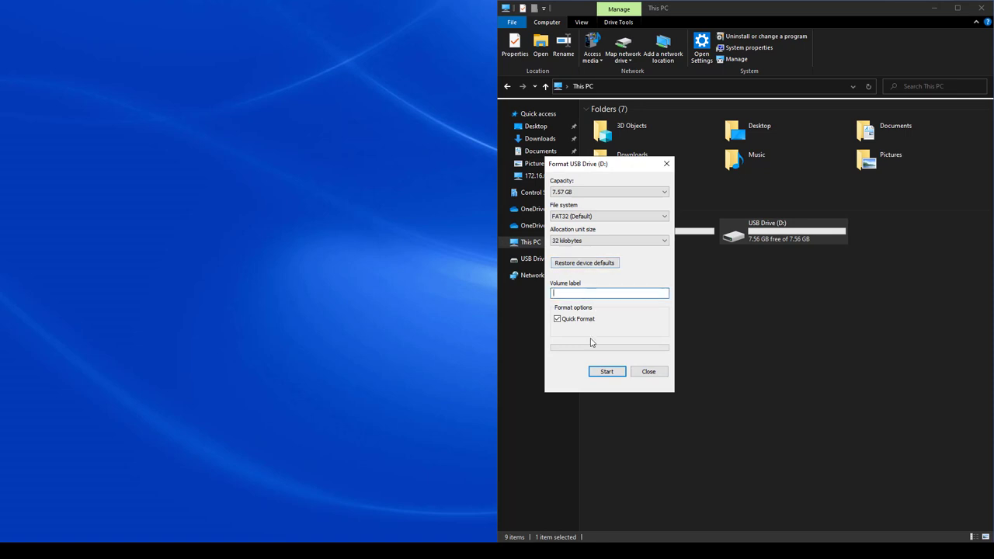
click(605, 372)
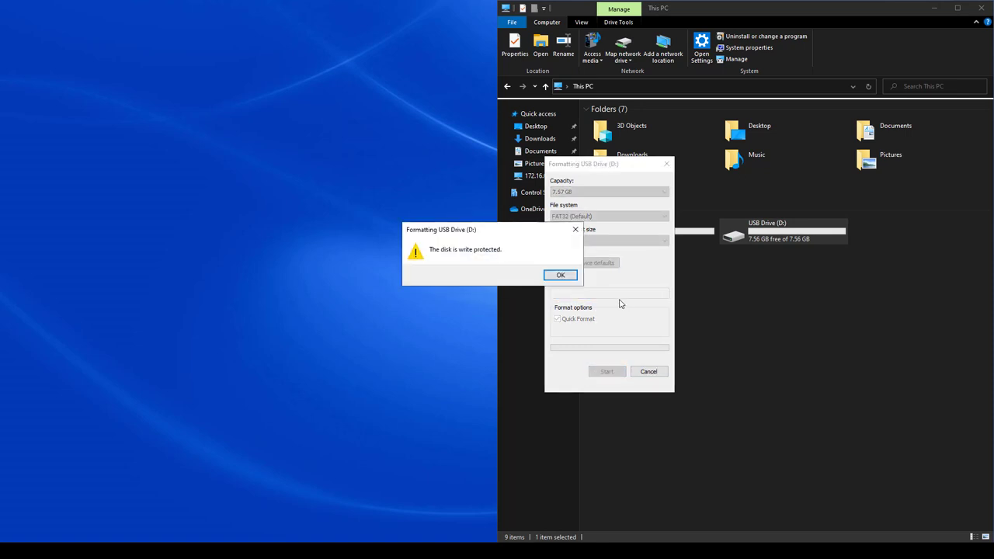
click(559, 275)
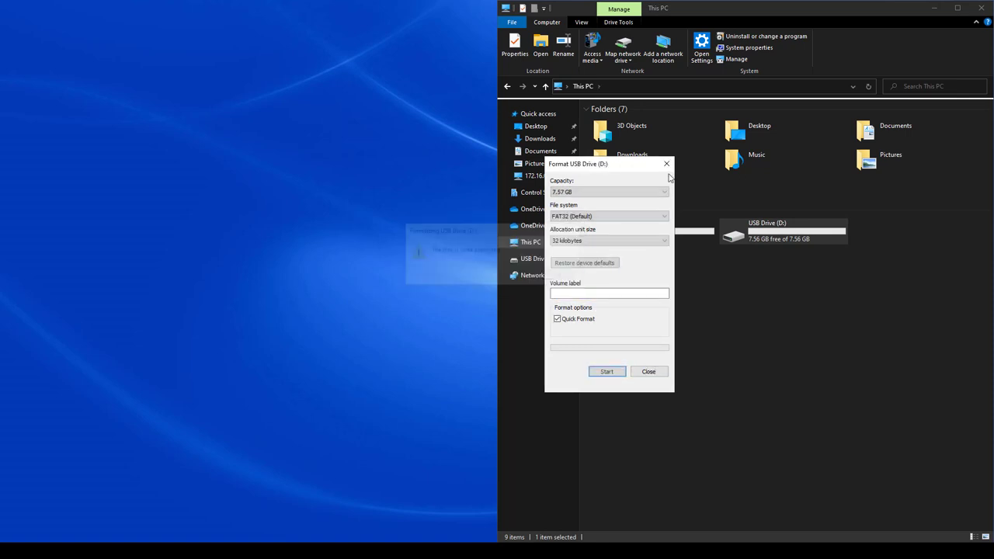
click(649, 371)
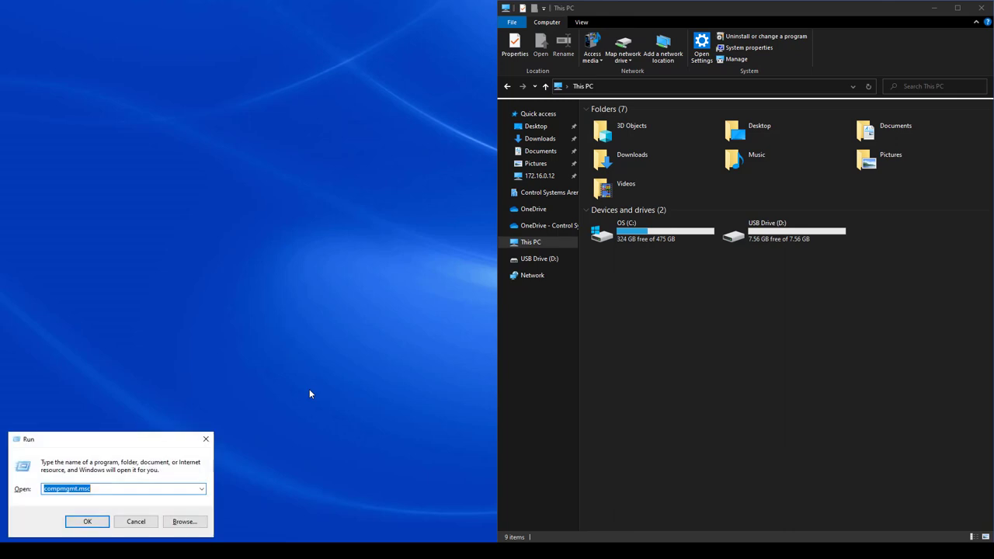
- Launch Computer Management via compmgmt.msc and select its console tree
click(87, 522)
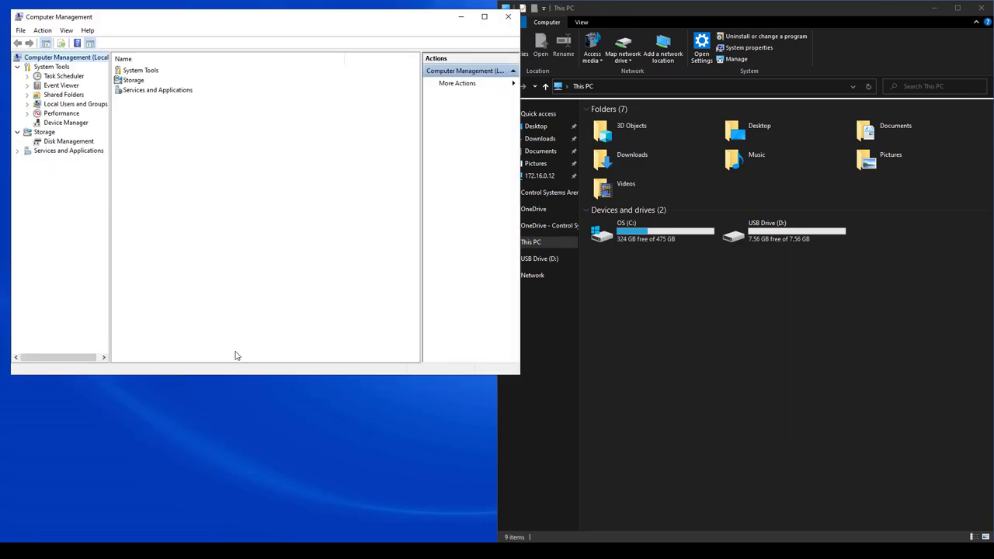
click(68, 139)
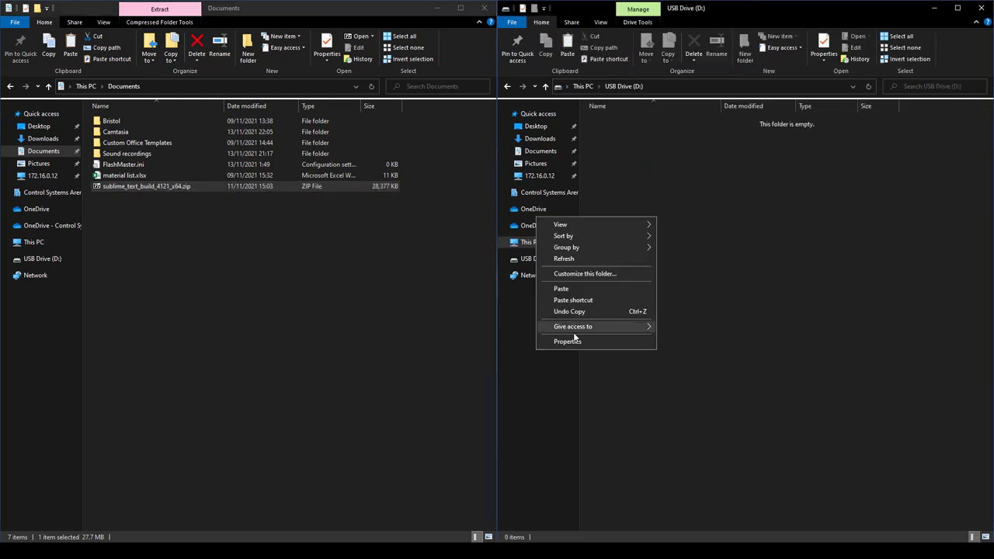
- Paste the Sublime Text zip onto USB Drive (D:); it fails as write-protected, so return to This PC
click(561, 287)
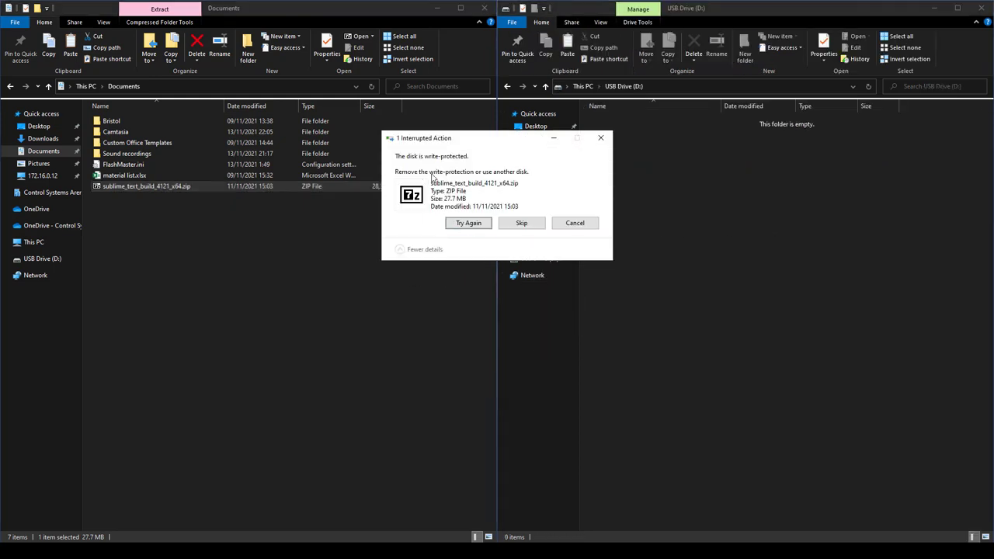
click(469, 224)
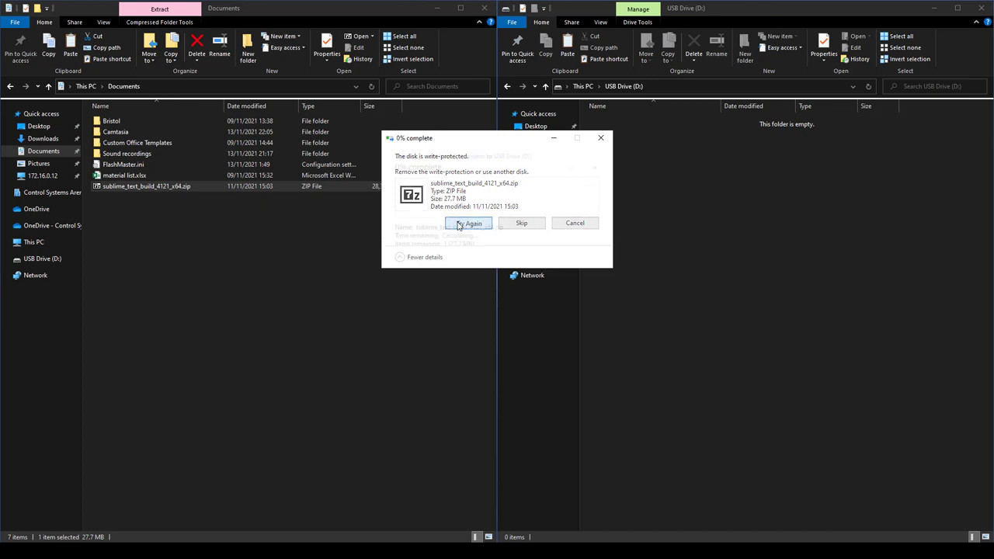
click(575, 224)
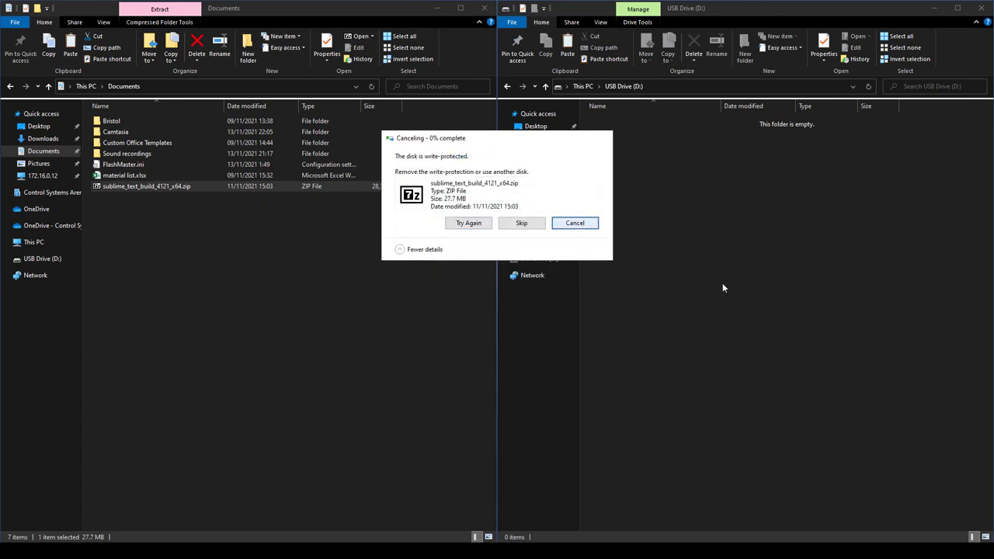
click(574, 224)
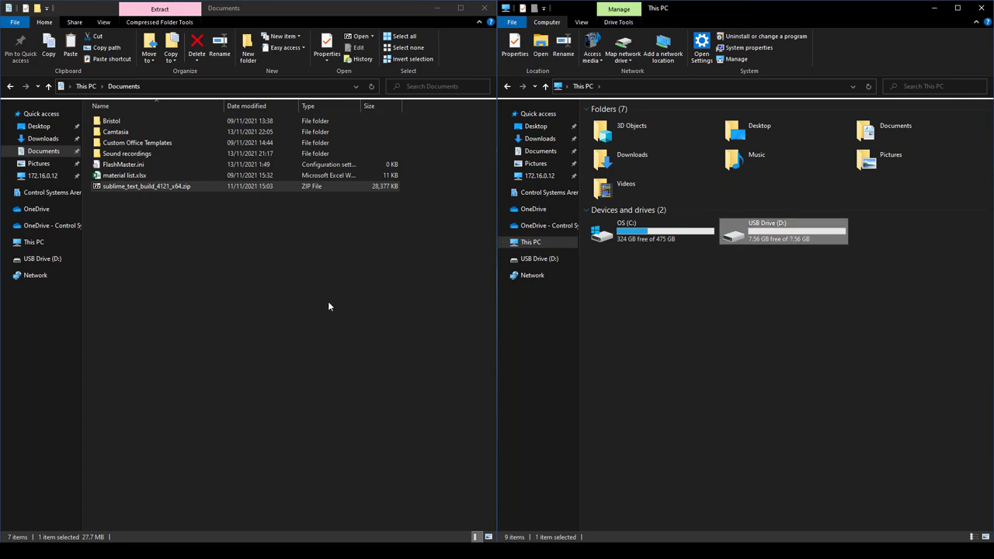
mouse_move(329, 304)
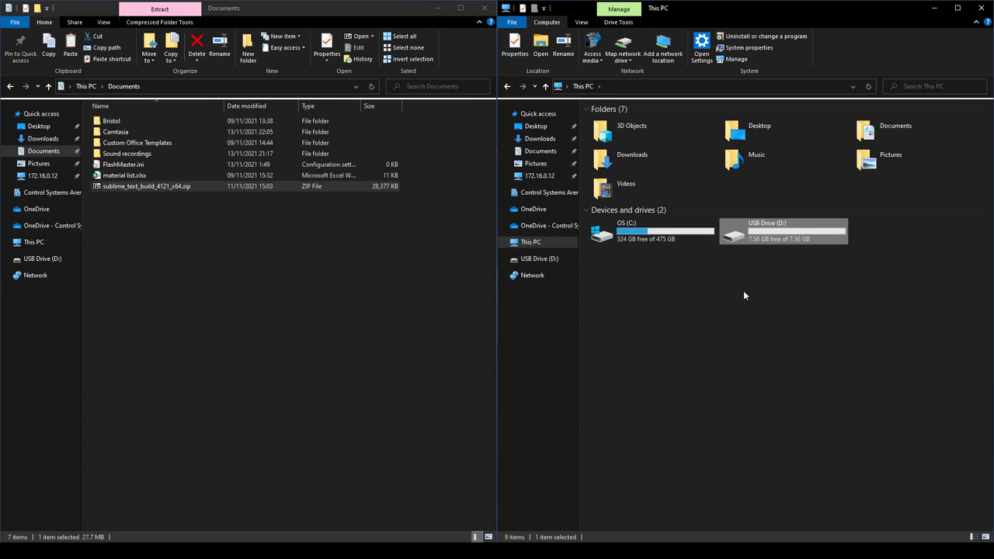
mouse_move(412, 211)
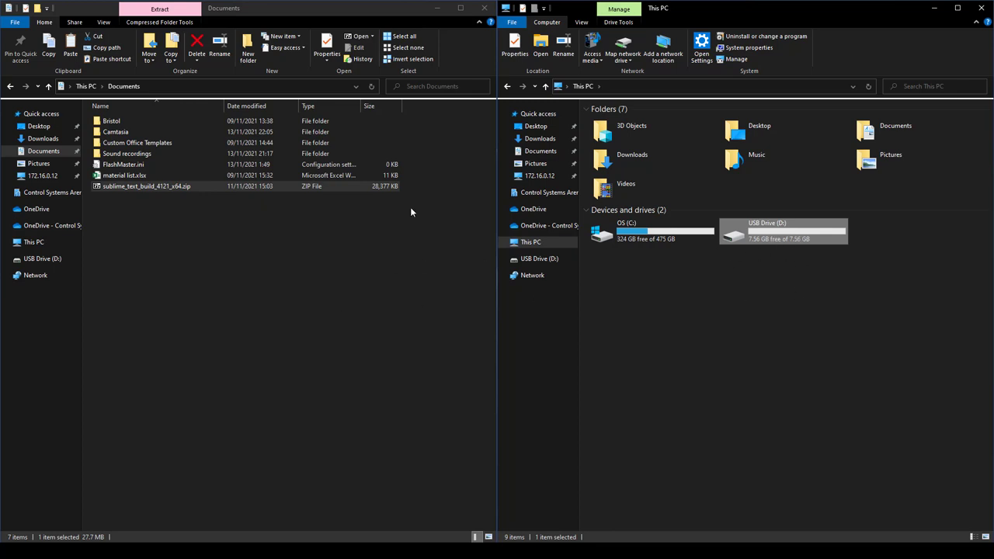
mouse_move(484, 9)
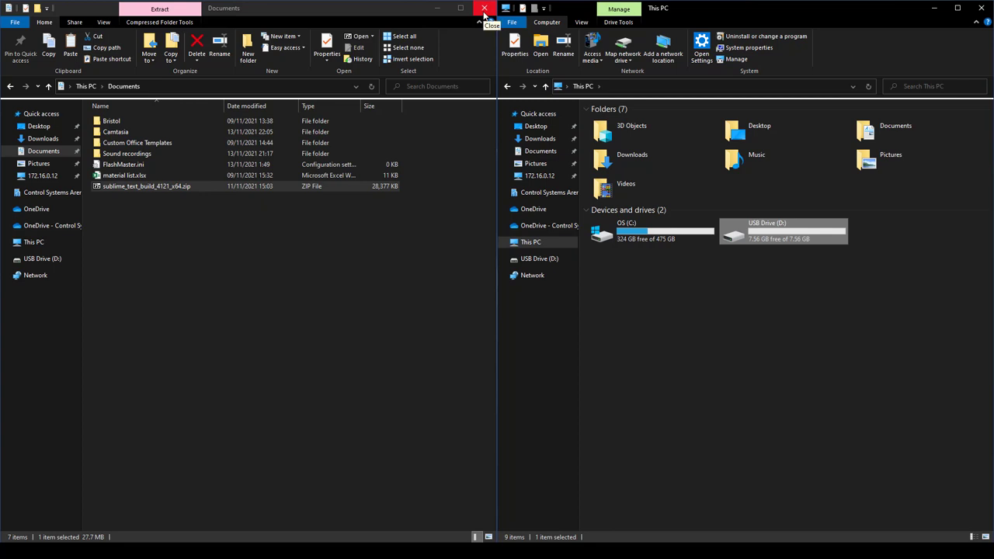
mouse_move(780, 247)
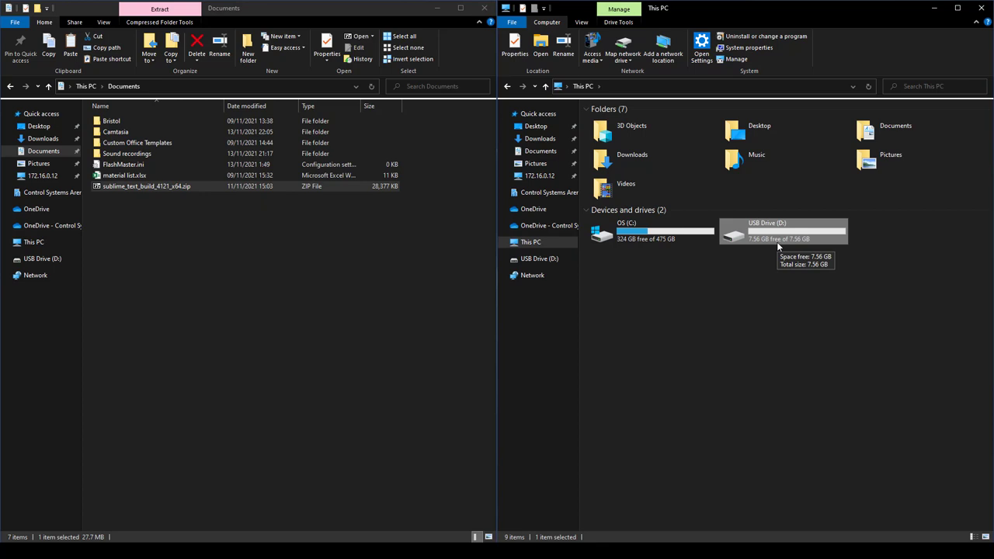
mouse_move(370, 331)
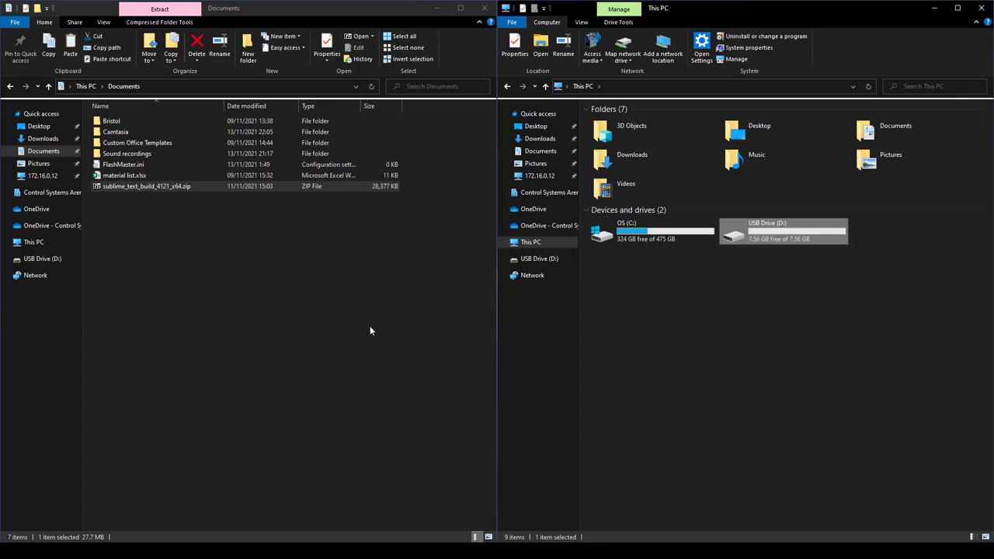
mouse_move(159, 292)
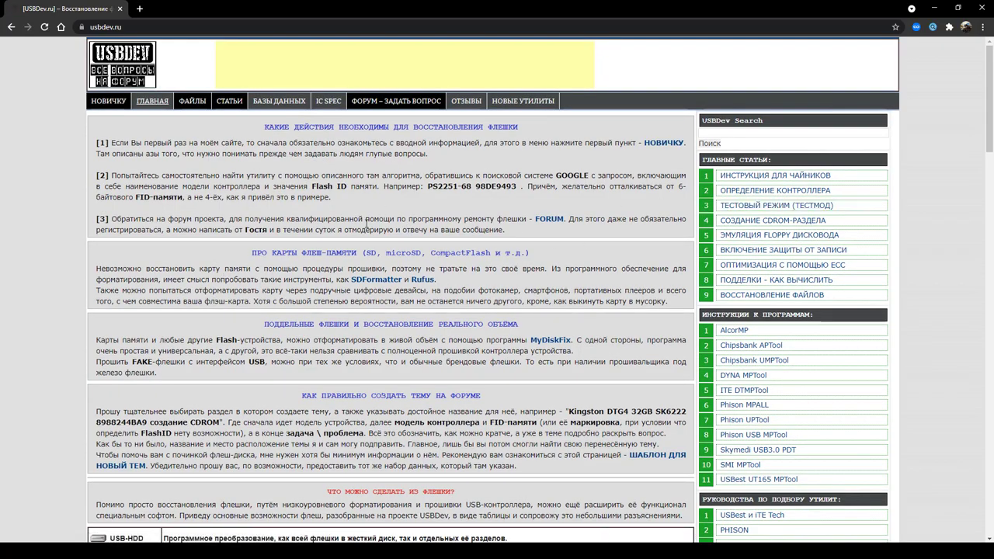
- Translate the USBDev.ru flash recovery page from Russian into English
right_click(339, 335)
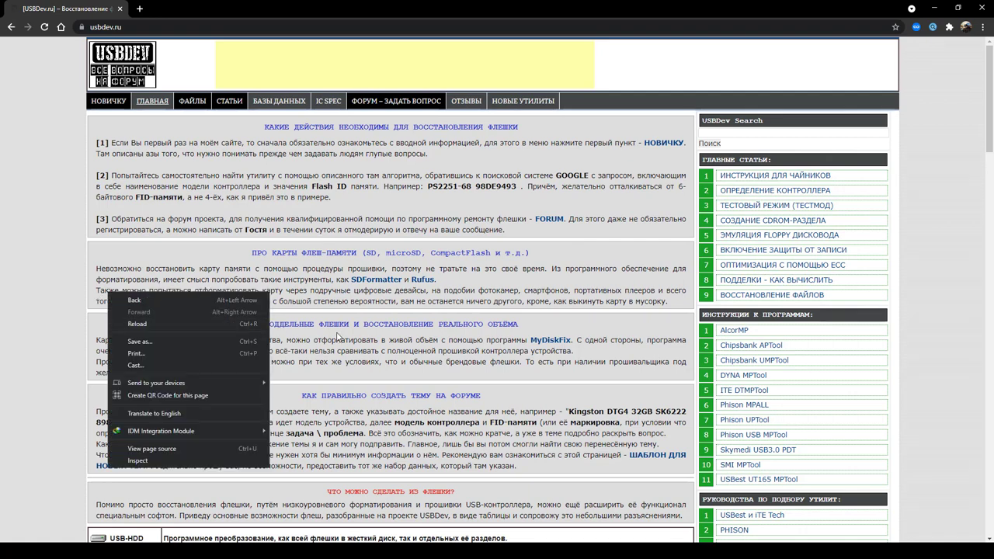
scroll(down, 3)
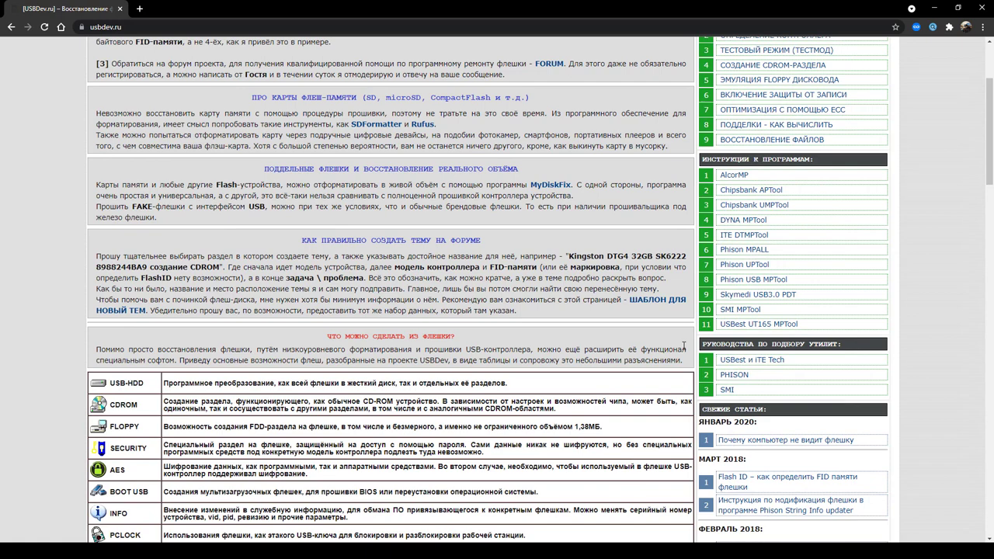
scroll(up, 3)
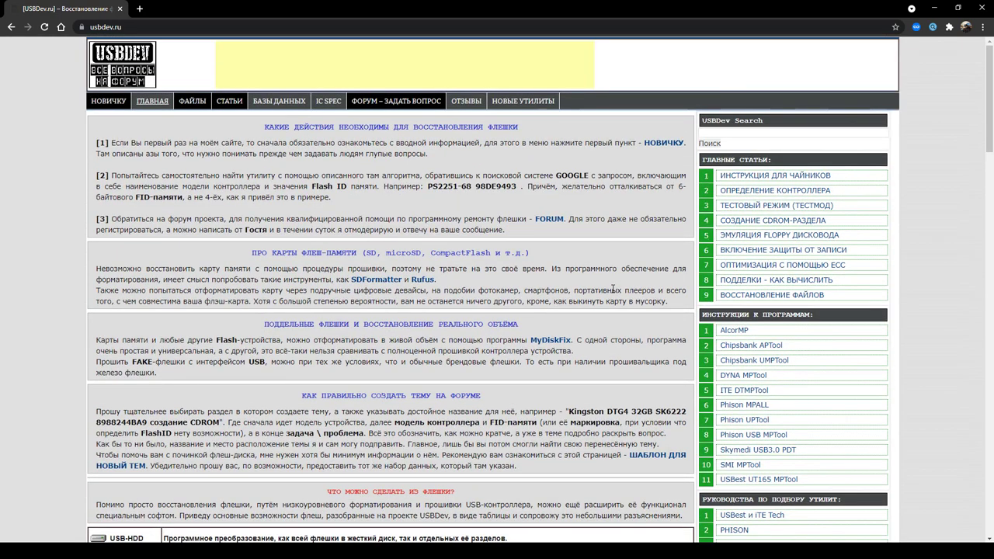
scroll(down, 3)
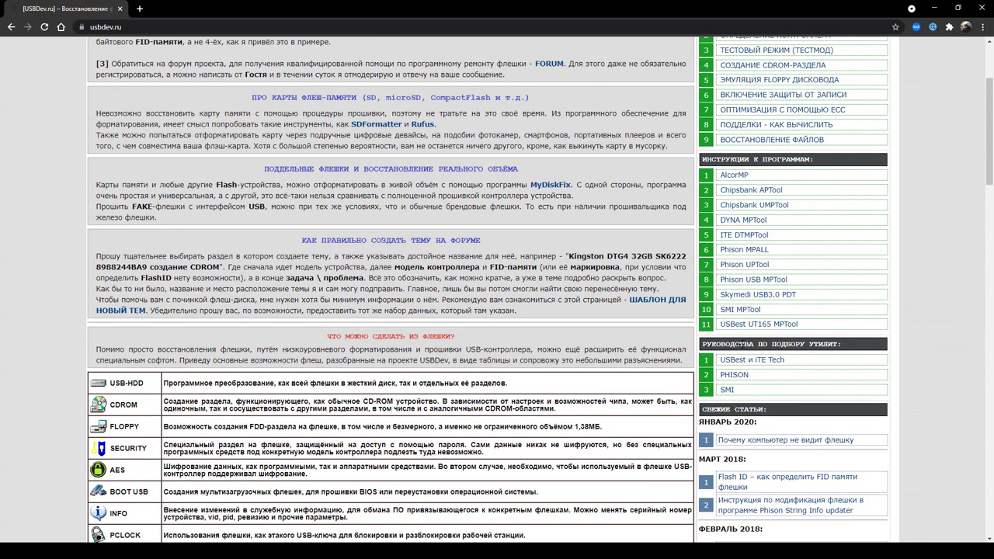
mouse_move(739, 309)
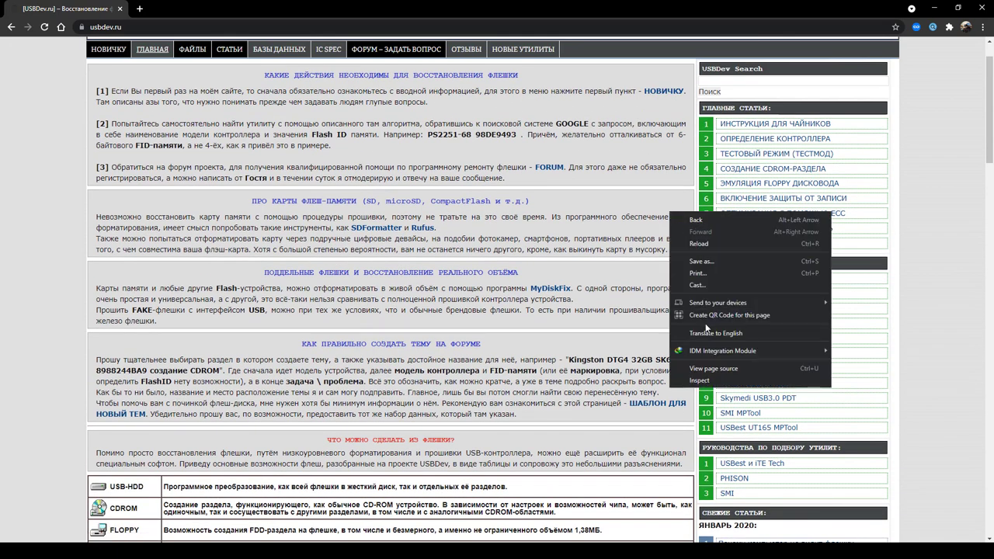
click(716, 332)
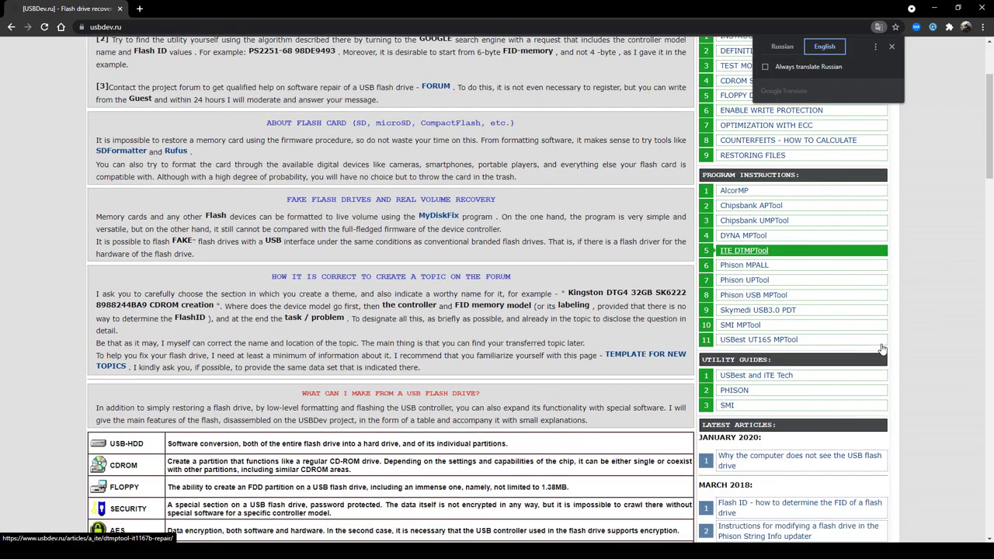
scroll(down, 3)
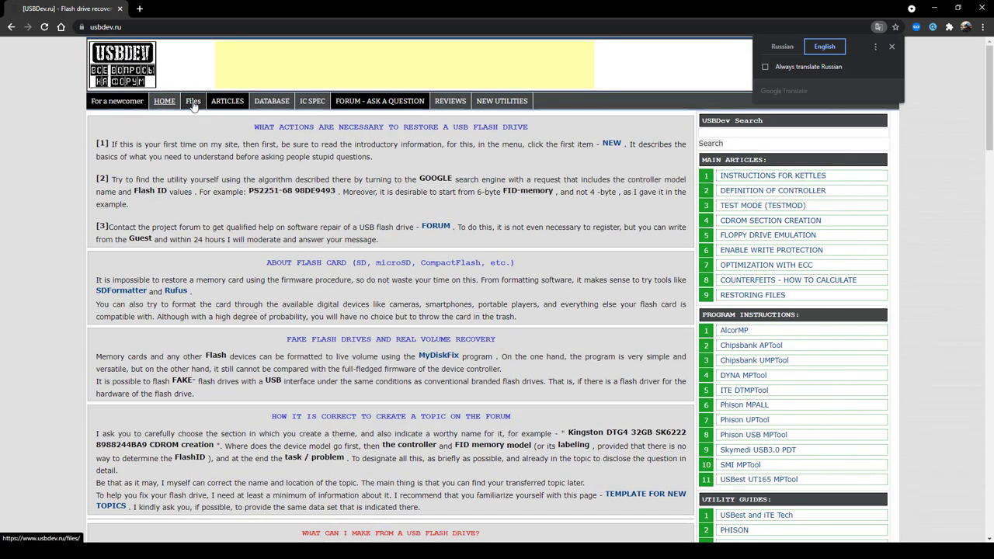
- Browse the site's Files section and check the downloaded usbtools folder
click(192, 101)
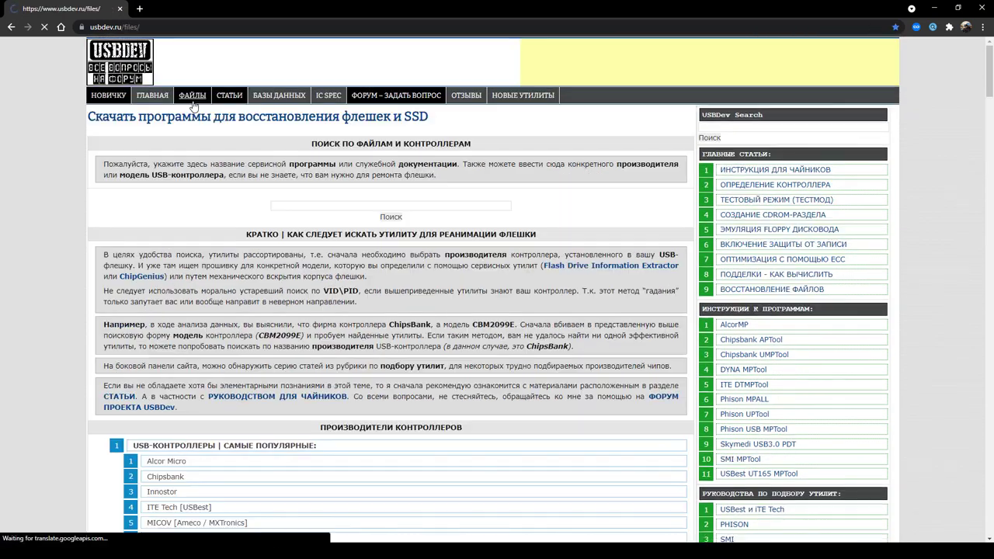
scroll(down, 3)
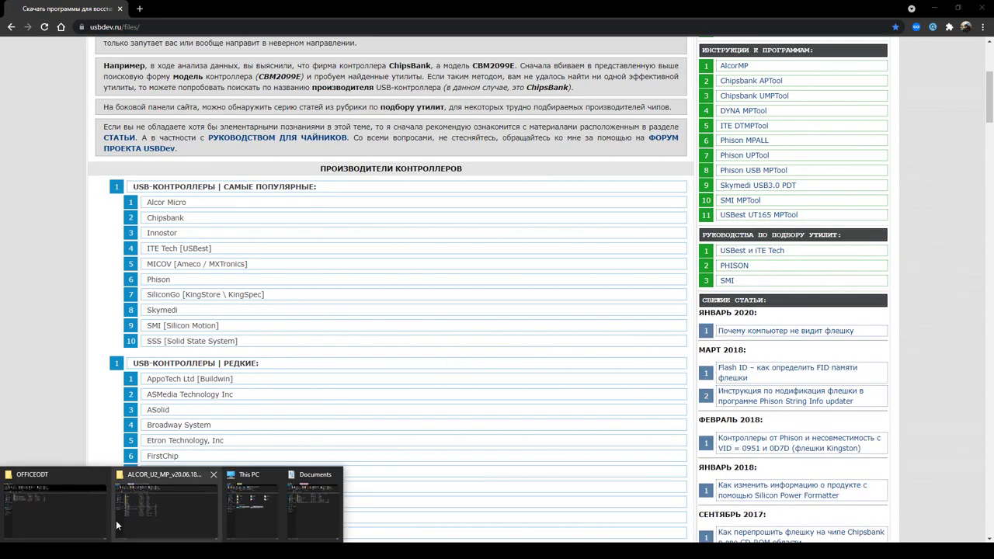
click(165, 475)
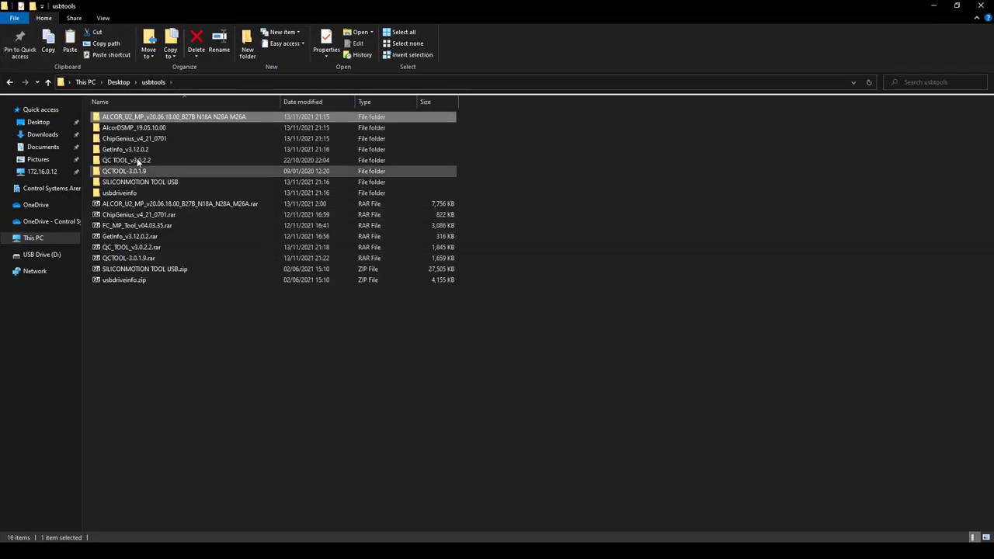
click(140, 214)
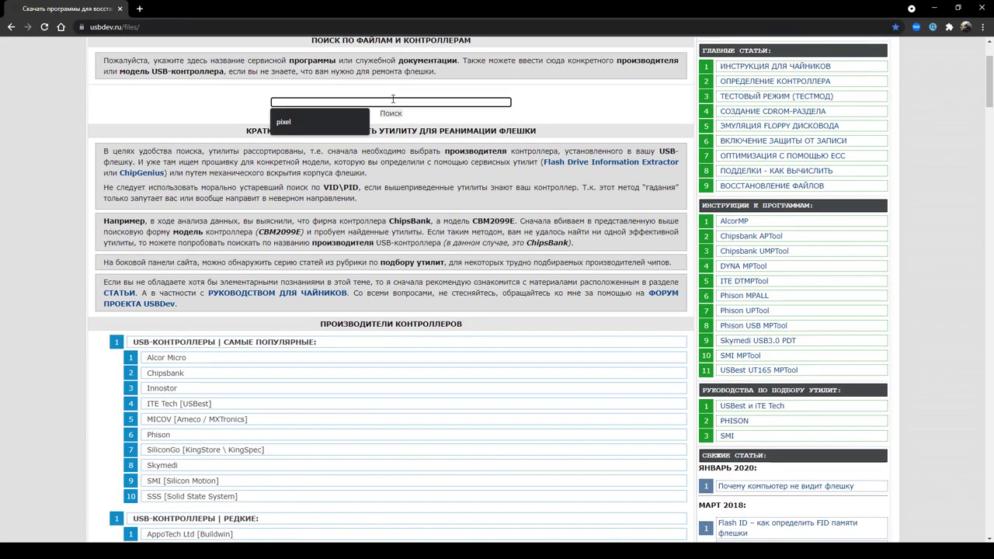
- Search the site for 'chip gen' to find ChipGenius v4.21.0701
text(chip gen)
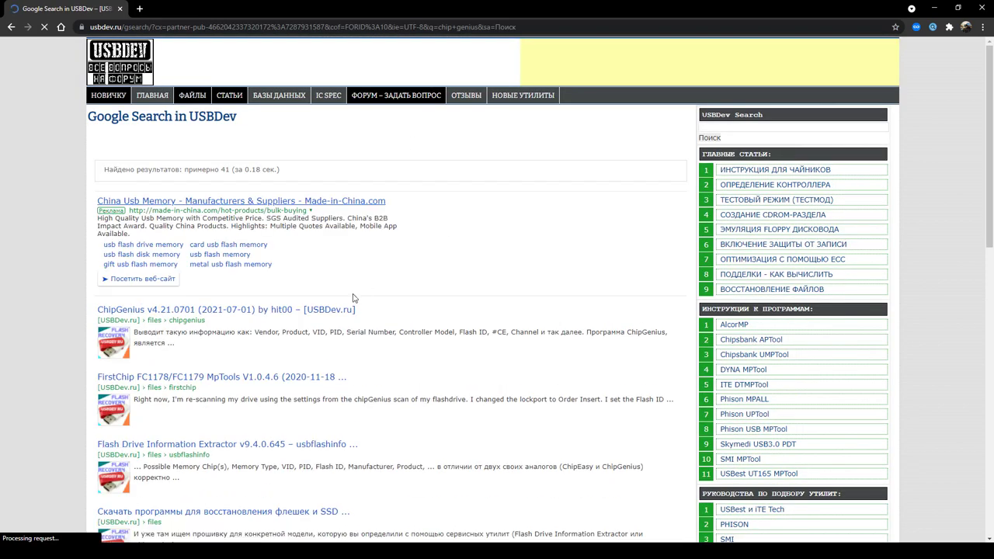
scroll(down, 3)
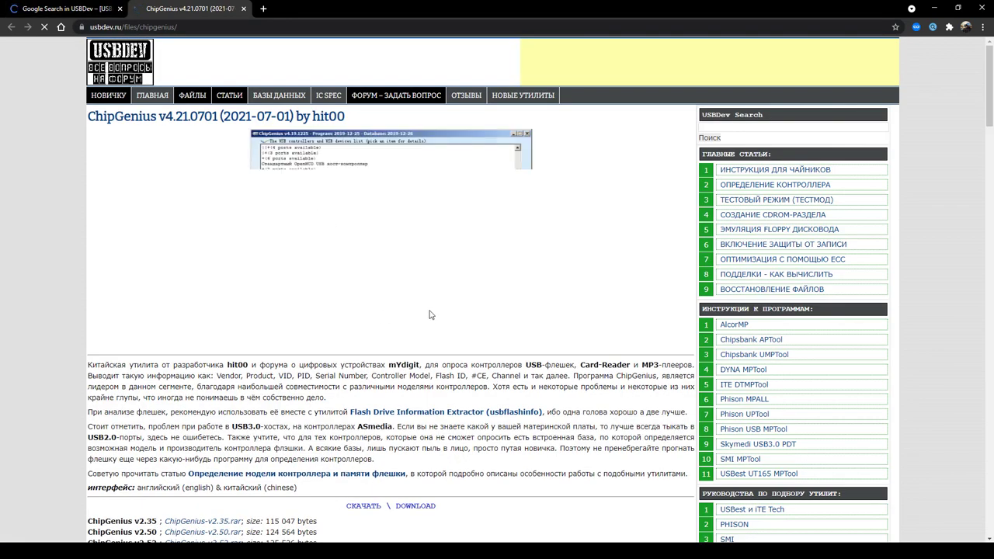
- Scroll the ChipGenius v4.21.0701 page down to its example device reports
scroll(down, 3)
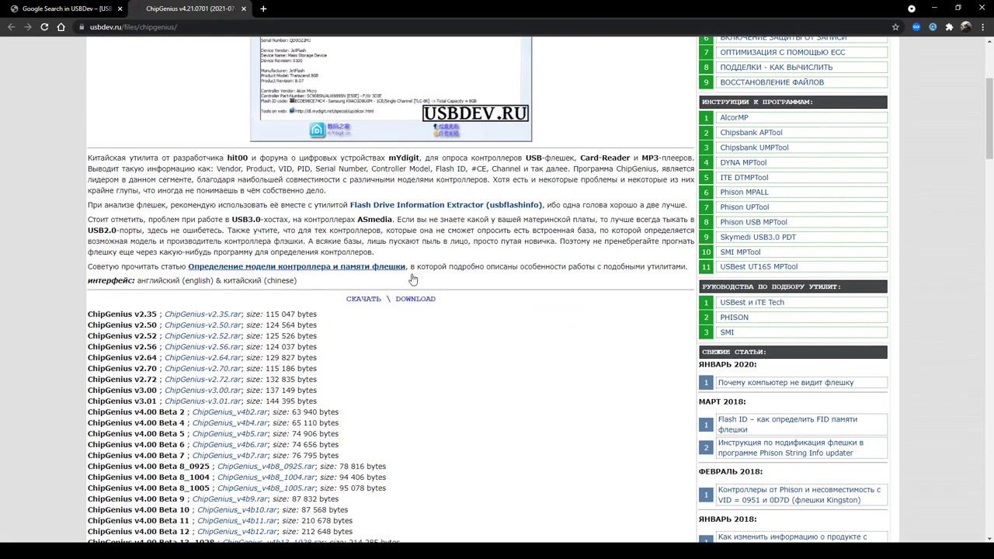
scroll(down, 3)
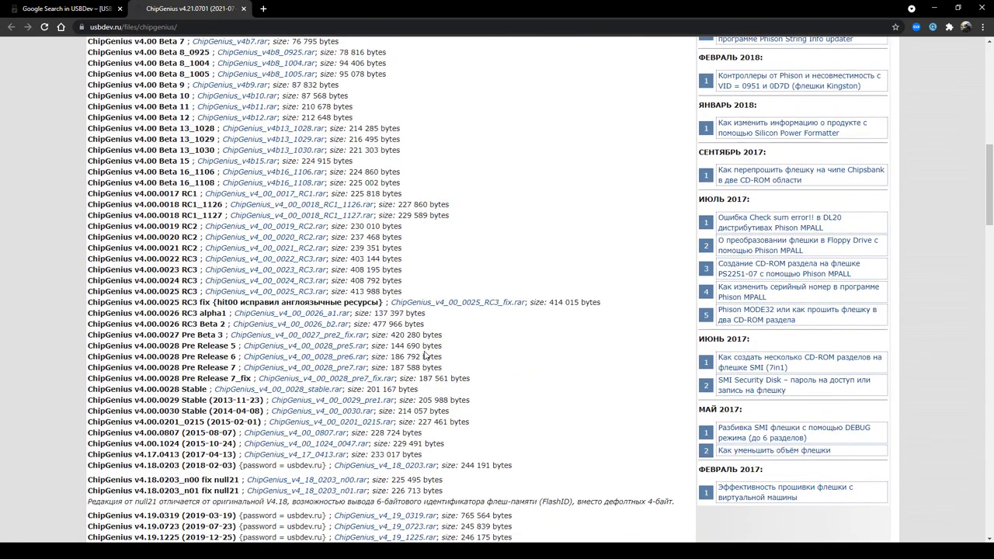
scroll(down, 3)
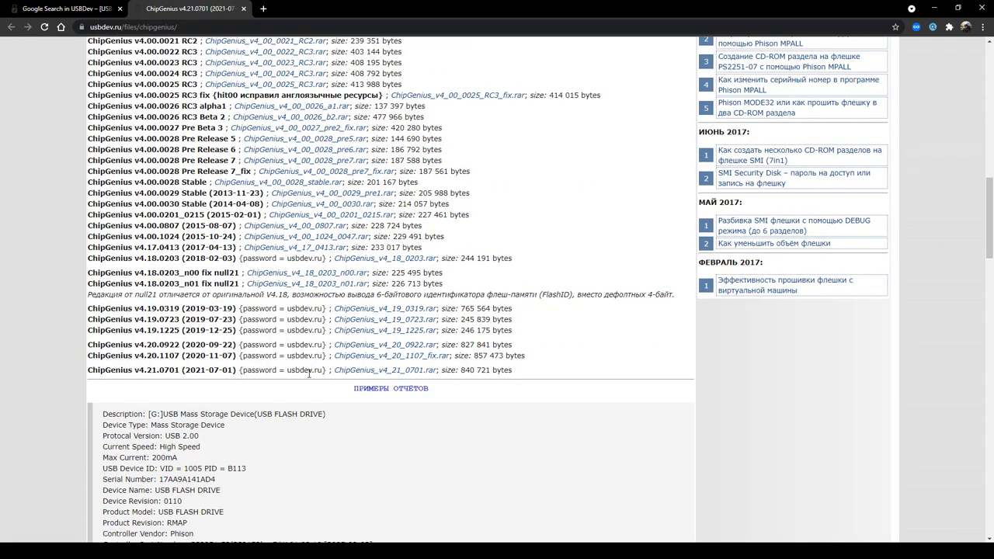
scroll(down, 3)
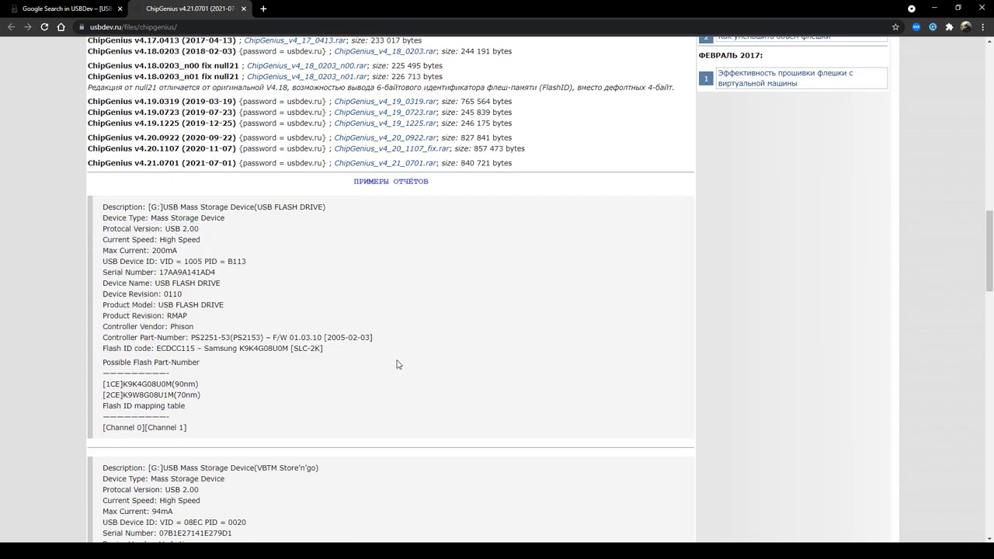
drag(102, 228, 323, 348)
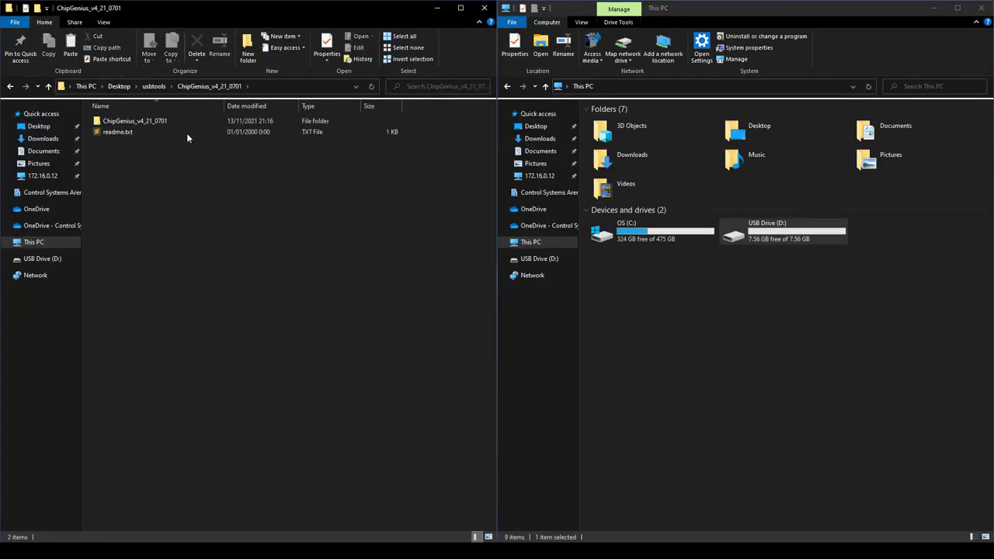
- Open the inner ChipGenius_v4_21_0701 folder and bring up actions for ChipGenius_v4_21_0701.exe
double_click(133, 121)
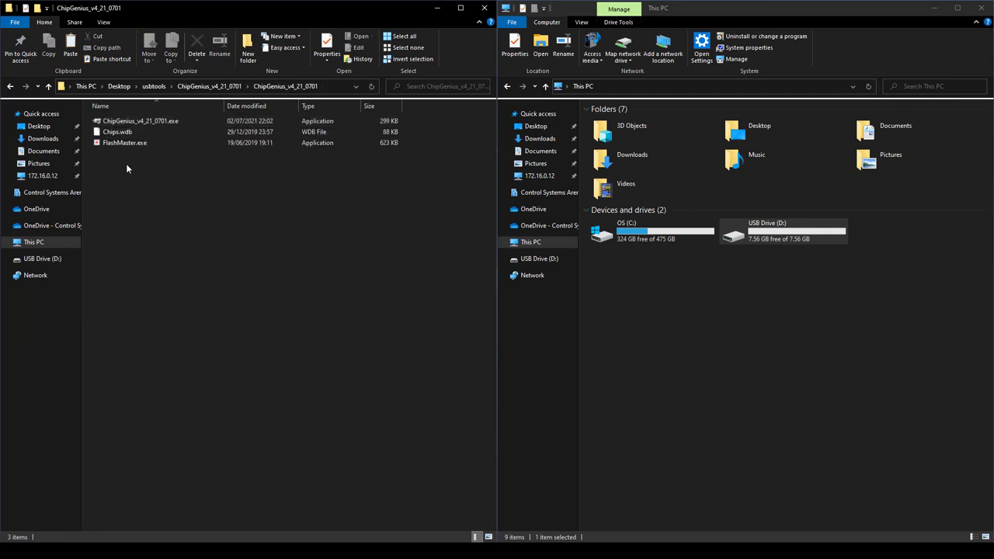
click(139, 121)
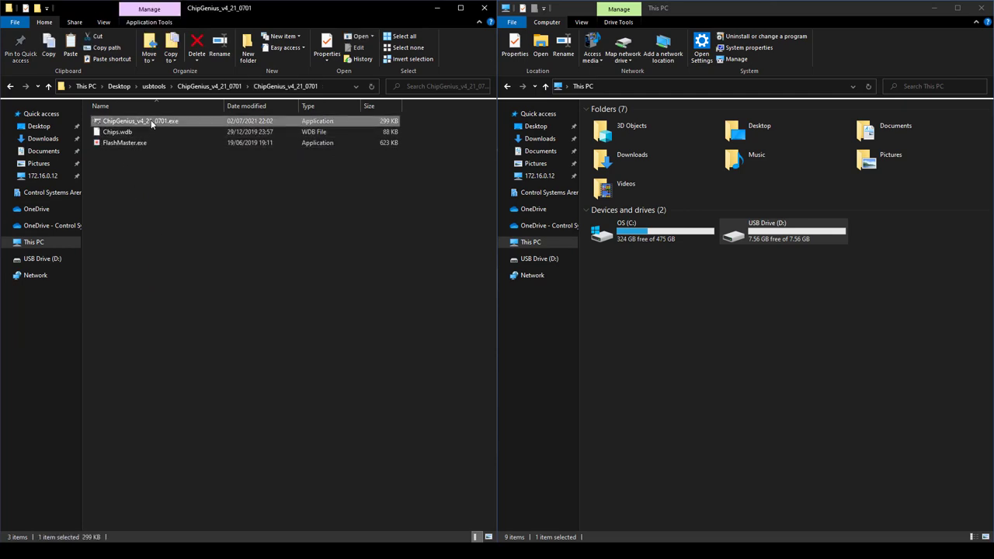
right_click(140, 121)
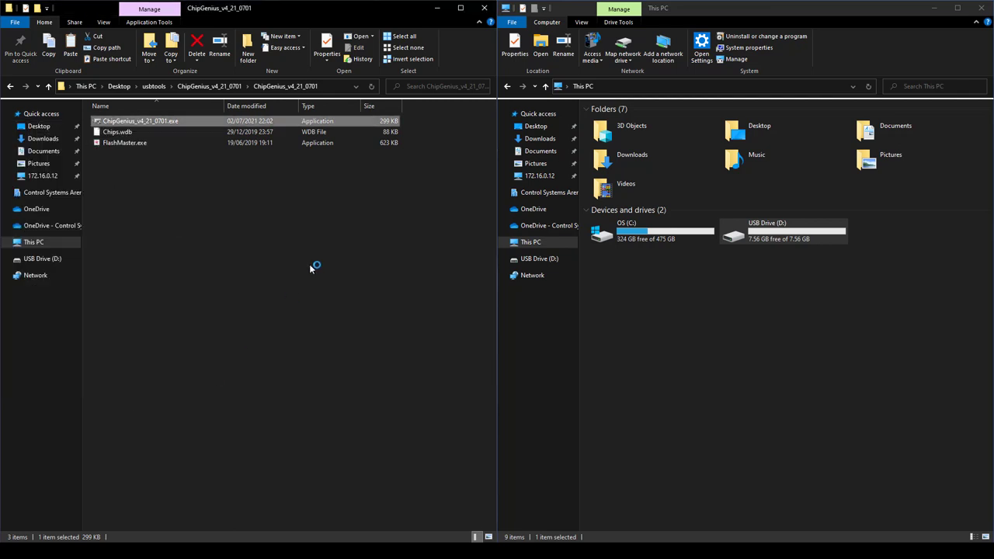
- Run ChipGenius and highlight the drive's Controller Vendor, Alcor Micro
double_click(140, 121)
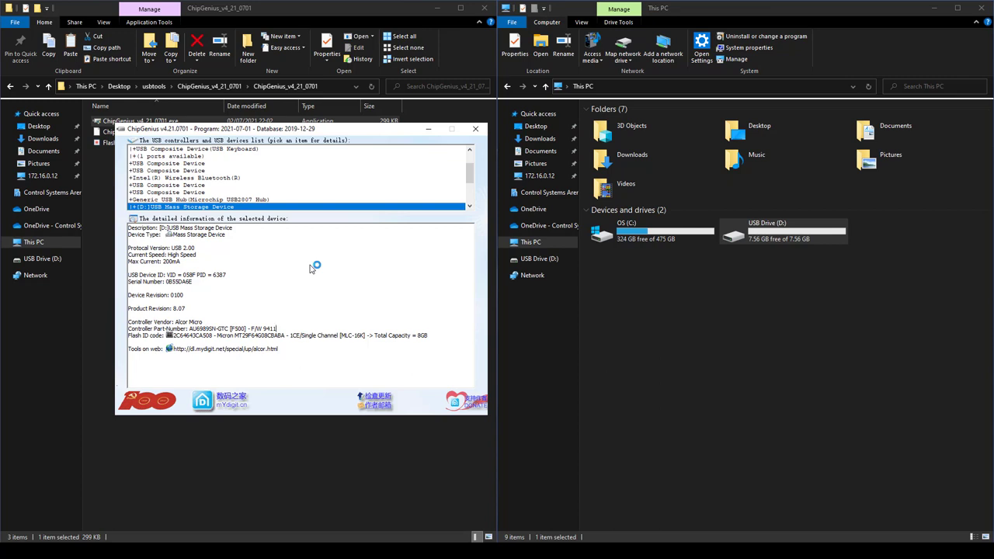
double_click(189, 321)
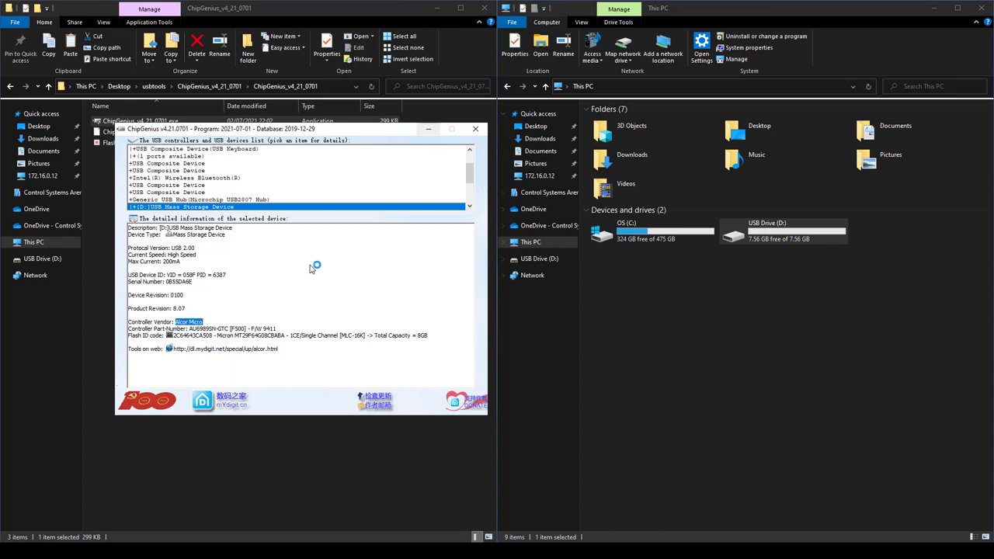
click(475, 129)
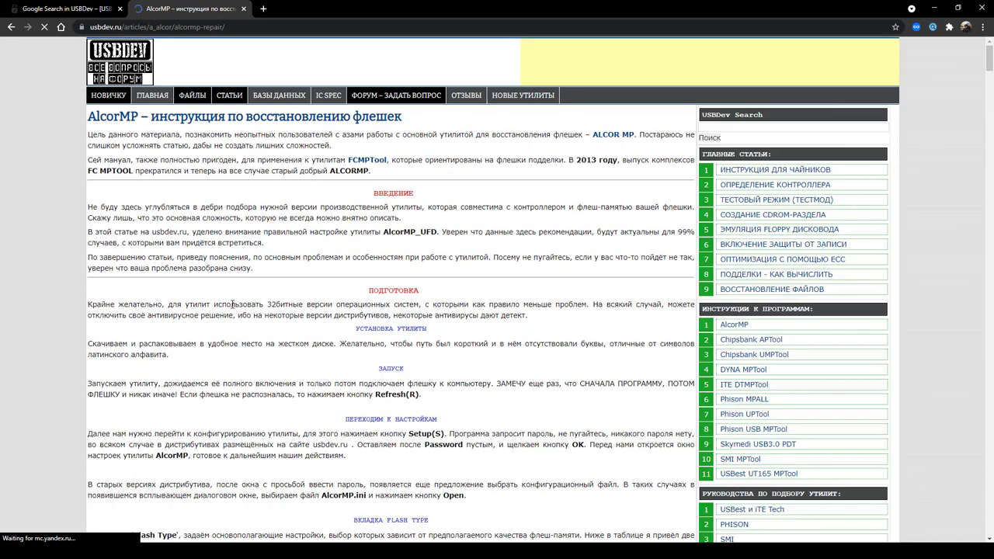
scroll(down, 3)
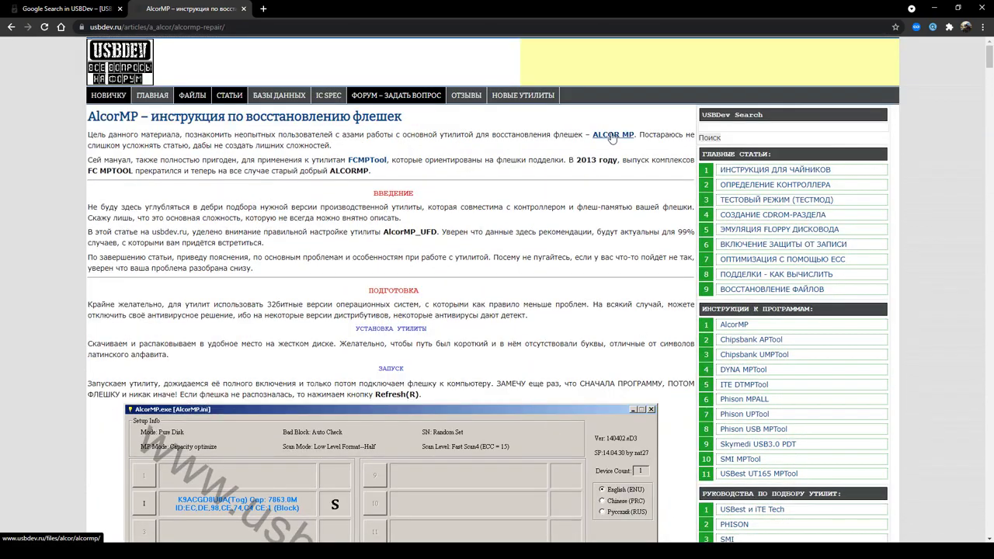
click(611, 134)
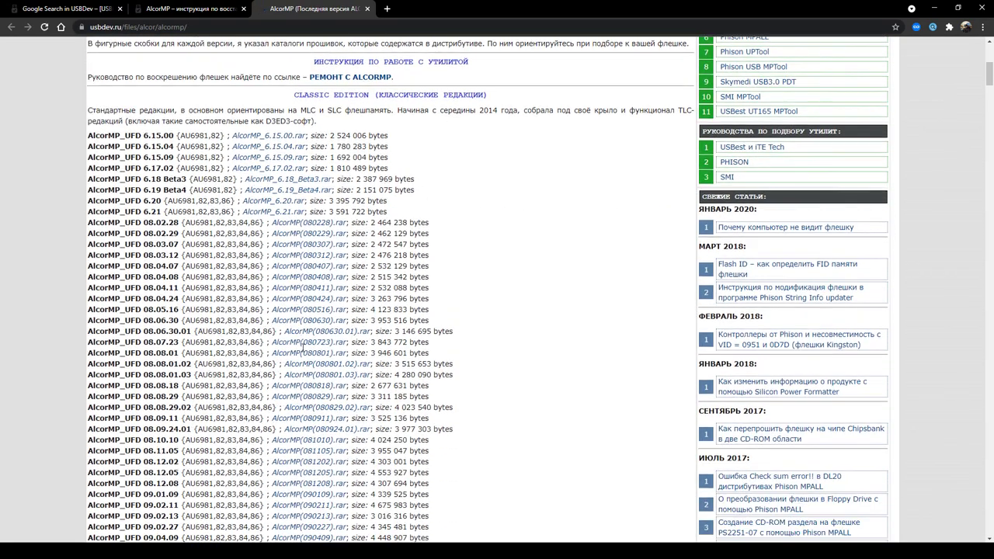
scroll(down, 3)
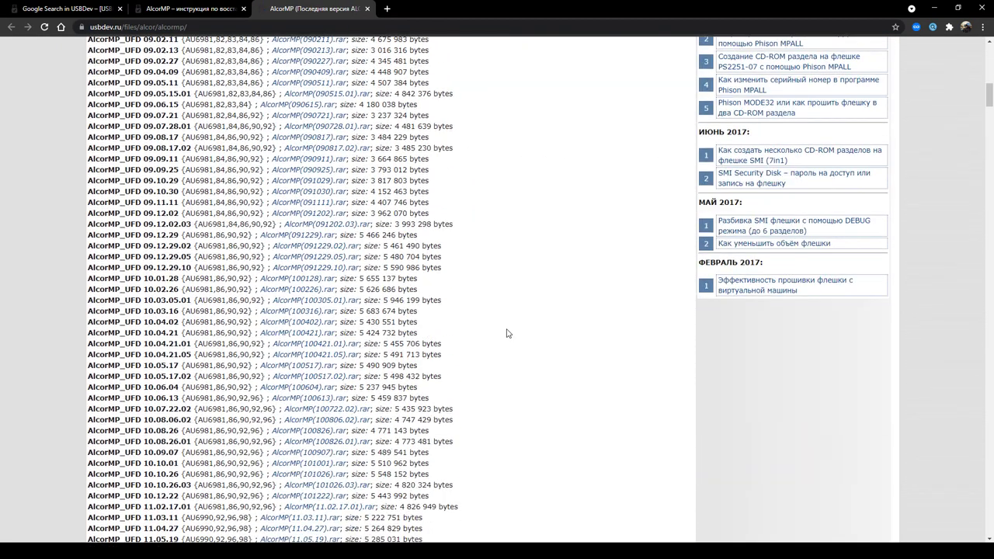
scroll(down, 3)
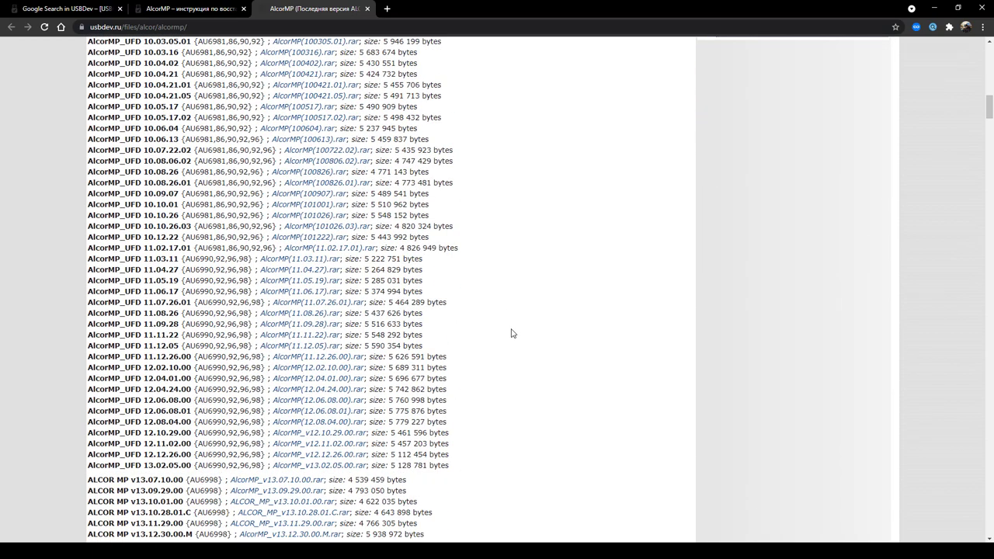
scroll(down, 3)
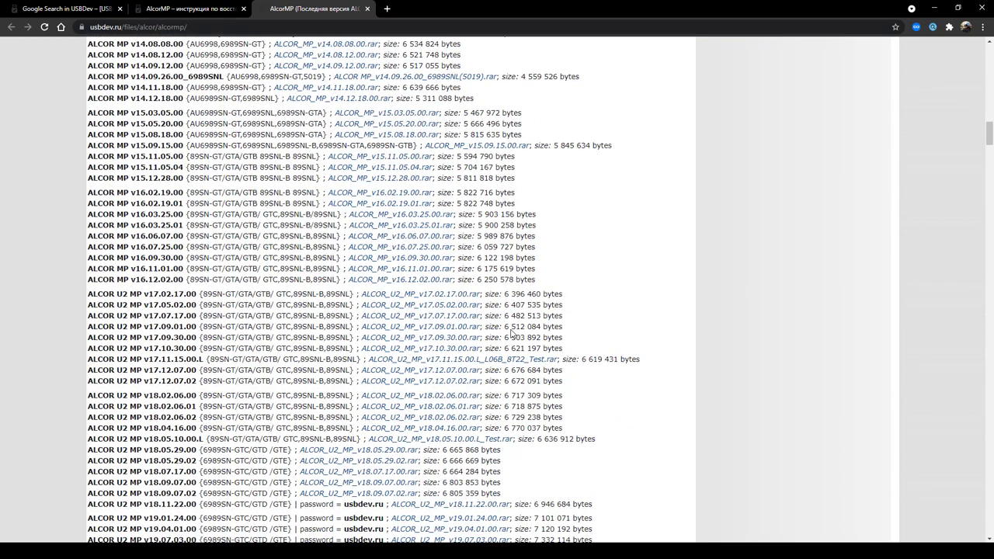
scroll(down, 3)
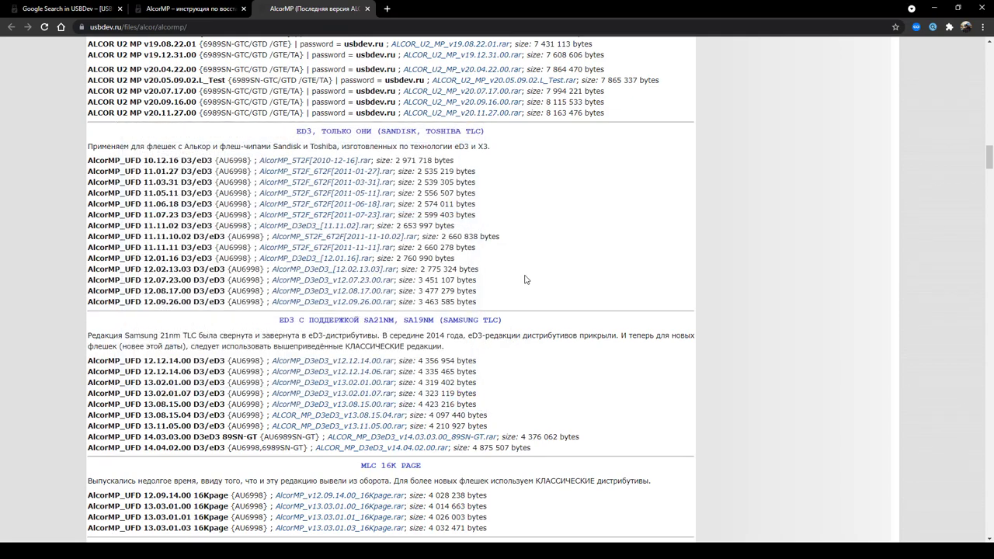
scroll(down, 3)
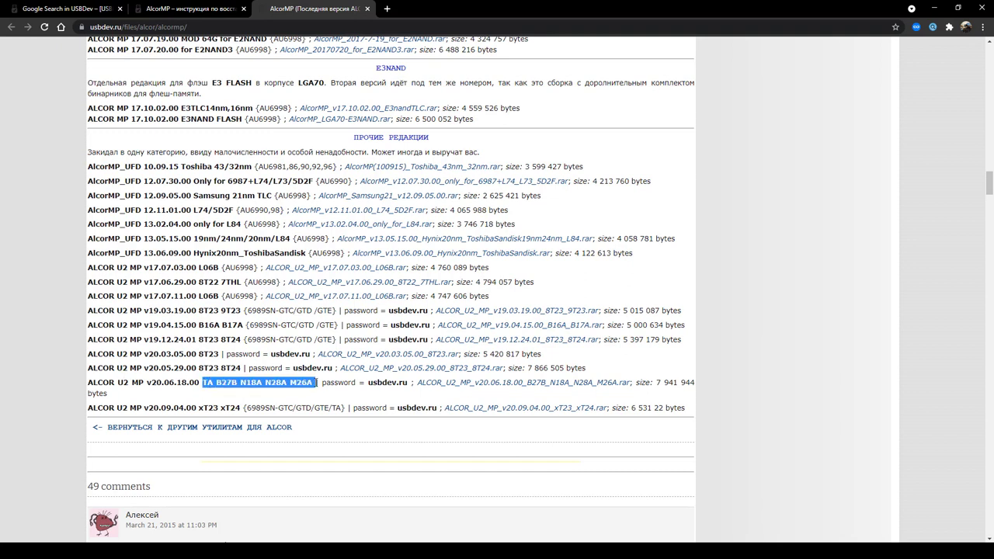
mouse_move(387, 382)
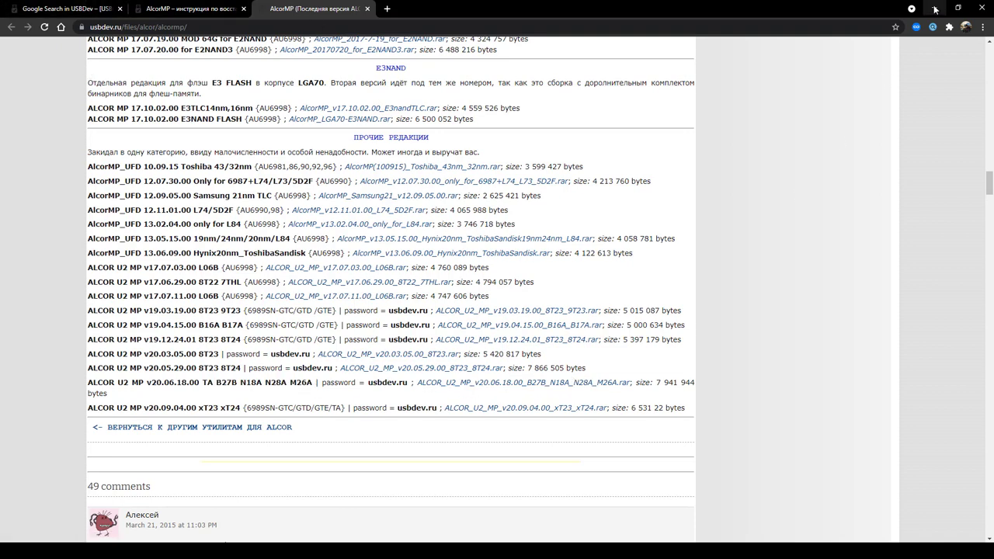
mouse_move(934, 9)
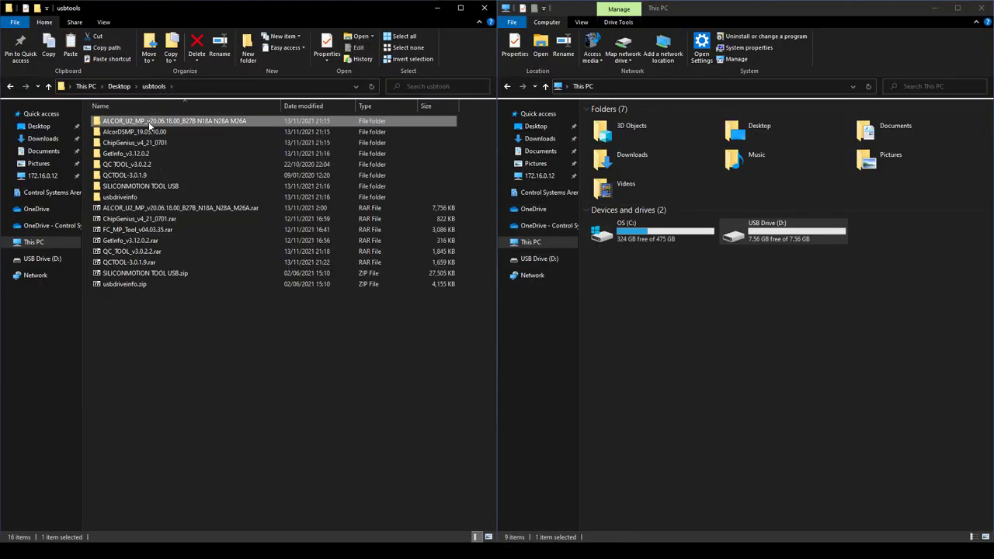
- Open the AlcorMP v20.06.18.00 folder and confirm Windows Security real-time protection is off
double_click(174, 121)
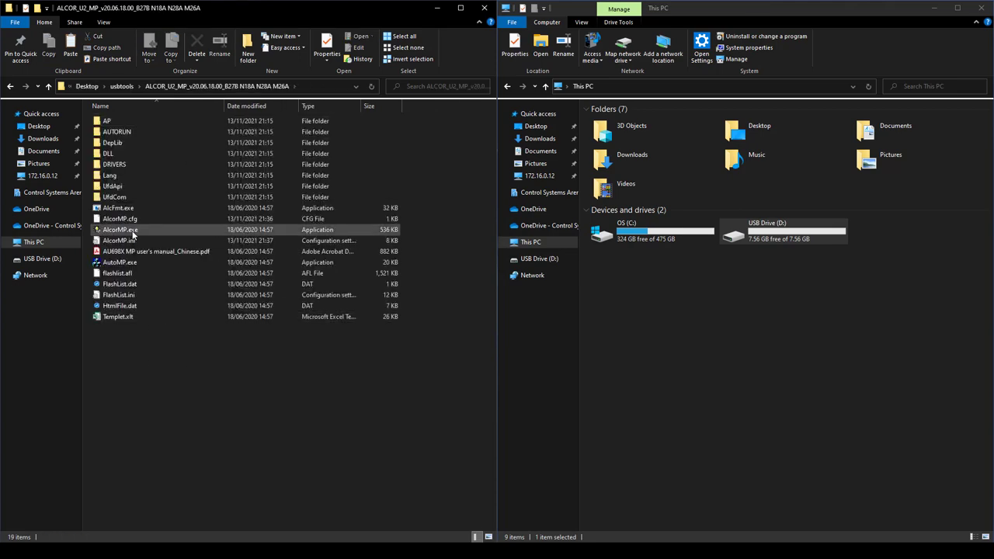
click(205, 437)
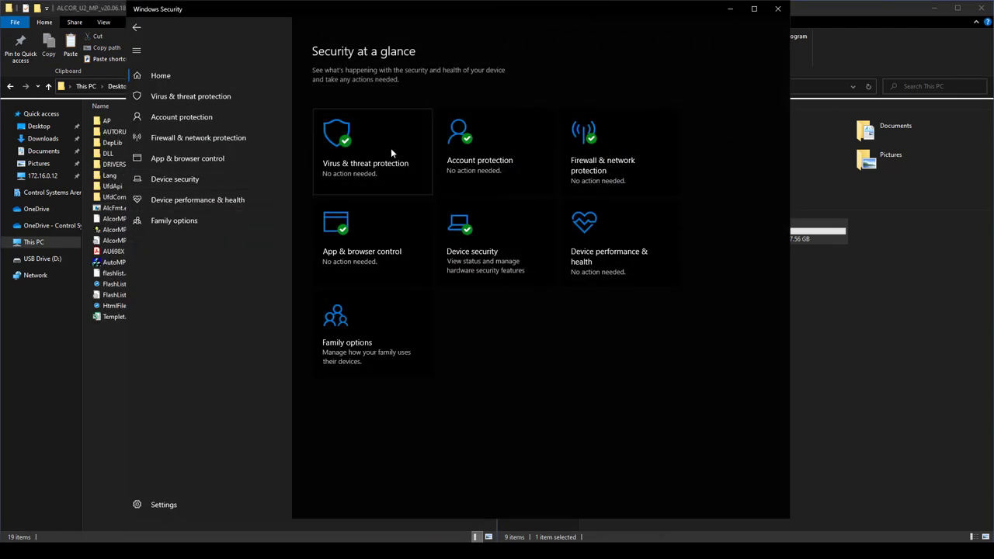
click(365, 147)
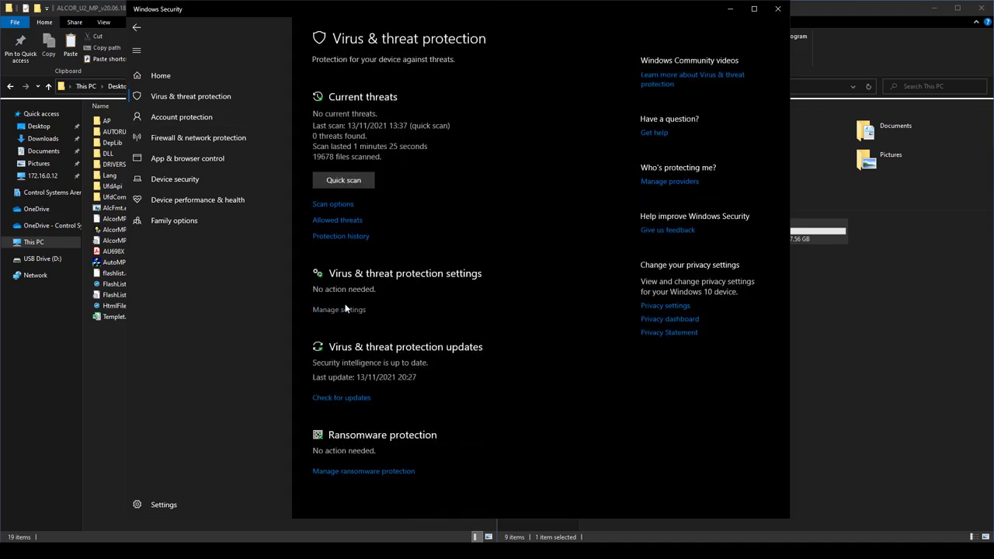
click(338, 309)
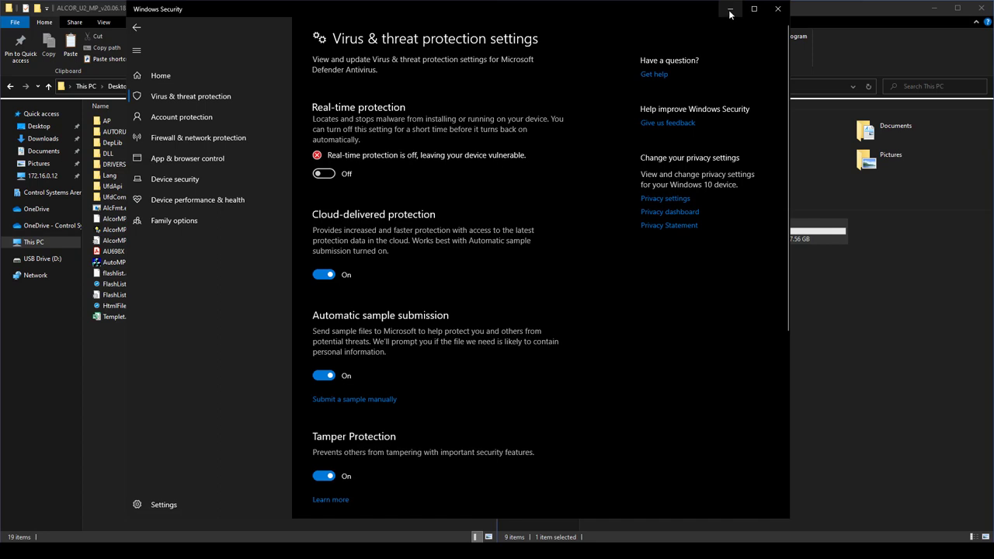
click(730, 9)
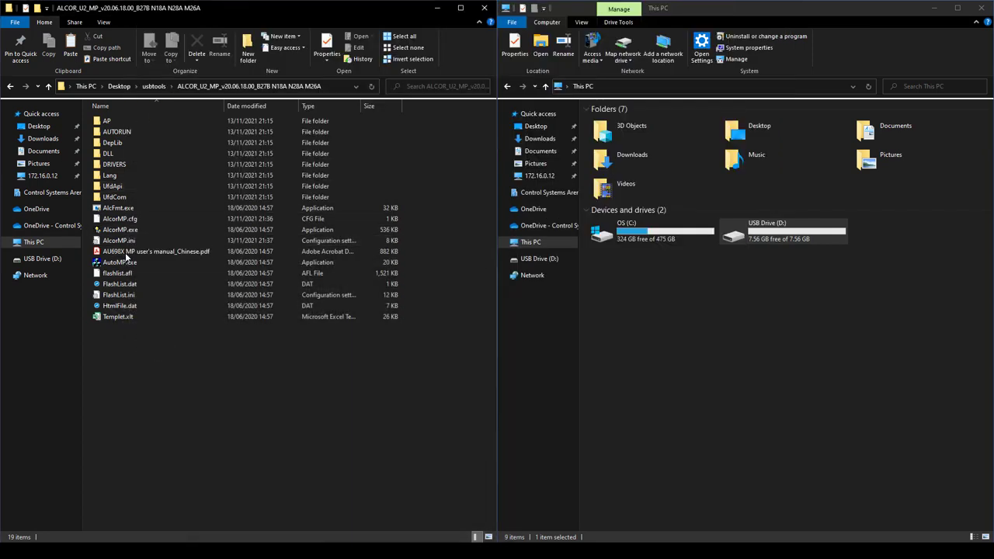
- Set AlcorMP.exe's compatibility mode with Run as administrator and save it
click(121, 230)
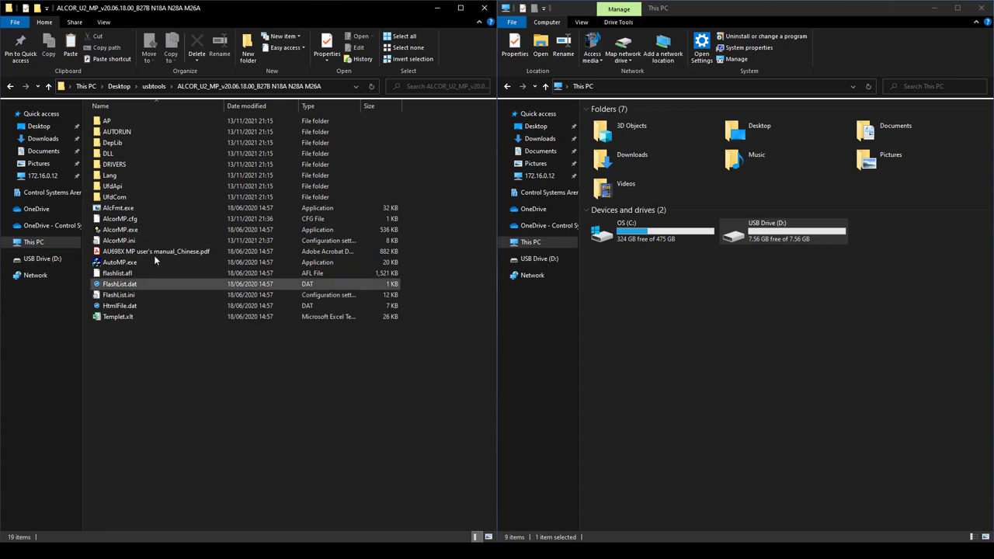
click(122, 230)
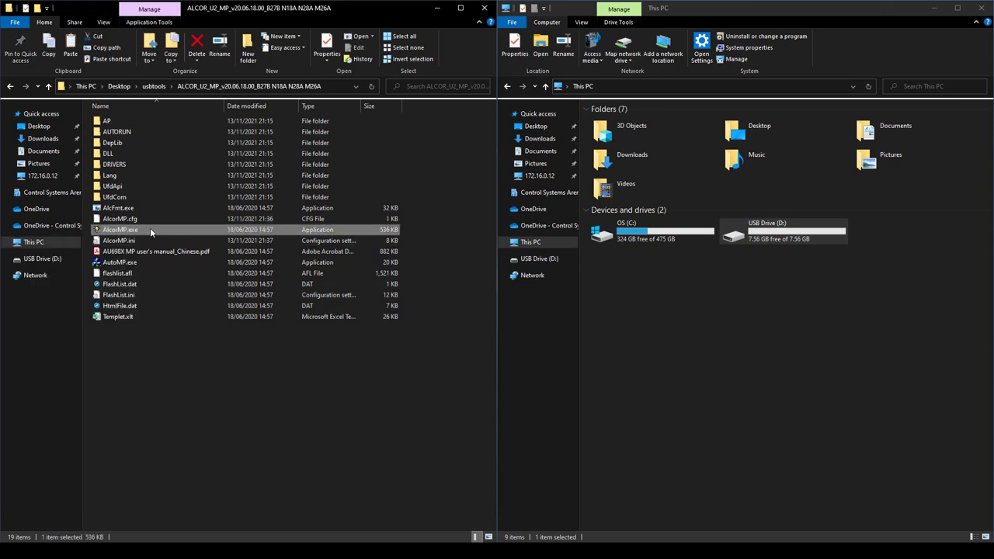
mouse_move(121, 230)
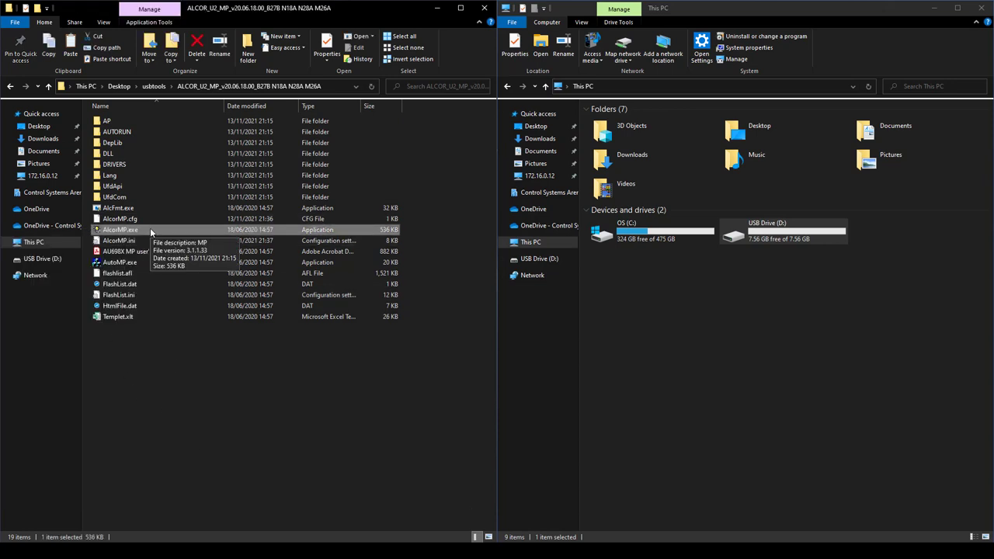
mouse_move(169, 380)
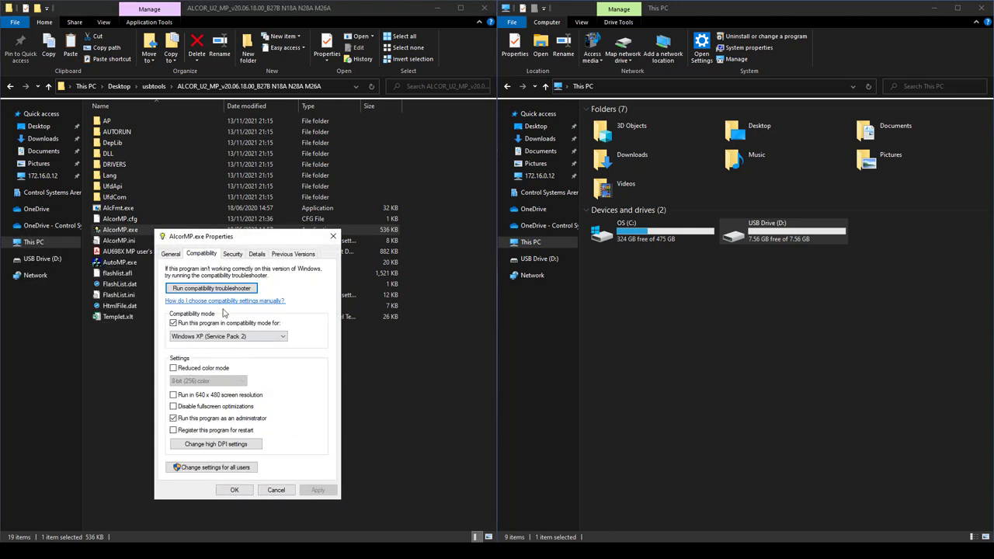
mouse_move(208, 301)
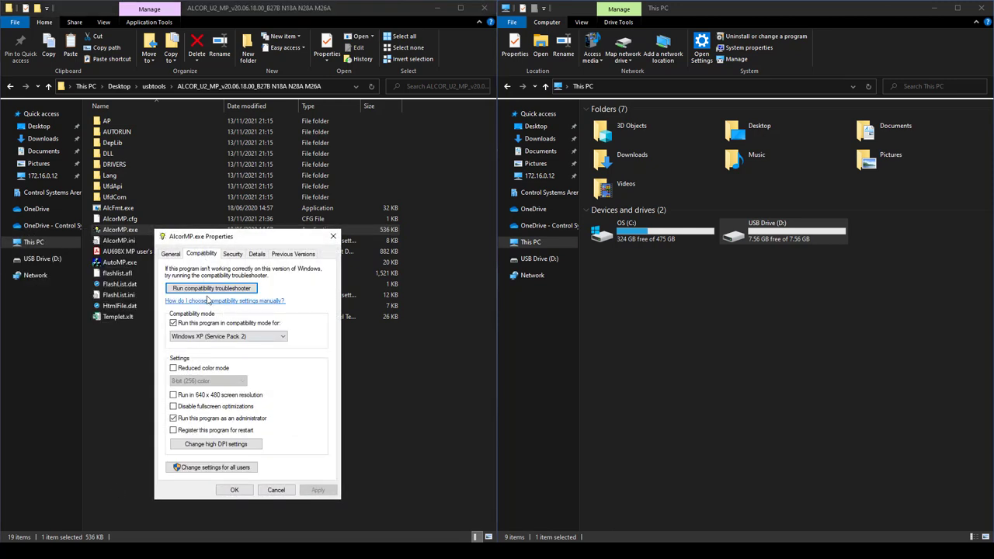
click(226, 335)
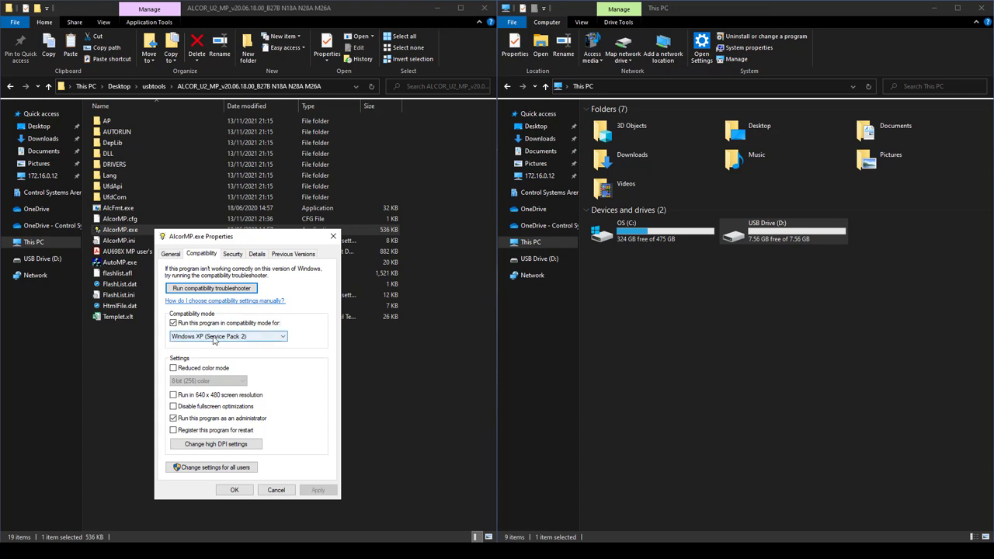
mouse_move(252, 351)
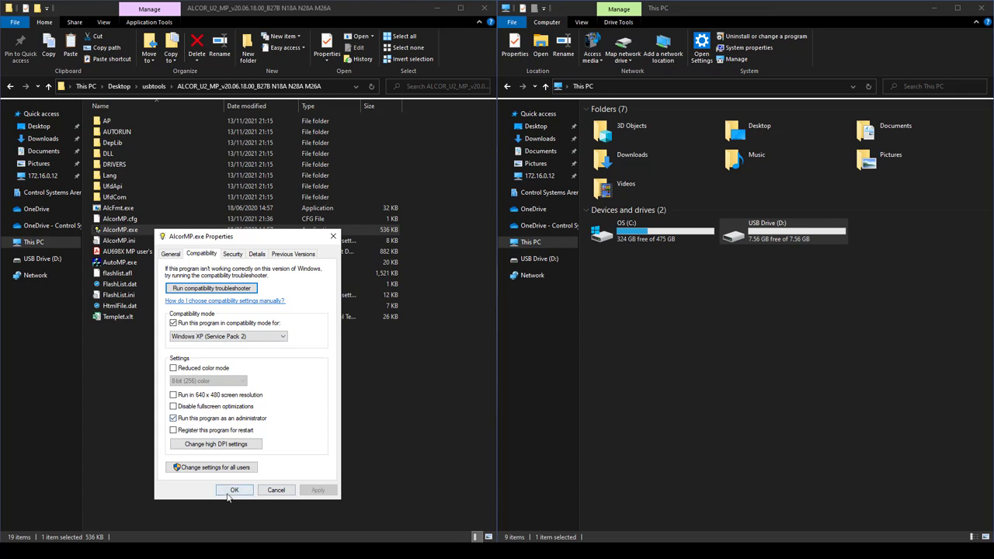
click(235, 489)
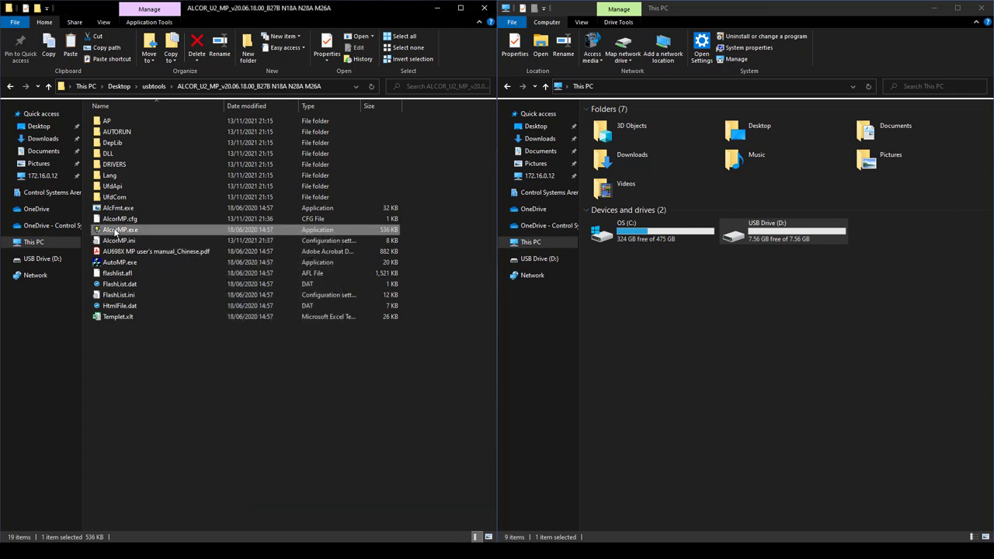
mouse_move(121, 229)
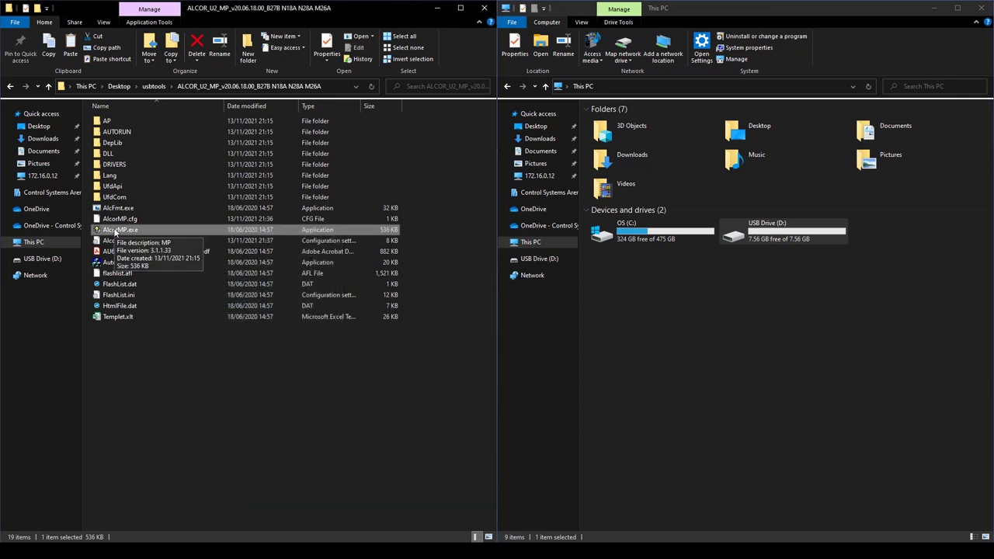
- Launch AlcorMP.exe with administrator approval and start it in Product mode
double_click(121, 230)
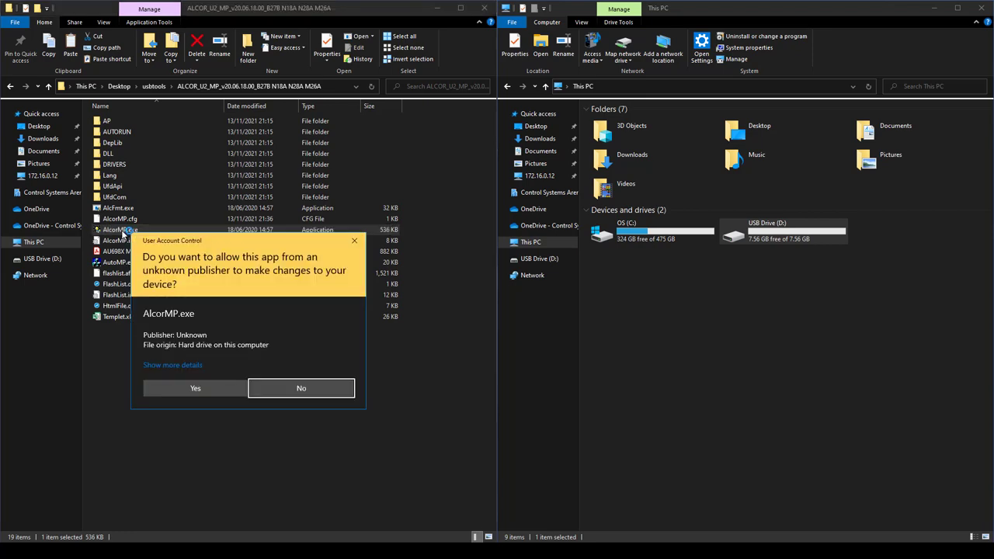
click(196, 388)
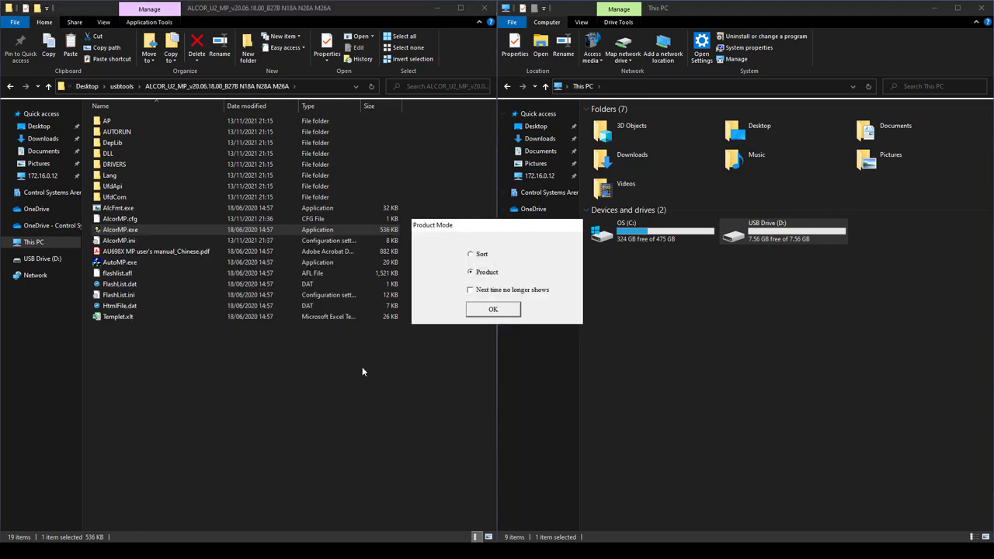
click(492, 309)
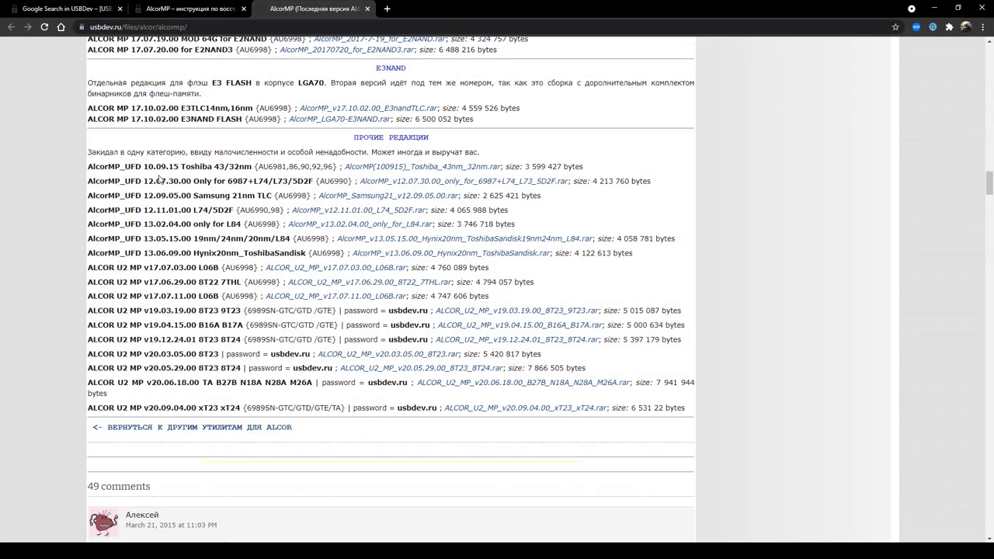
scroll(down, 3)
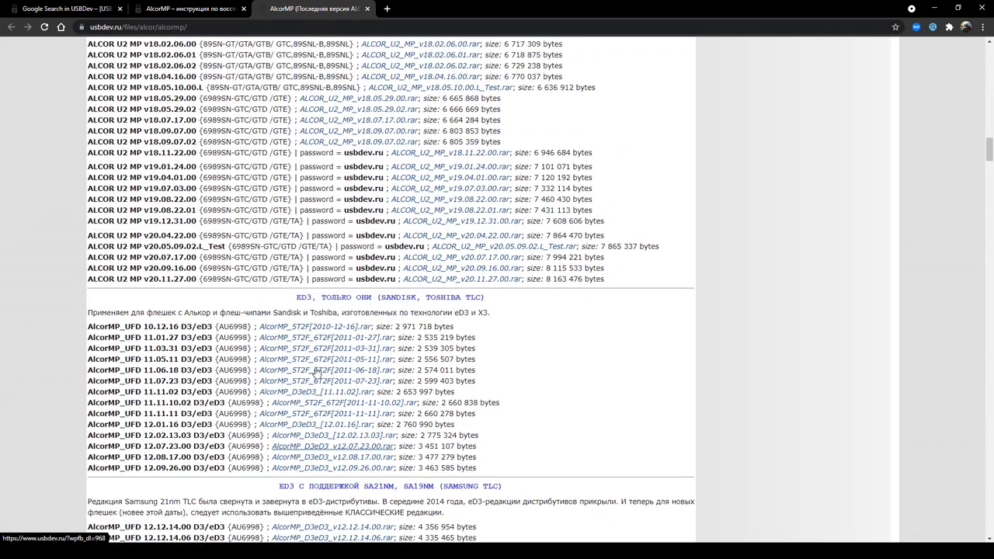
scroll(up, 3)
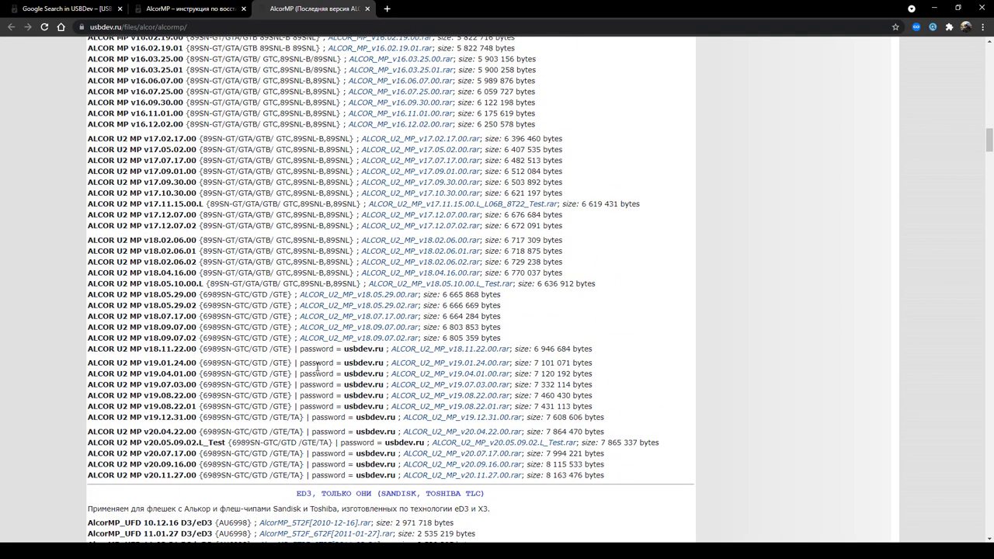
scroll(up, 3)
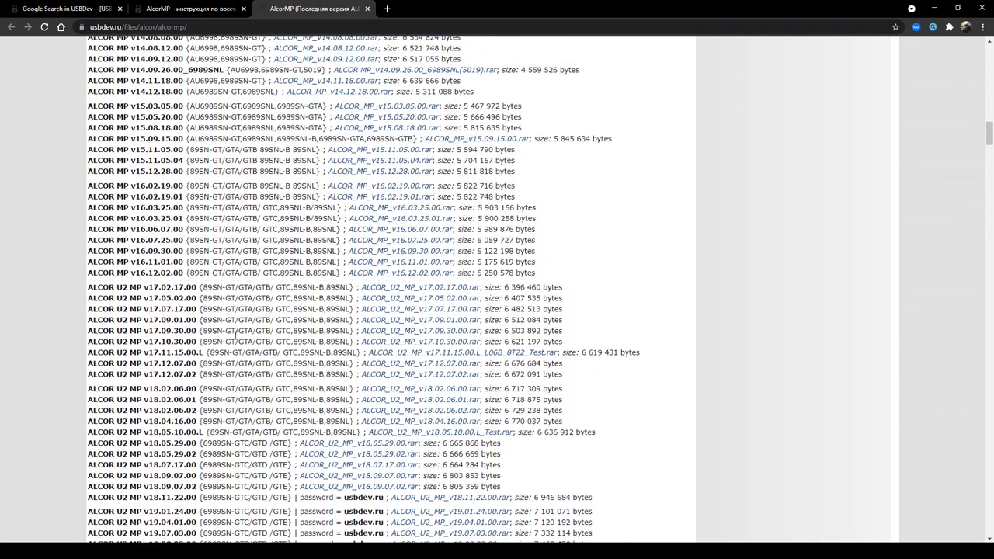
scroll(down, 3)
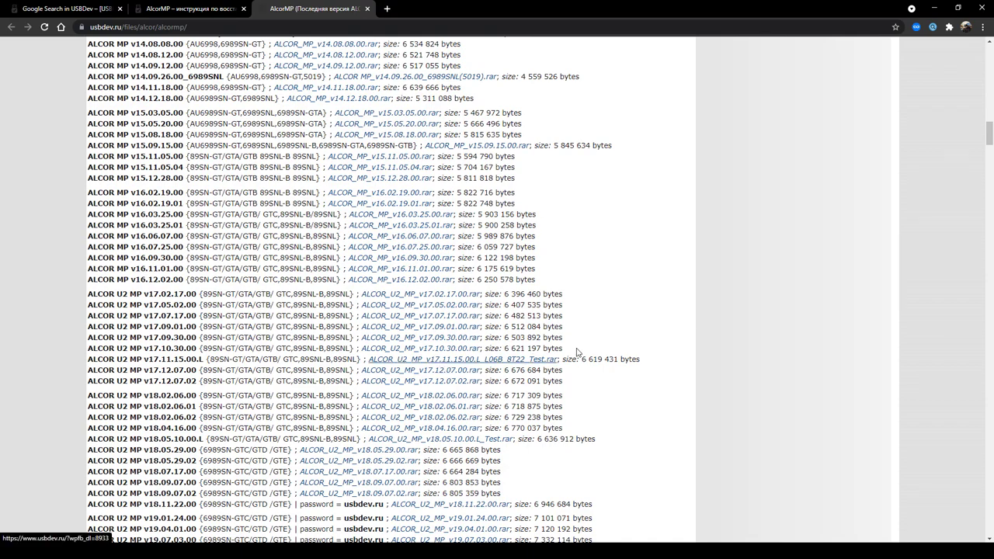
scroll(up, 3)
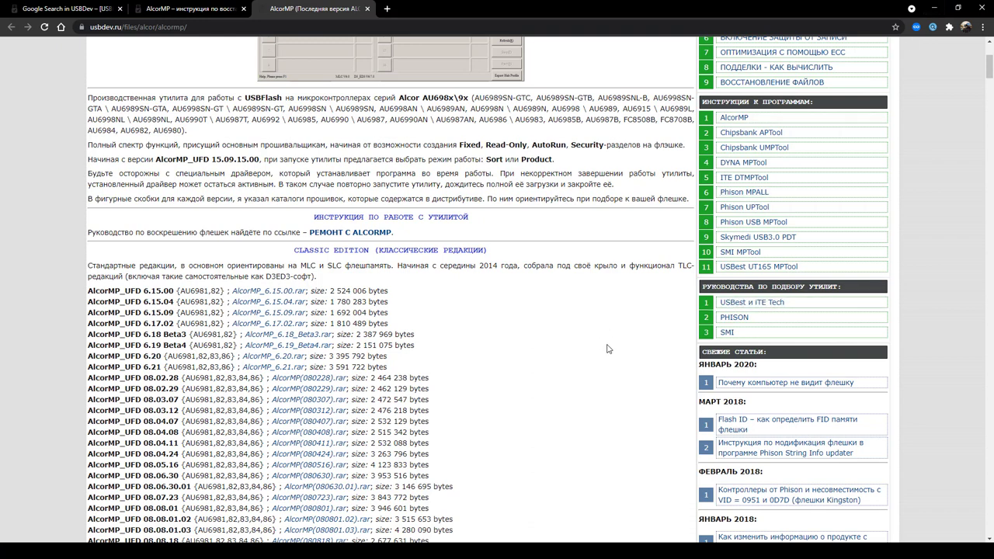
scroll(down, 3)
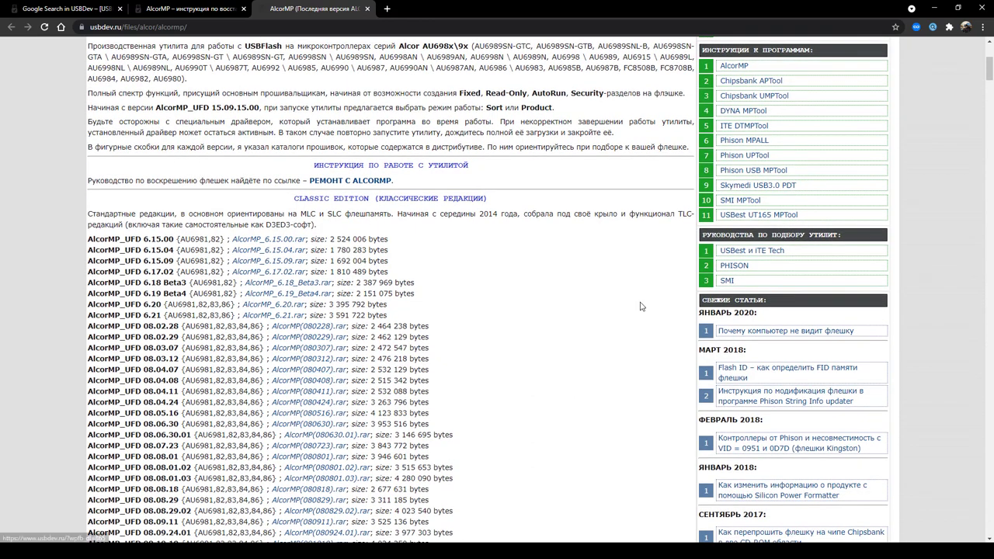
scroll(down, 3)
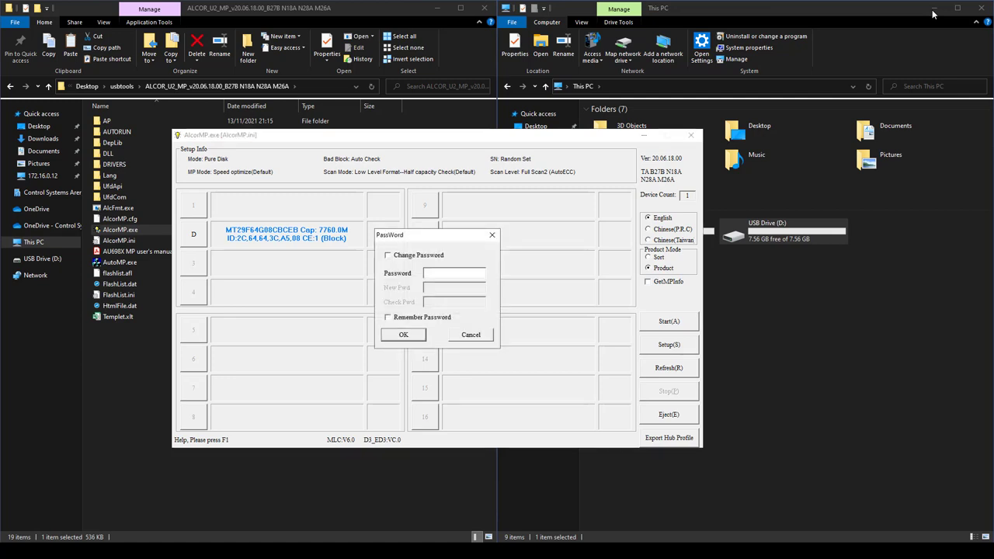
- Confirm the Micron flash type in Setup's Flash Type dropdown, then close AlcorMP without flashing
click(404, 334)
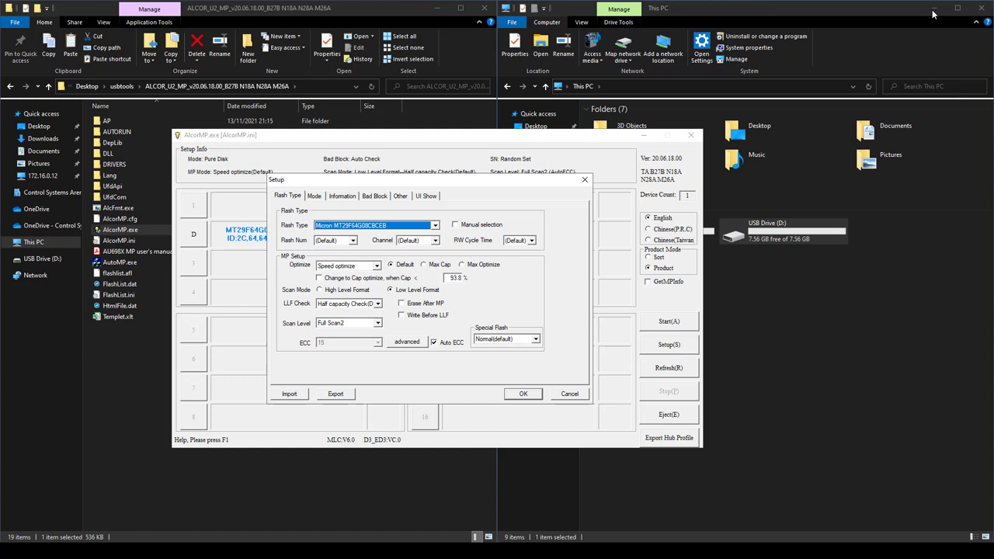
click(406, 341)
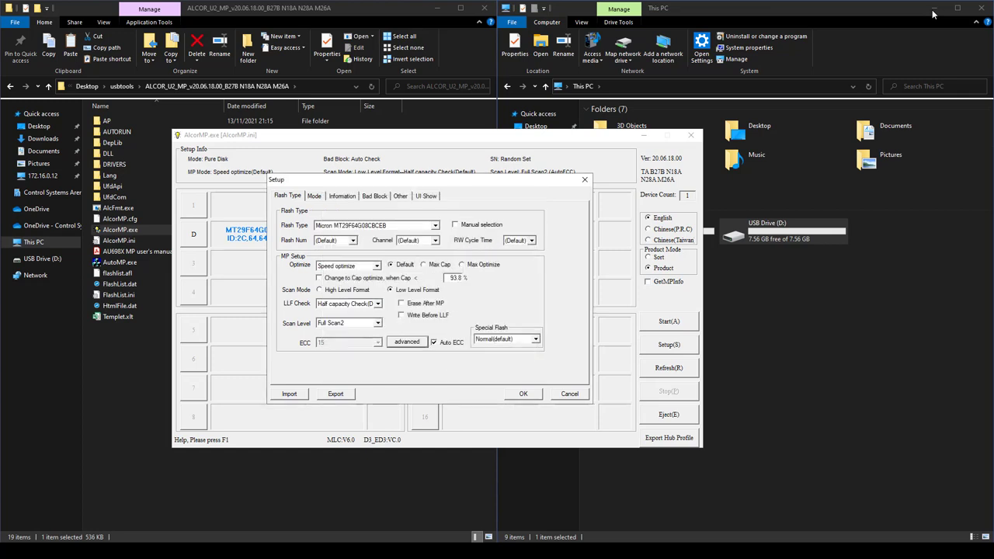
click(341, 195)
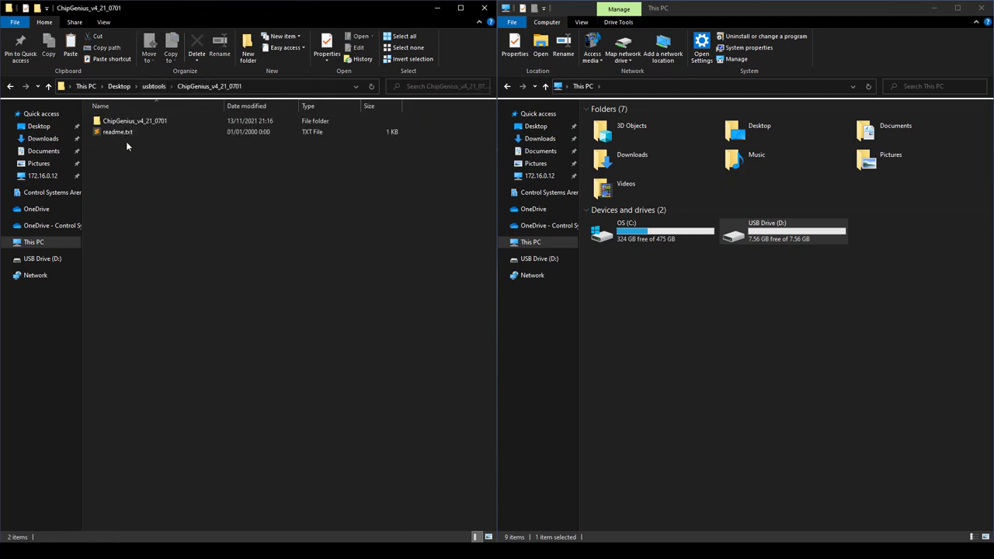
- Relaunch ChipGenius as administrator and note the drive's Alcor controller and Micron flash report
double_click(140, 121)
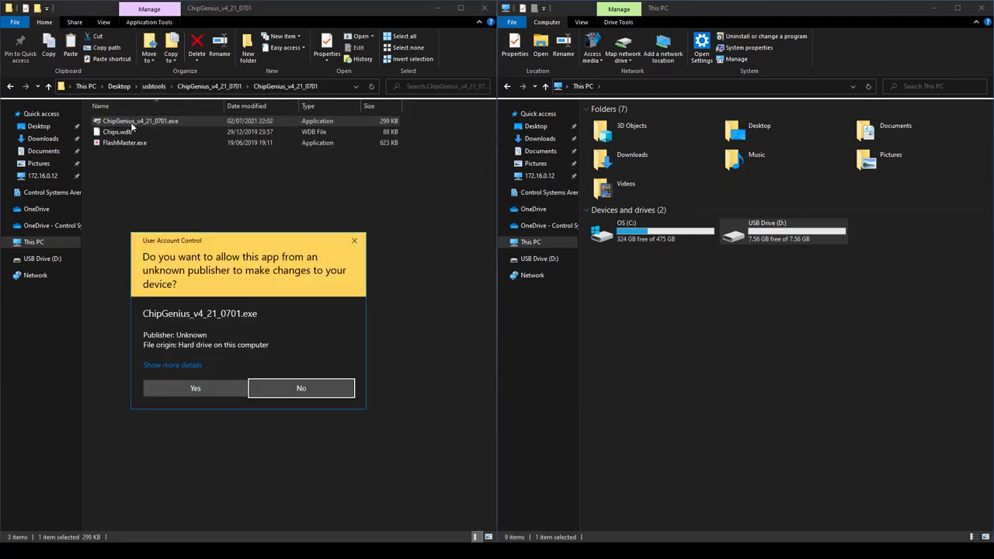
click(196, 388)
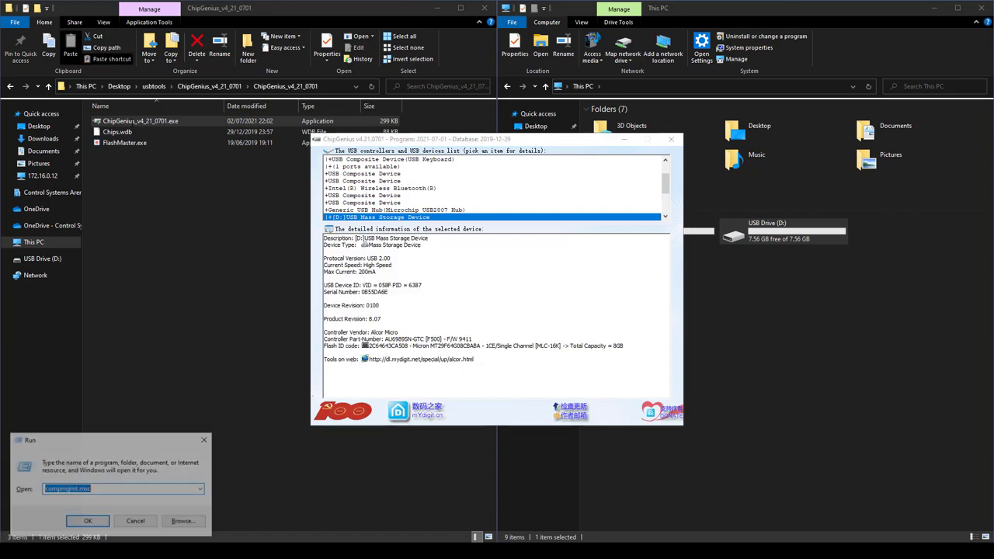
text(subl)
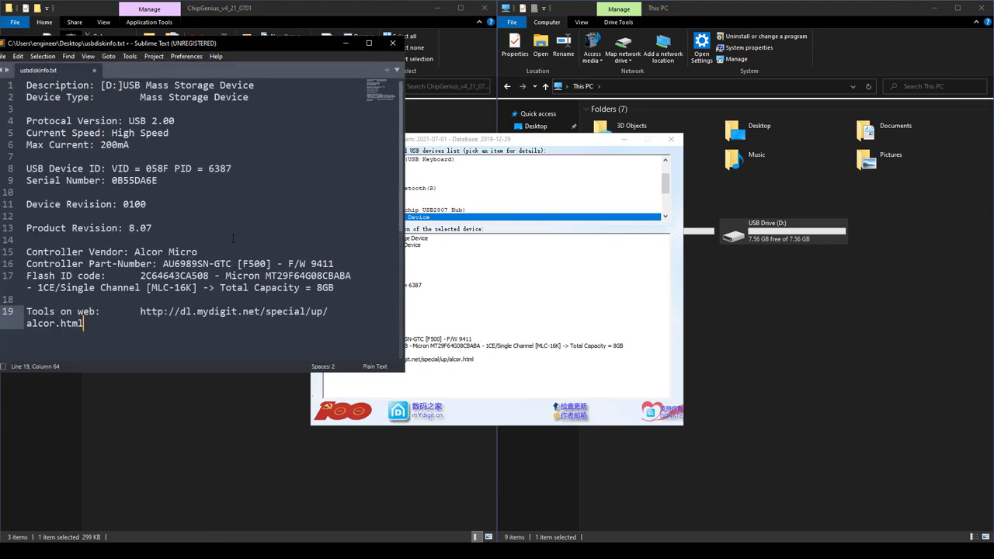
mouse_move(565, 231)
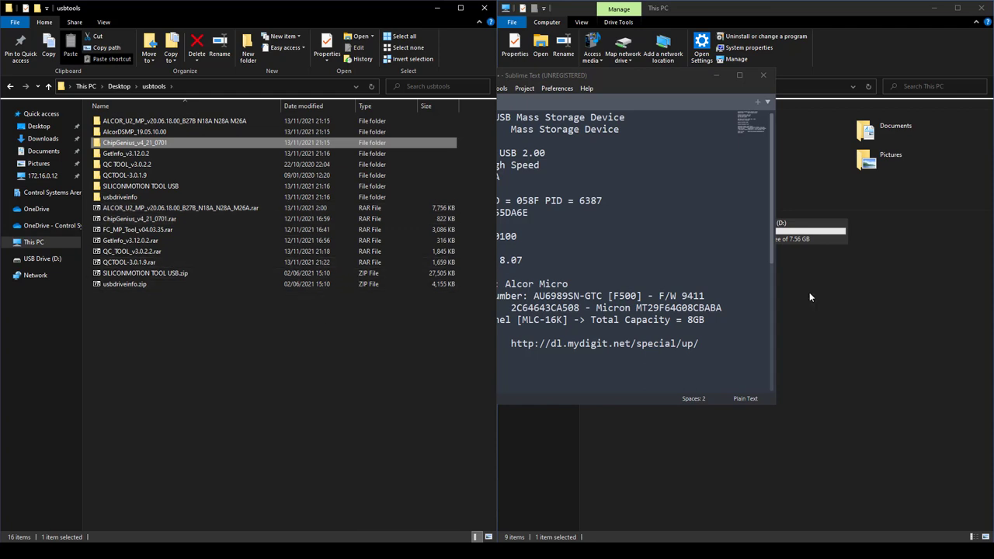
- Reopen AlcorMP from the ALCOR folder, pass the password prompt and reach the Information settings
click(174, 121)
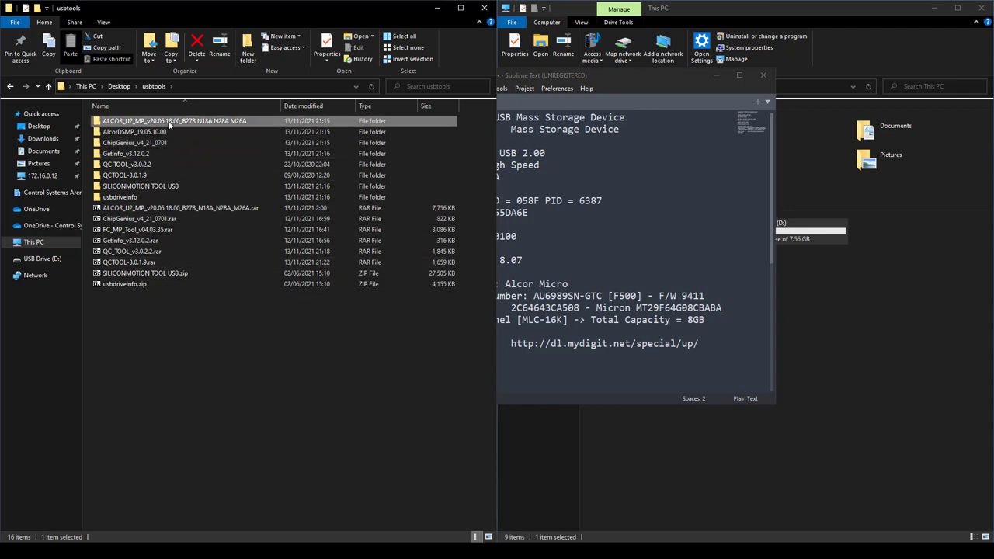
double_click(174, 121)
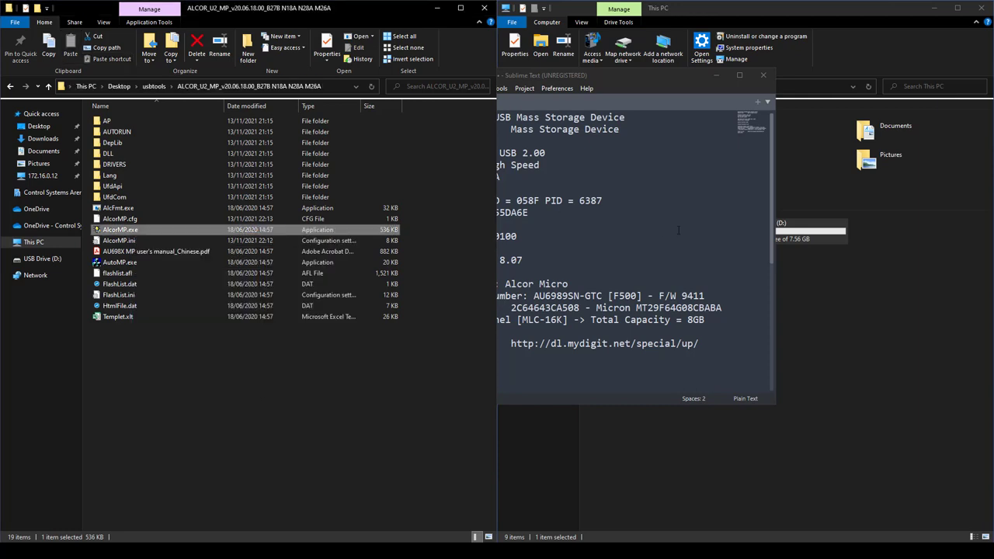
double_click(121, 229)
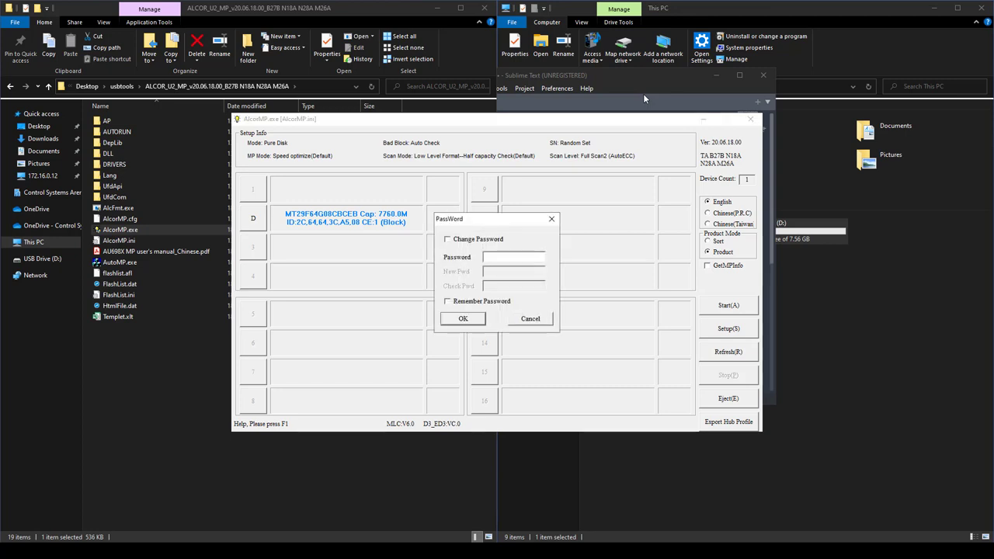
click(463, 318)
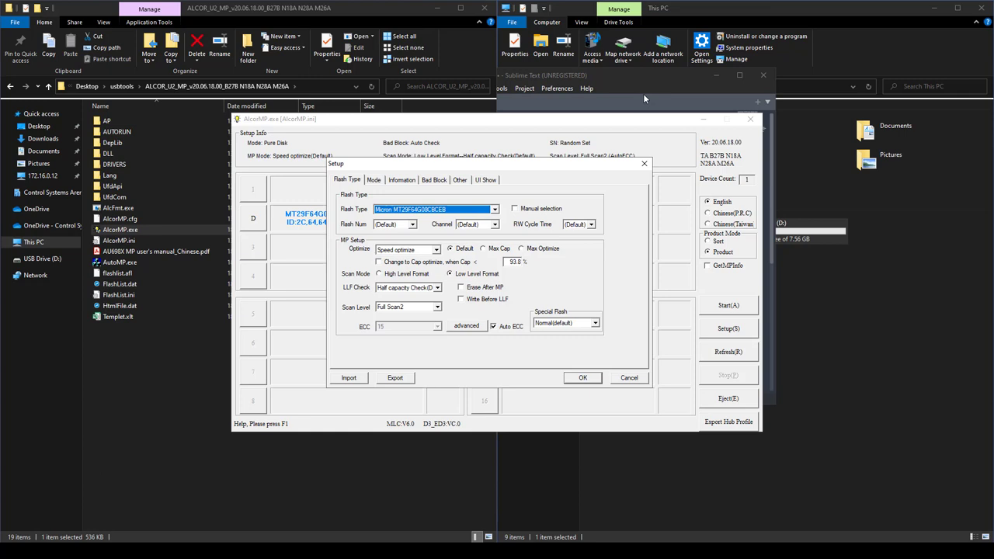
click(401, 180)
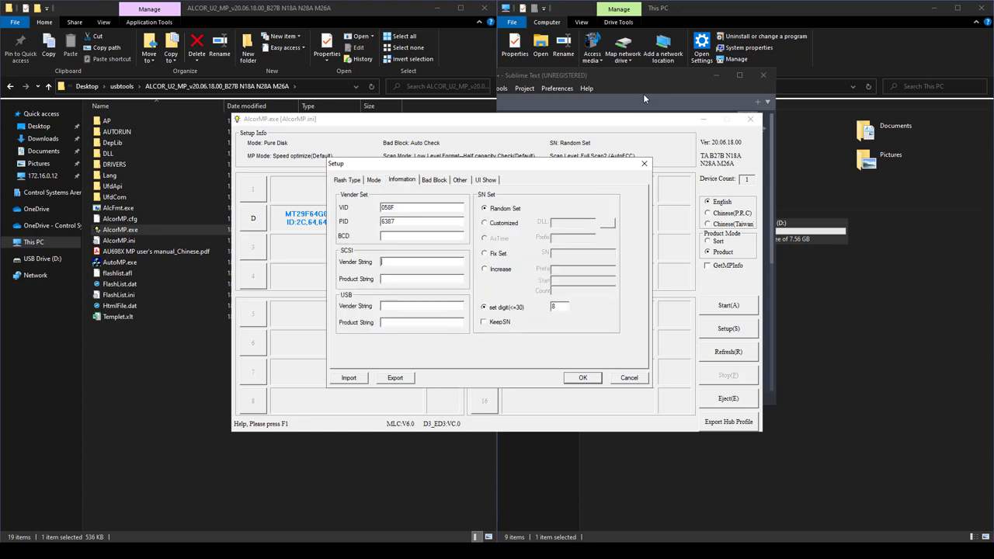
- Enter ALCOR-based vendor and product strings (ALCOR, ALCORMC) for the drive identification
triple_click(422, 208)
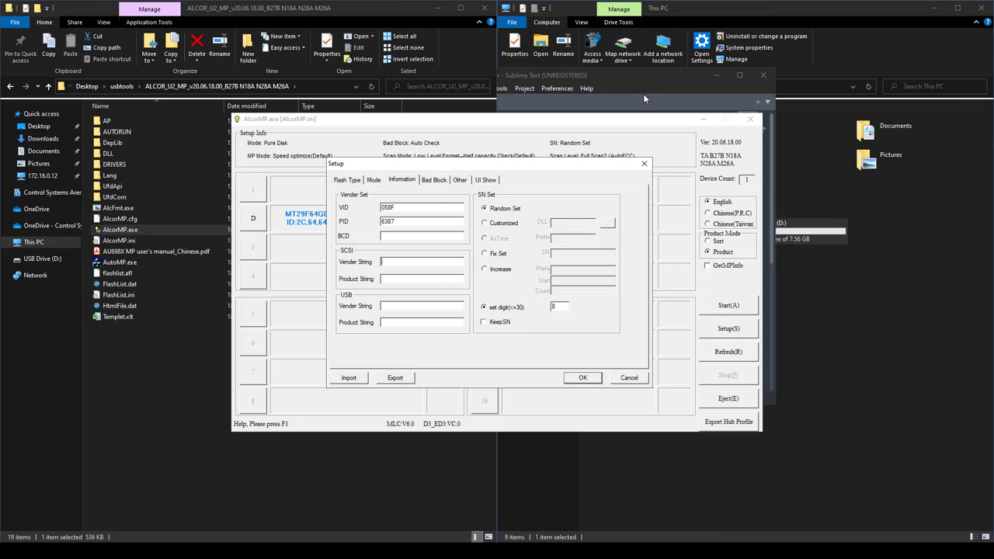
text(A)
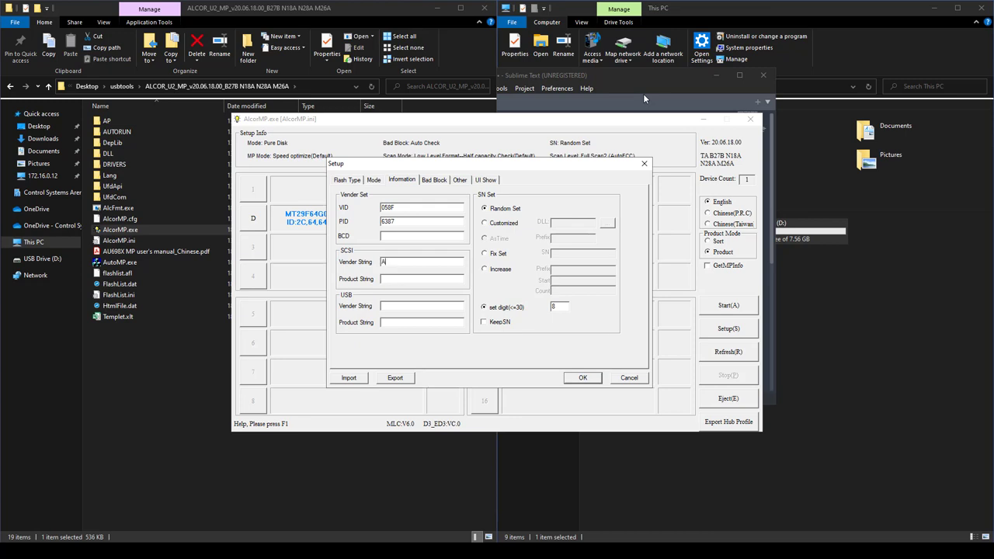
text(LCOR8G)
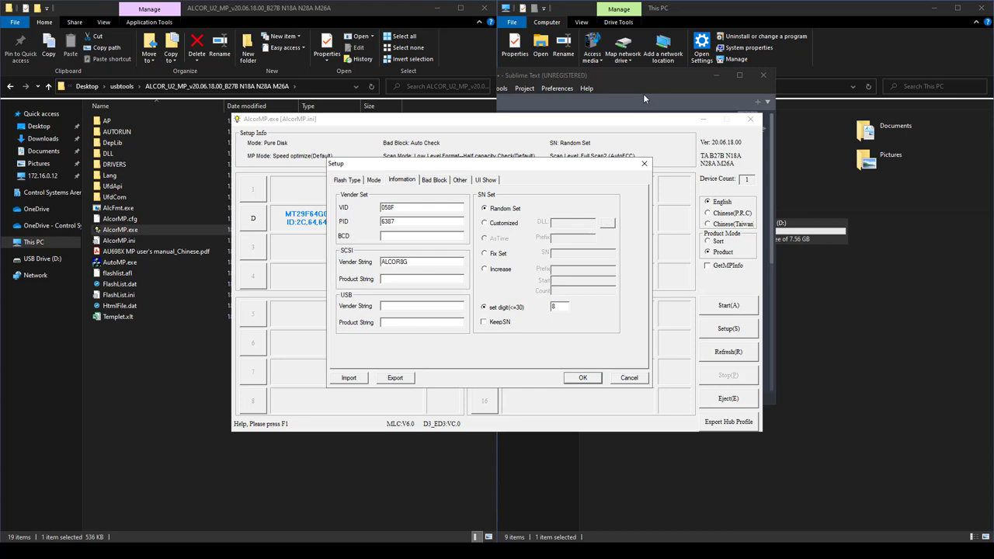
text(ALCORMC)
text(ALCOR8G)
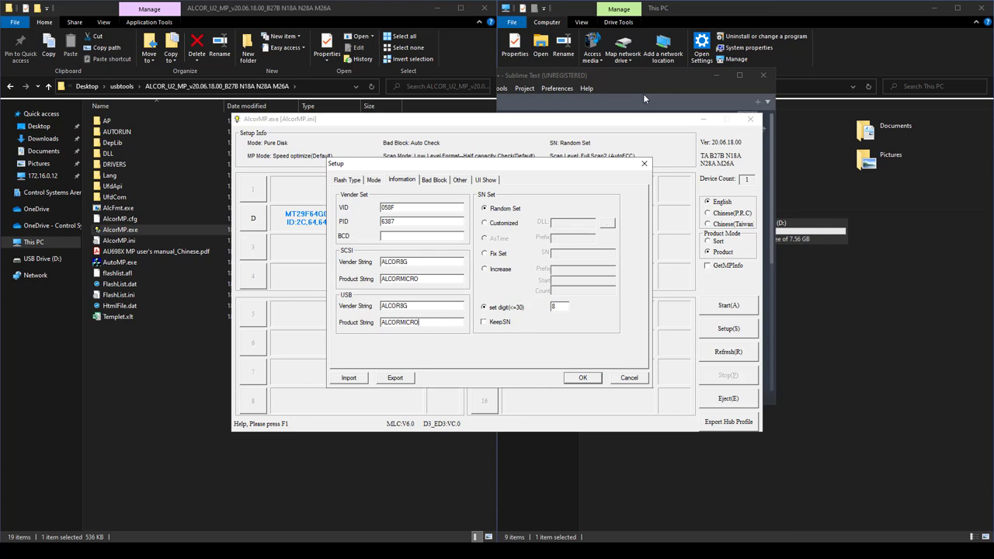
double_click(399, 278)
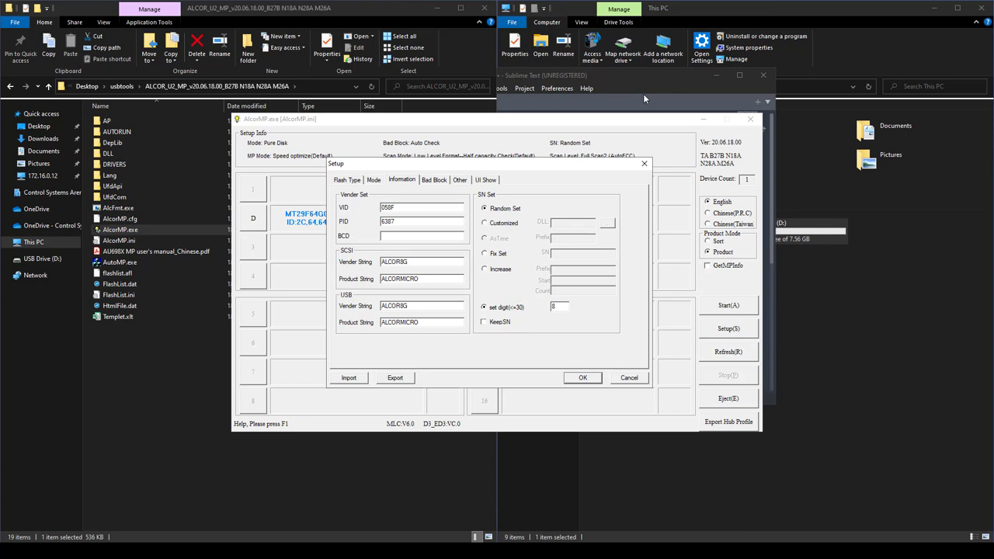
click(372, 180)
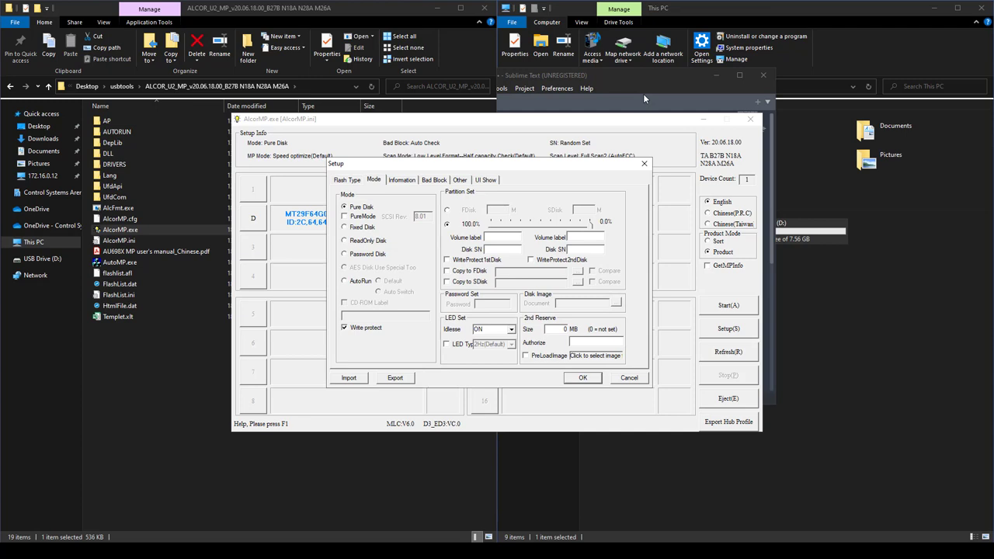
- Switch off Write protect on the Mode tab and check the power adjustment option under Other
click(345, 326)
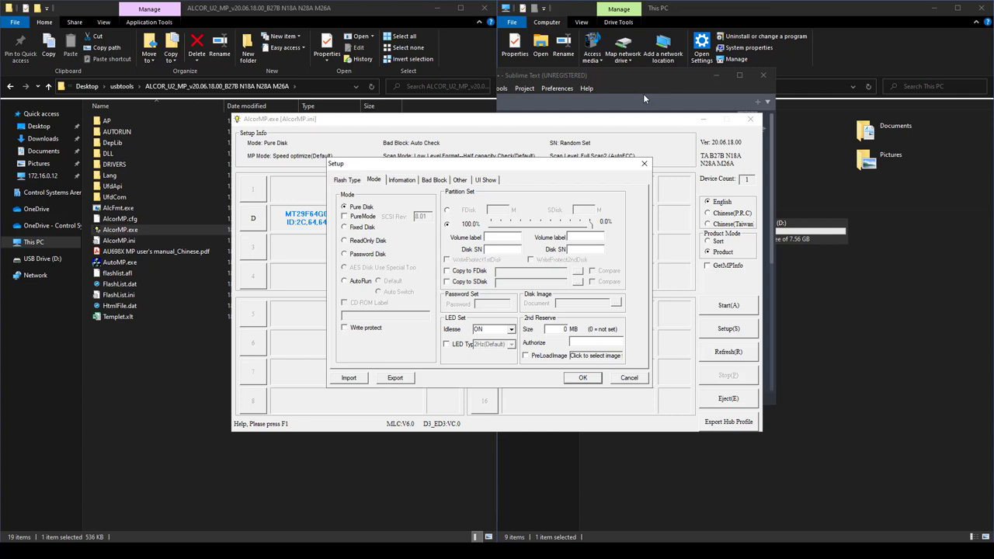
click(460, 180)
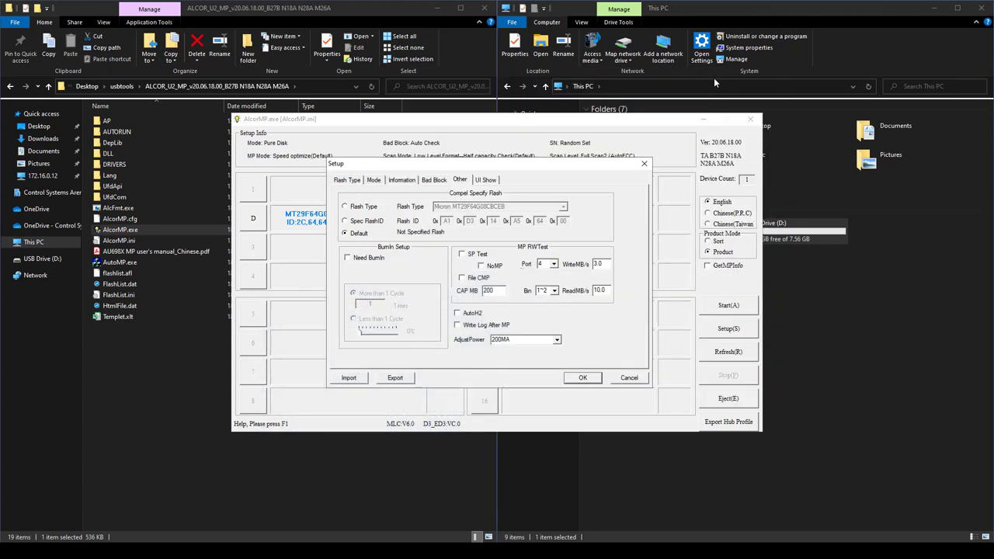
click(520, 338)
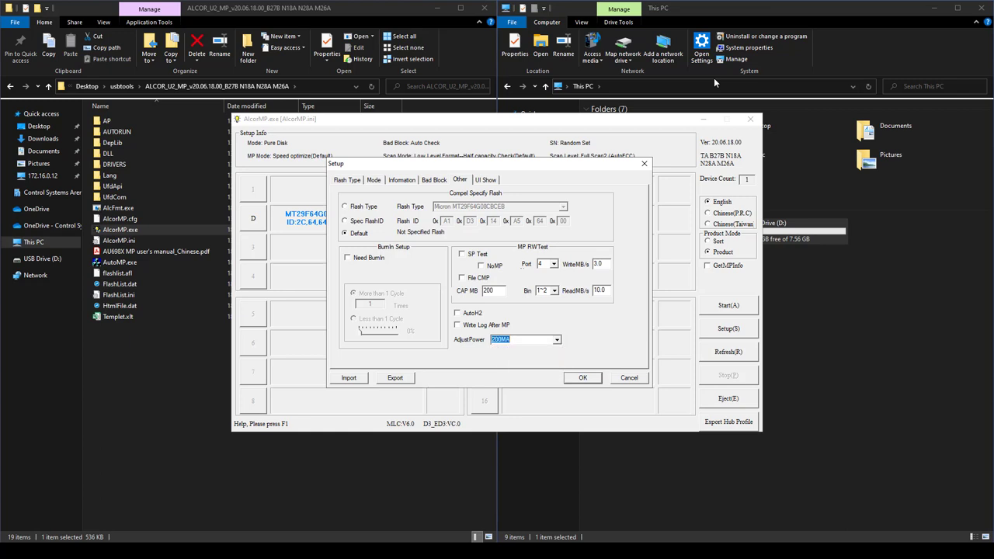
click(484, 180)
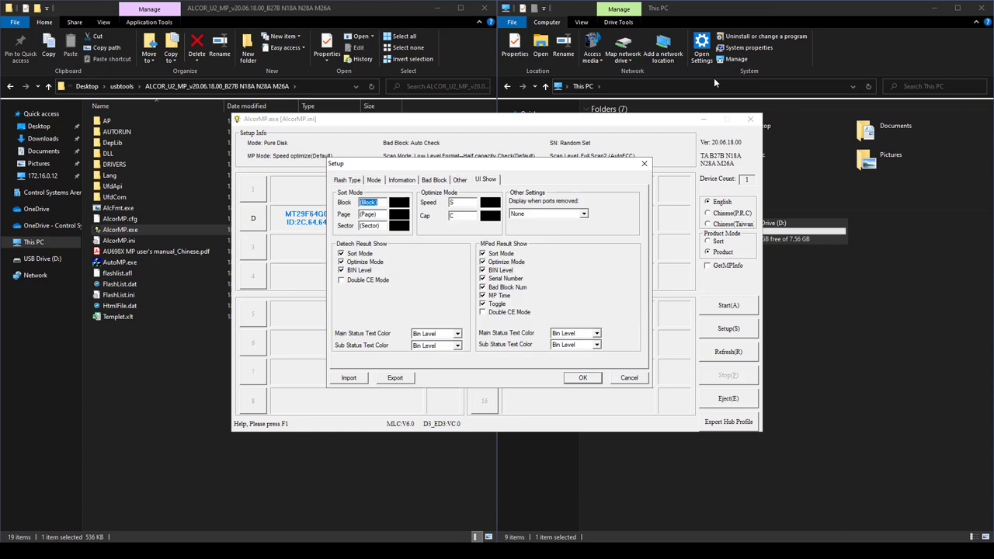
- Review the Bad Block, Information, Mode and Flash Type tabs, then save the setup with OK
click(434, 180)
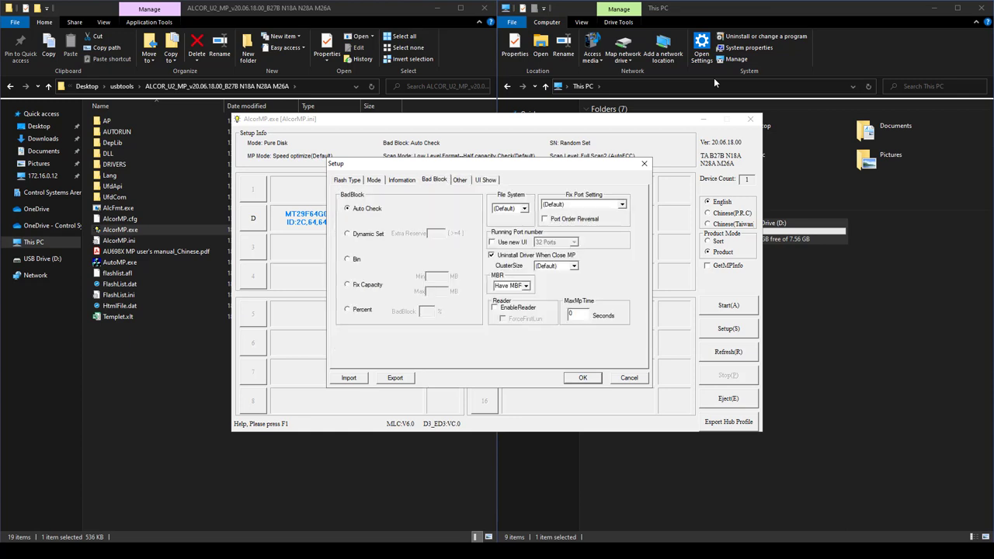
click(400, 180)
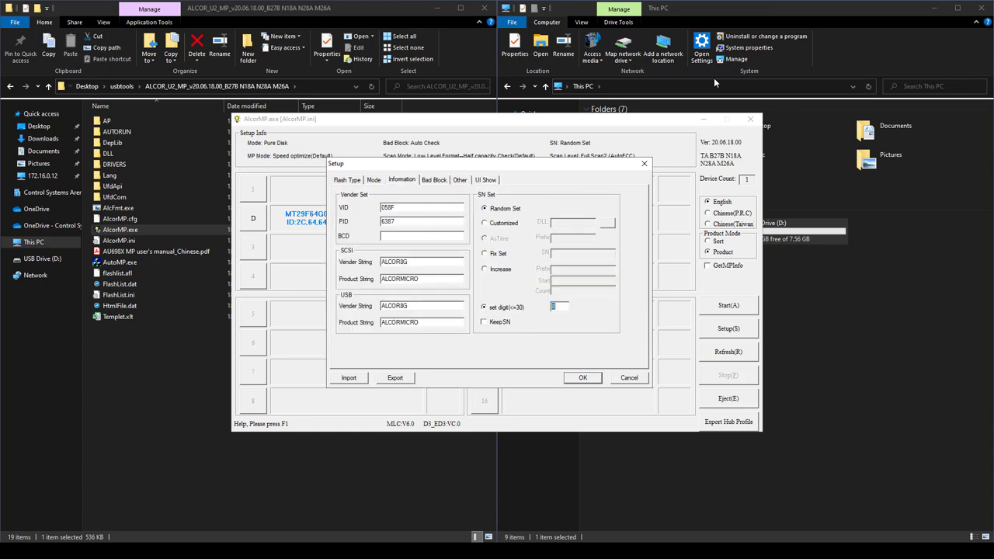
click(373, 180)
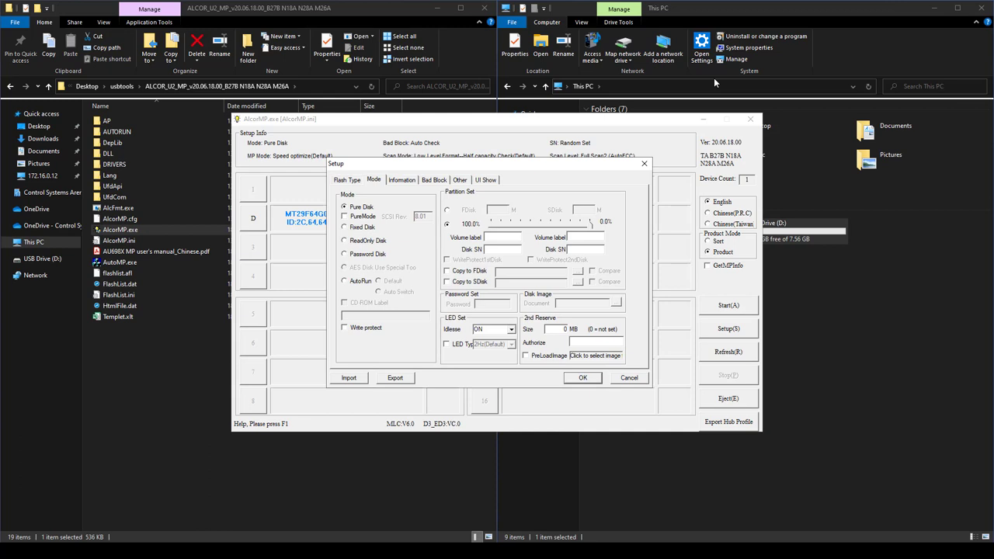
click(346, 180)
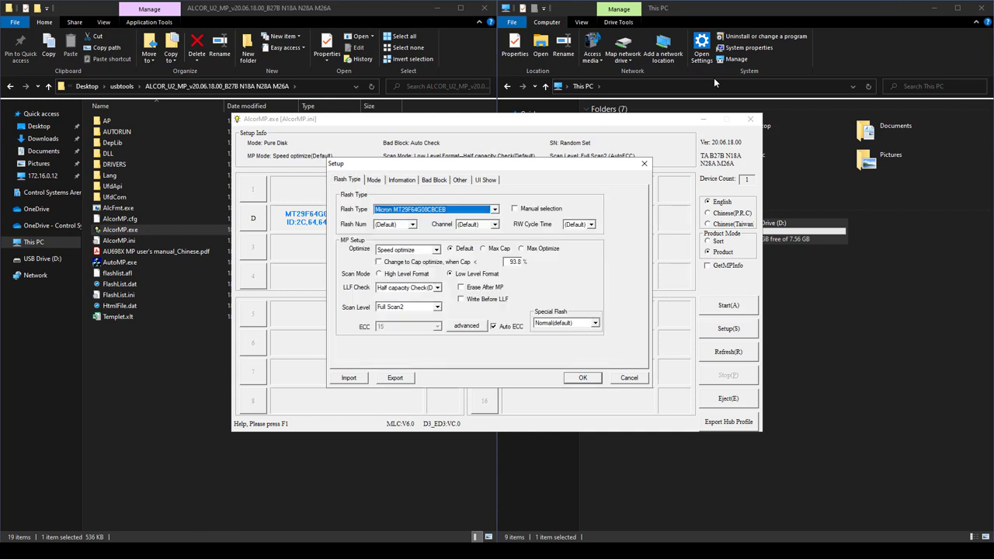
click(582, 377)
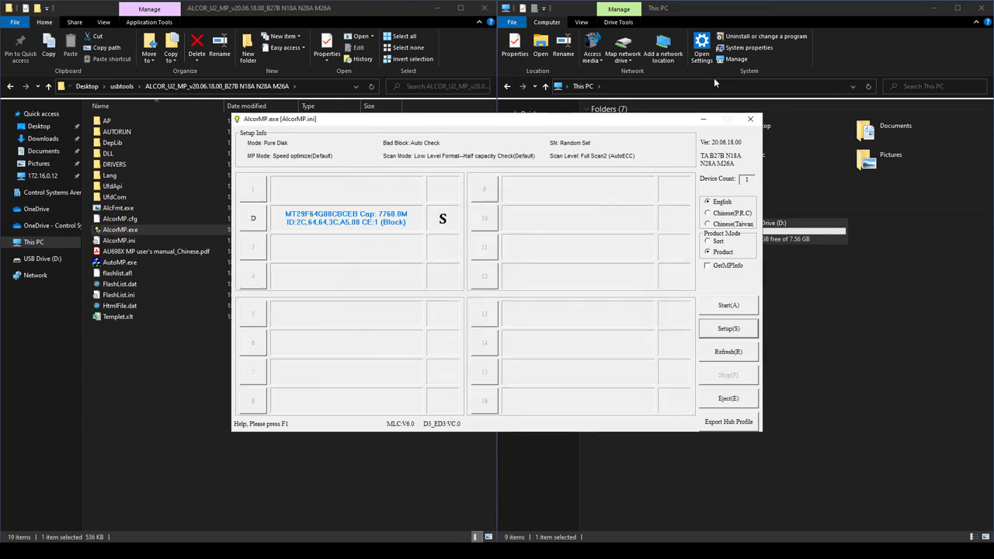
- Start flashing the connected drive in port D and let it finish with a green result
right_click(251, 217)
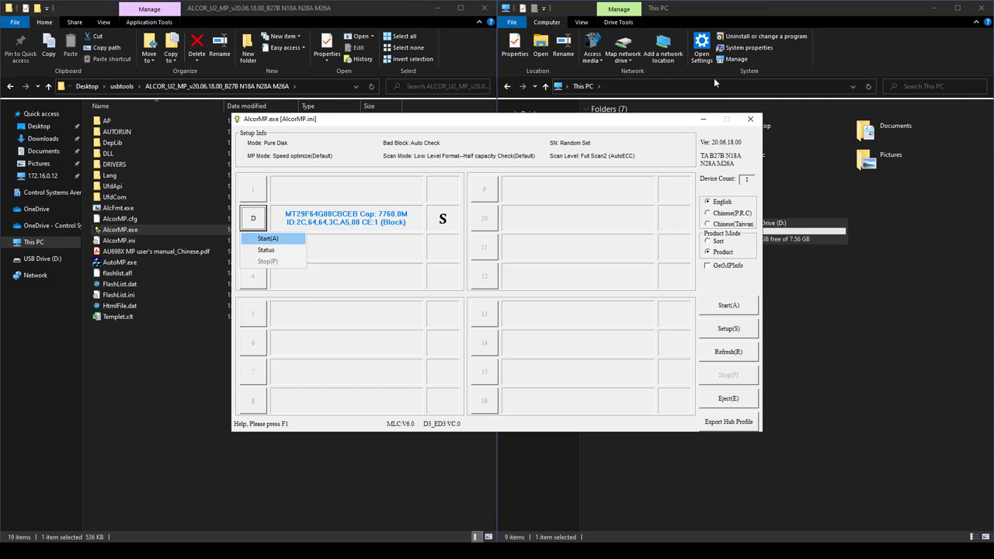
click(267, 237)
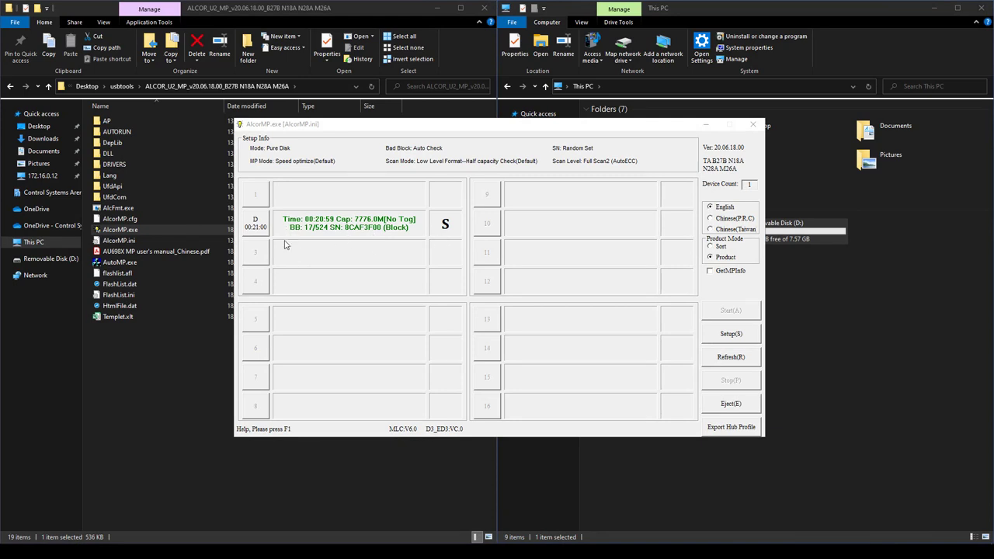
mouse_move(553, 130)
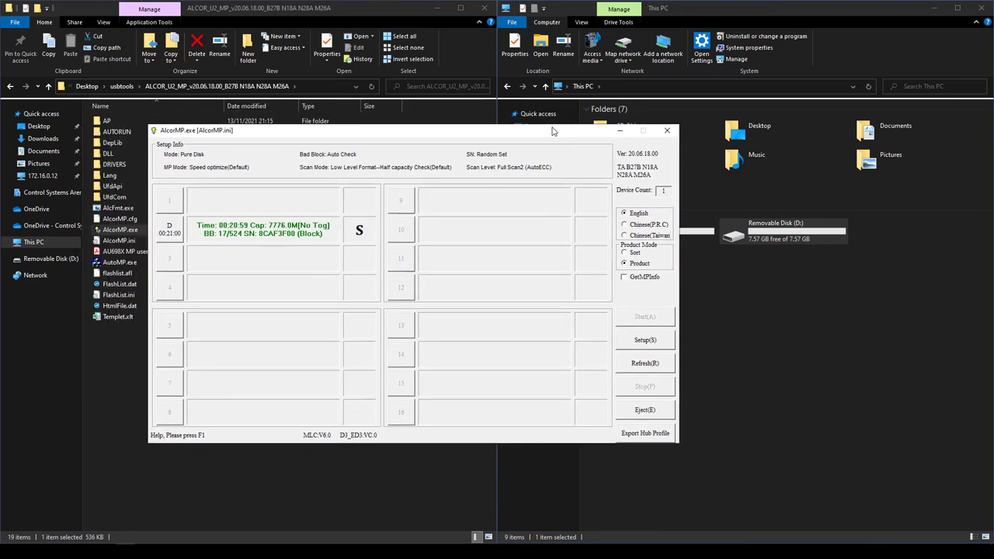
- Close AlcorMP and check the removable disk's hardware properties for the USB Device entry
click(666, 130)
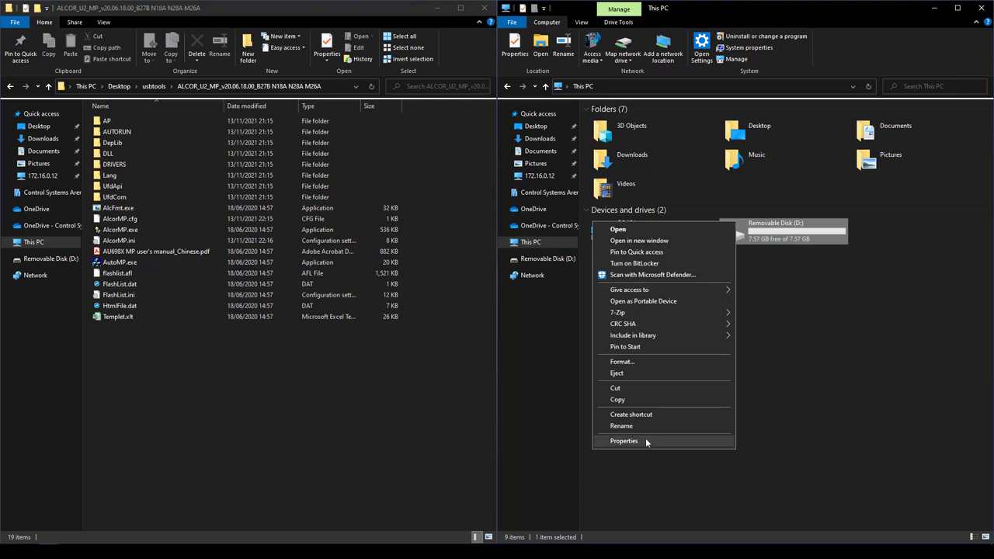
click(624, 440)
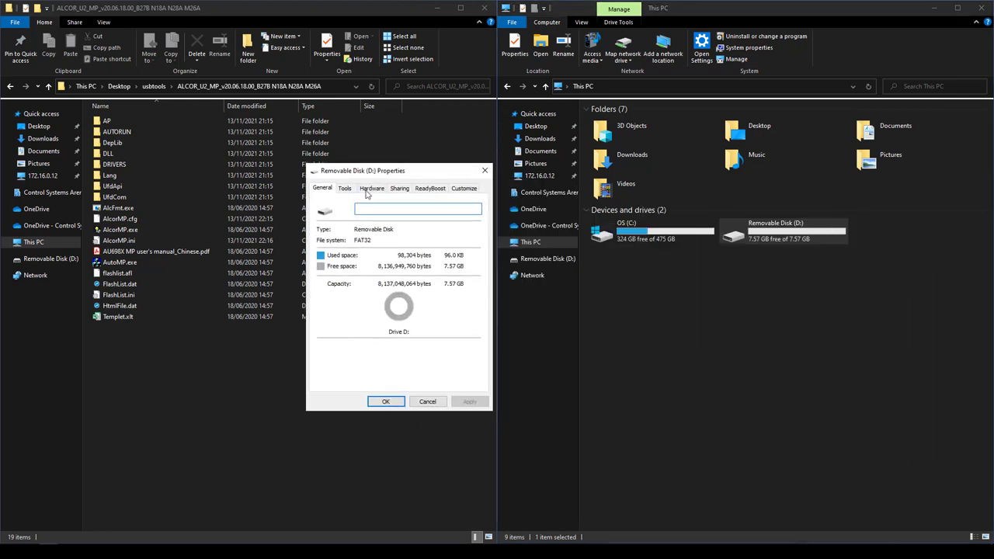
click(372, 188)
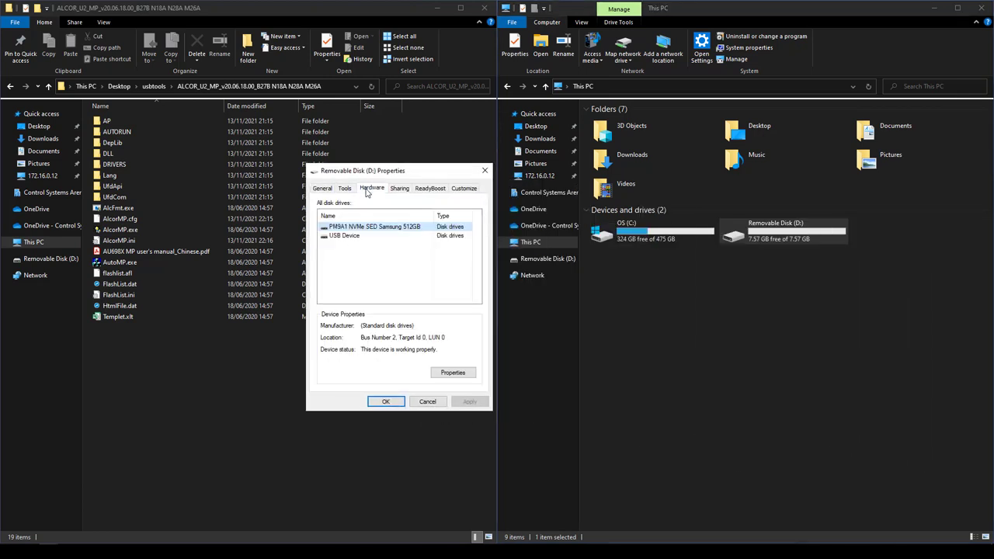
click(345, 236)
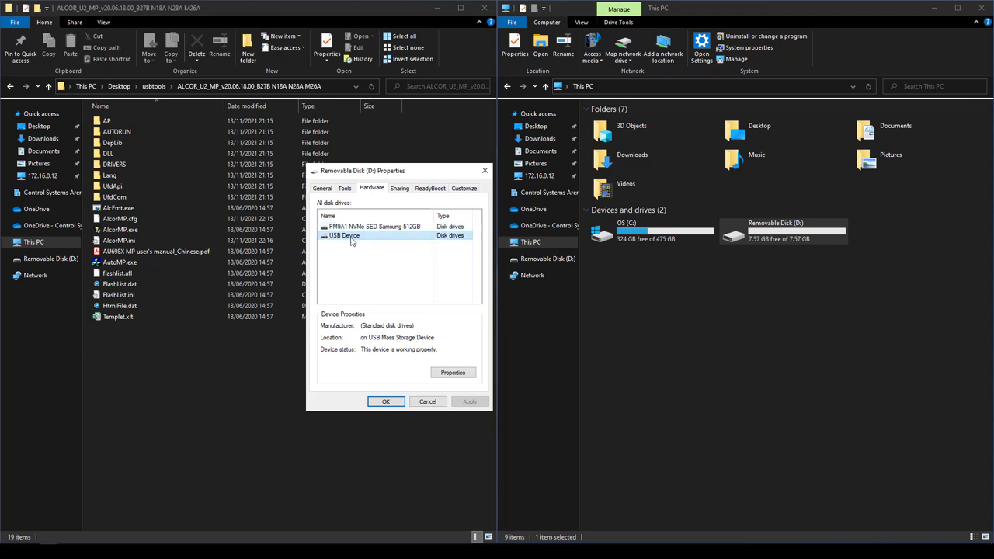
click(386, 401)
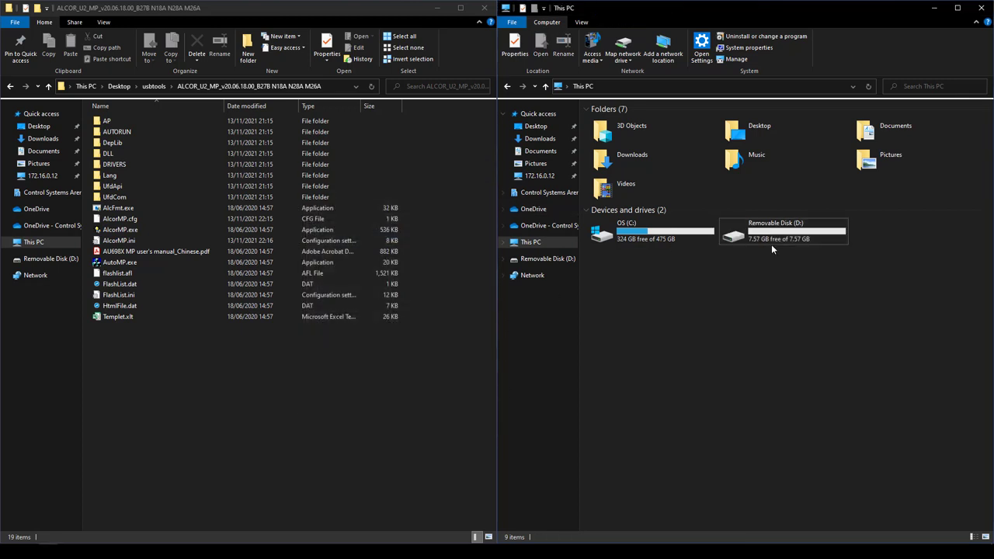
- Reopen USB Drive (D:)'s properties and inspect the Alcor Micro USB device on the Hardware tab
right_click(664, 233)
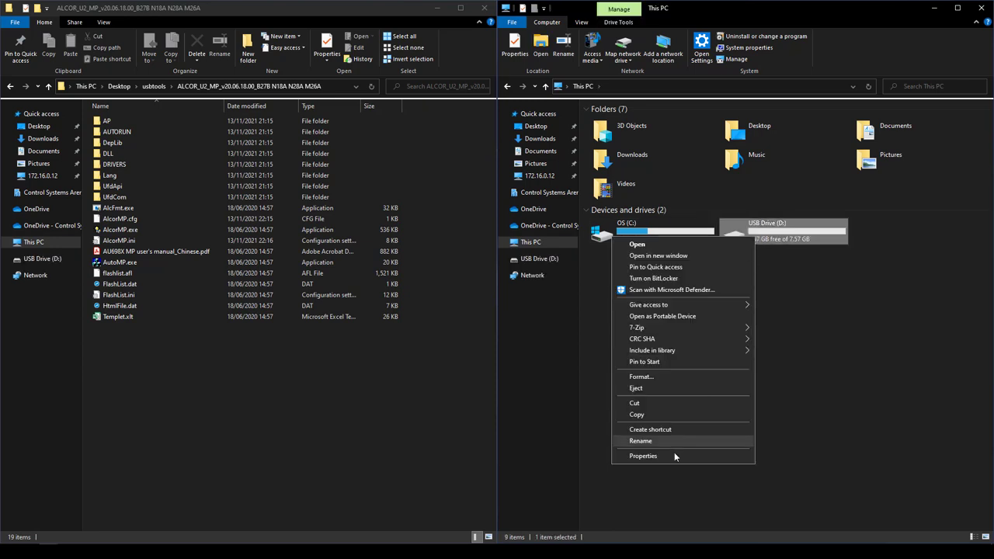
click(642, 456)
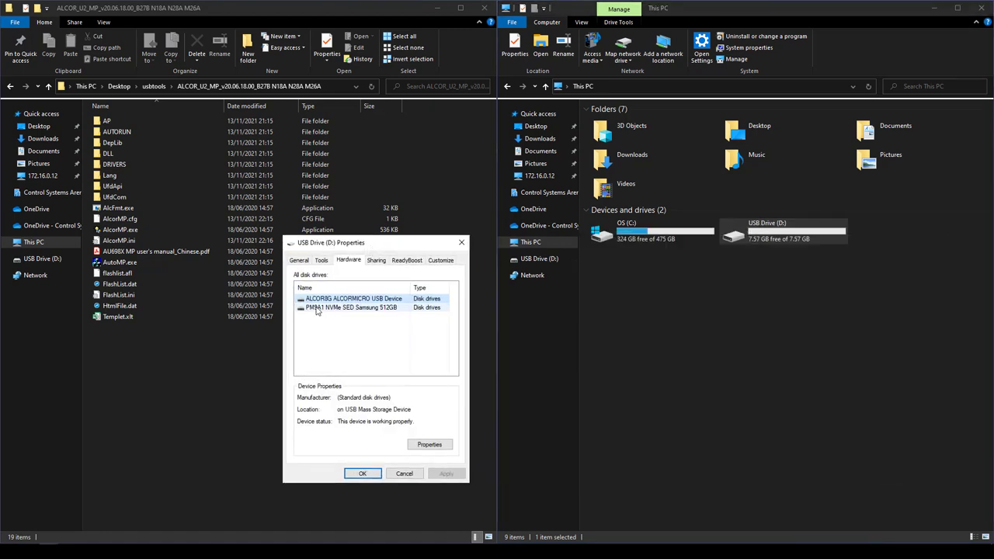
click(354, 298)
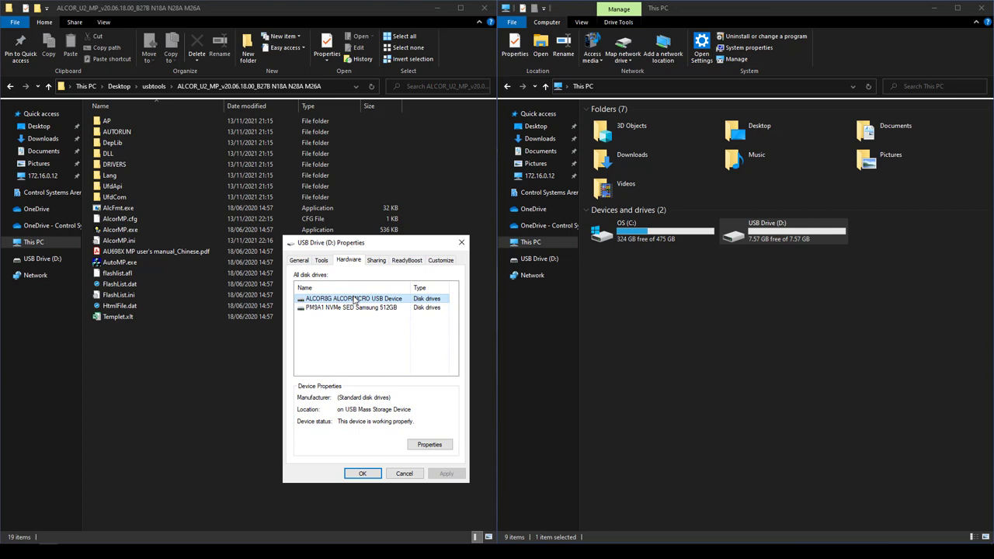
mouse_move(325, 303)
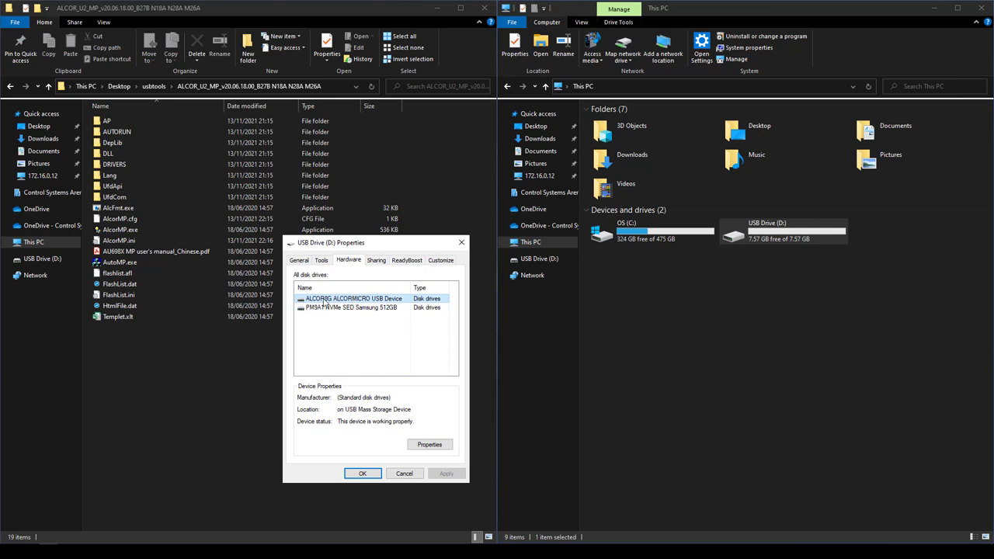
mouse_move(357, 304)
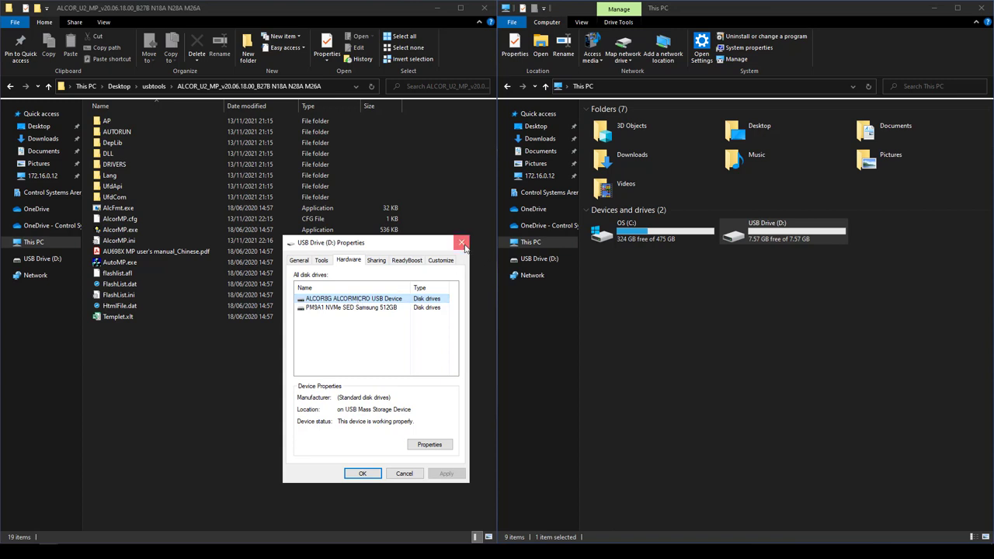
- Run compmgmt.msc and view Disk Management, showing the removable disk as a healthy FAT32 partition
right_click(644, 233)
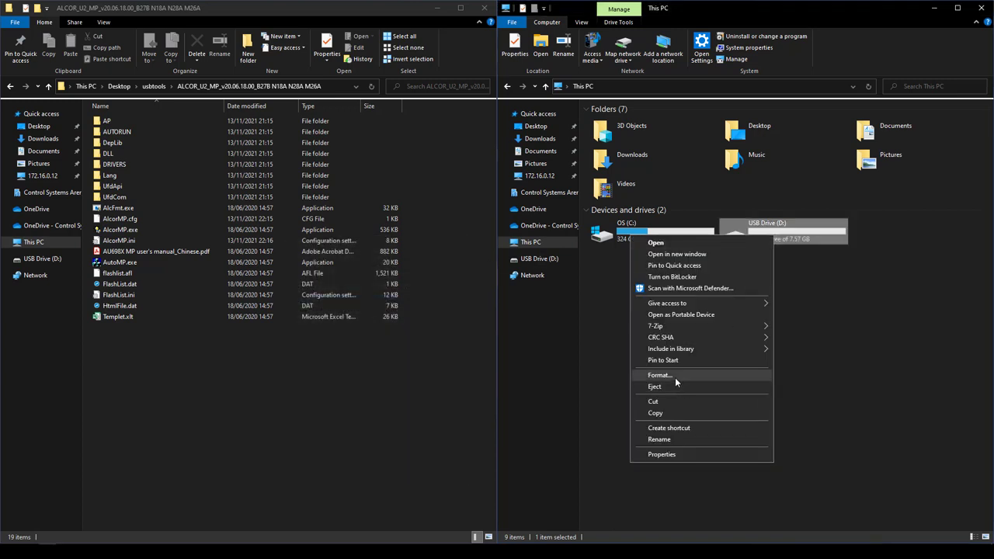
click(659, 374)
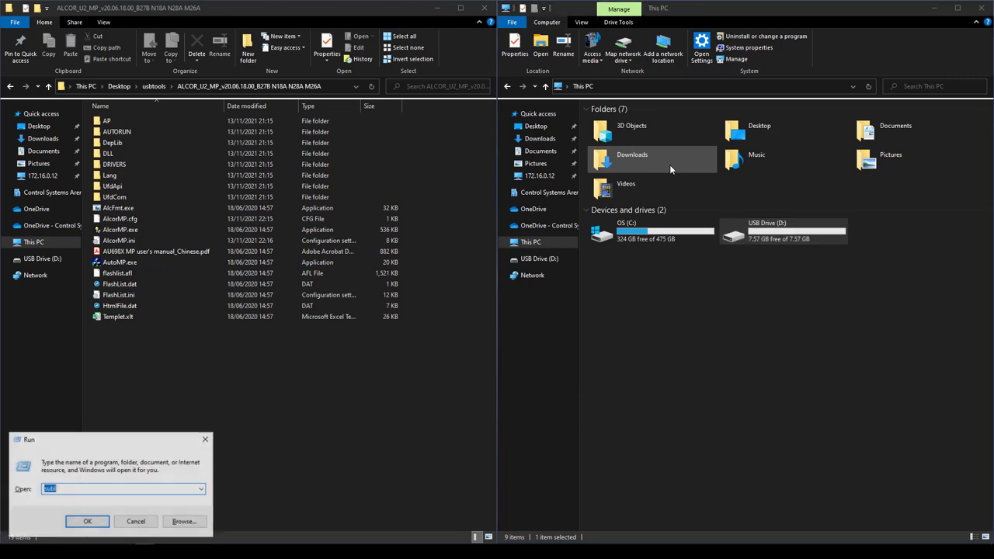
text(compmgmt.msc)
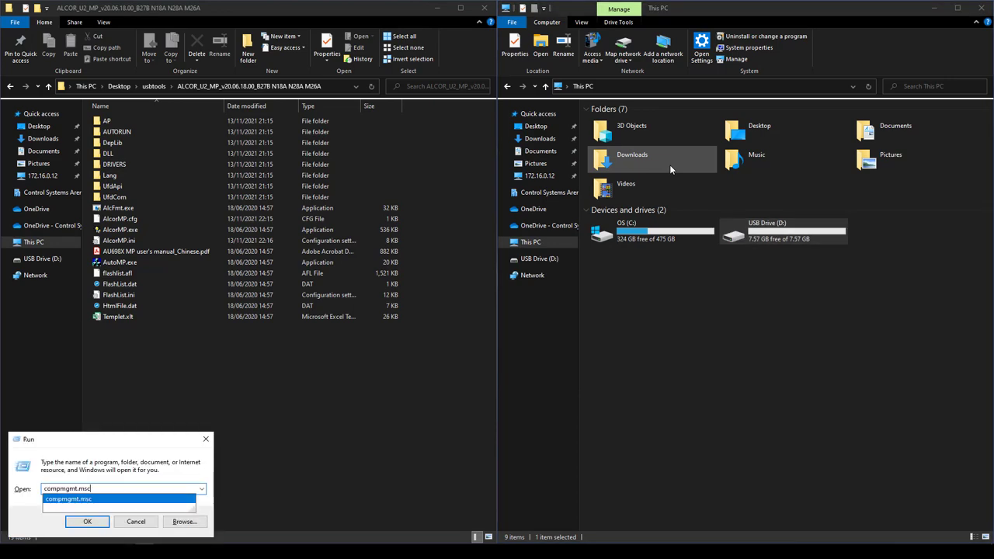
click(87, 522)
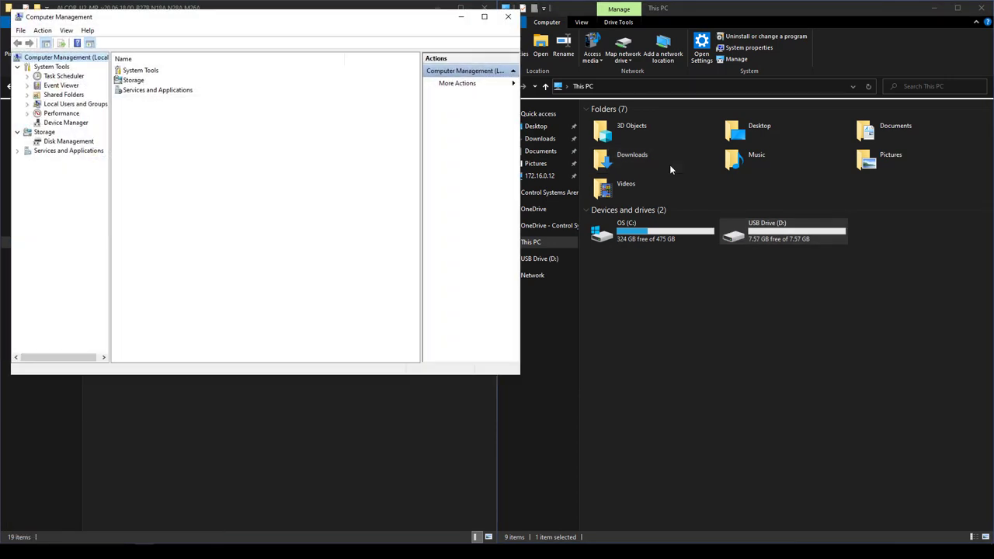
click(69, 140)
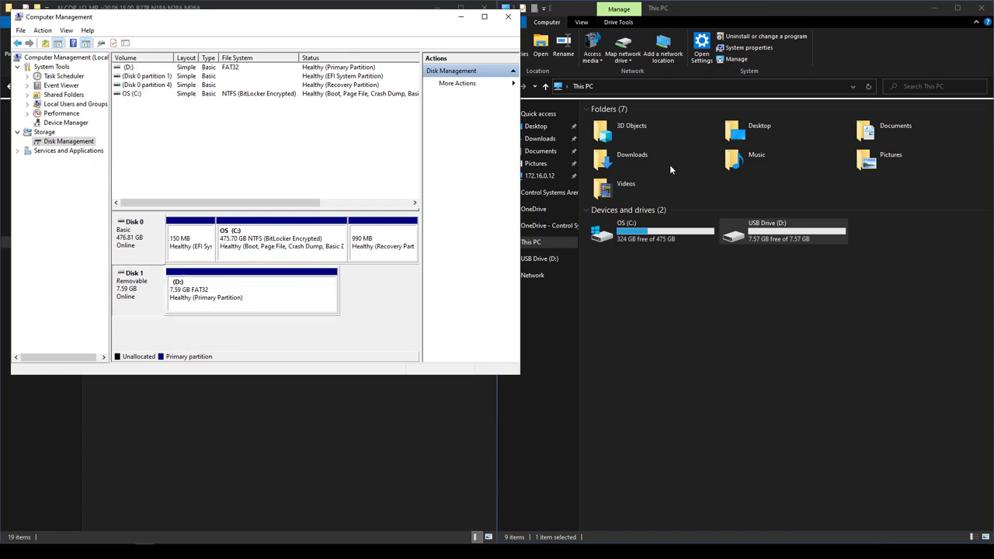
double_click(767, 230)
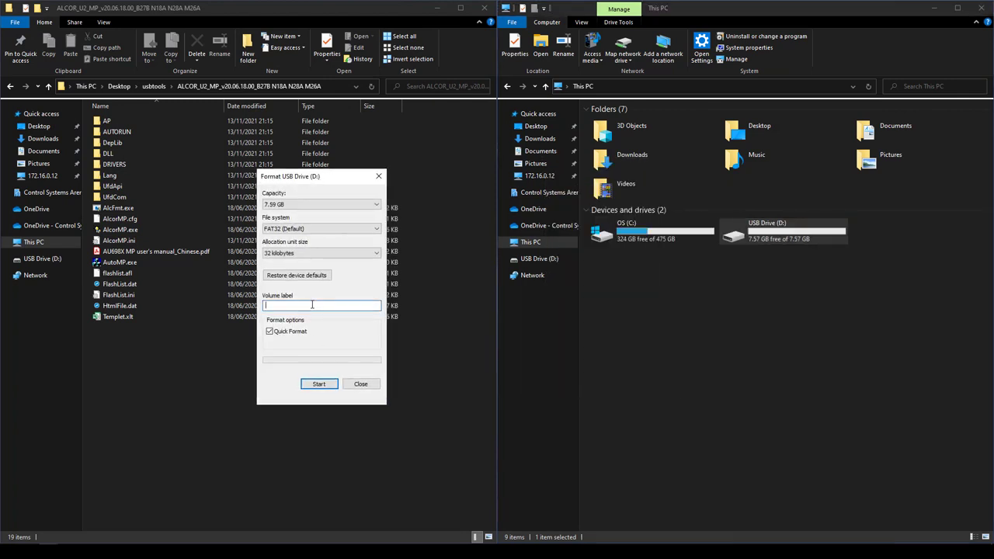
- Quick-format the drive as FAT32 with volume label FLASHEDDRIV and confirm completion
text(H)
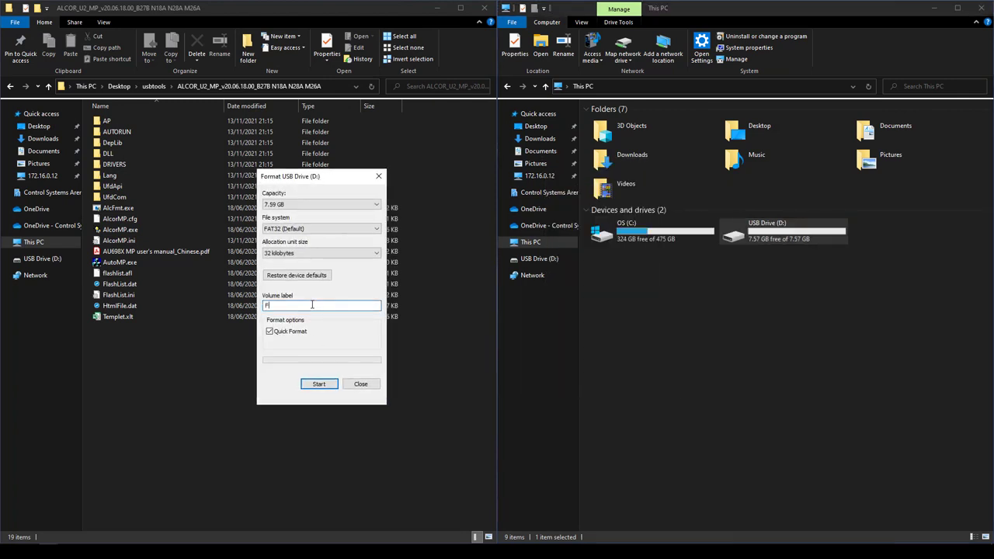
text(LASHDD)
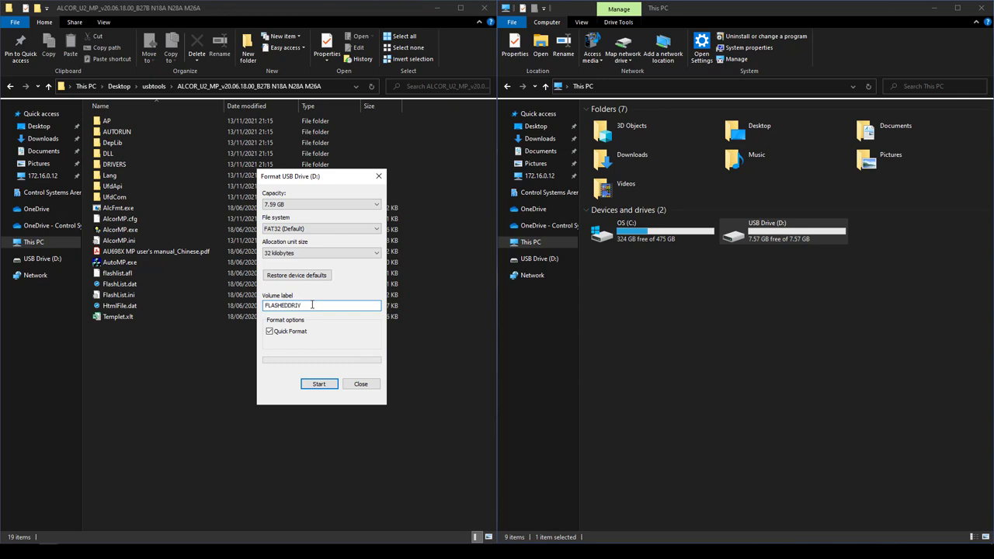
click(318, 383)
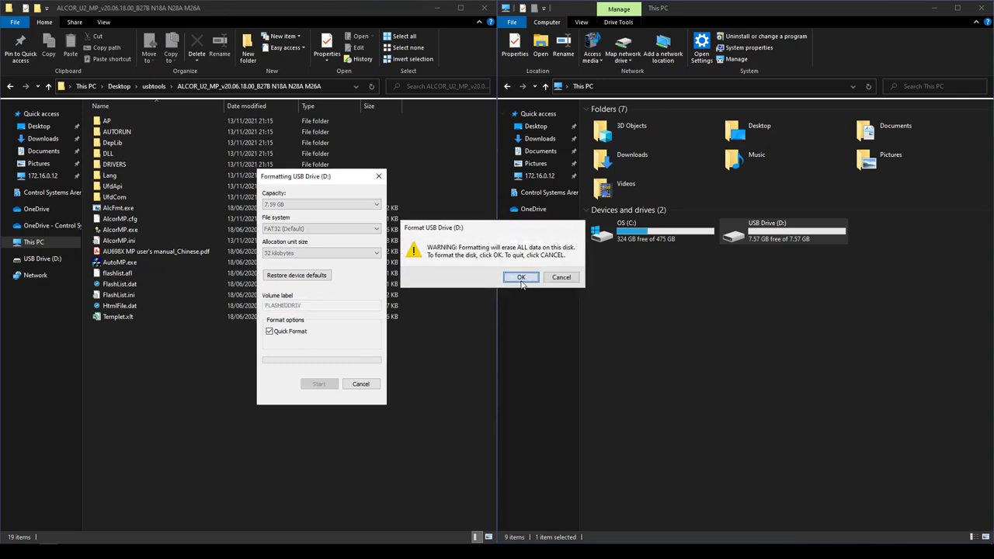
click(522, 277)
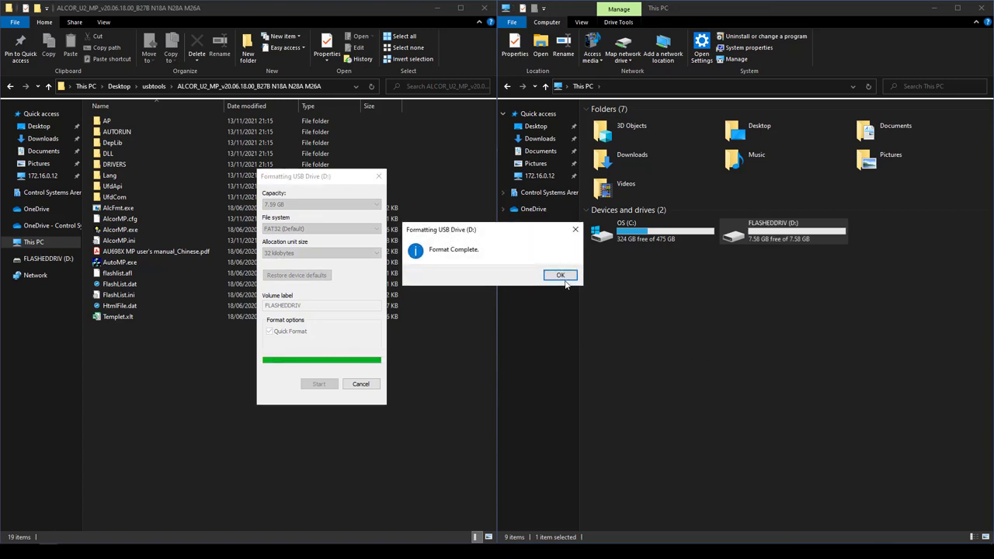
click(559, 275)
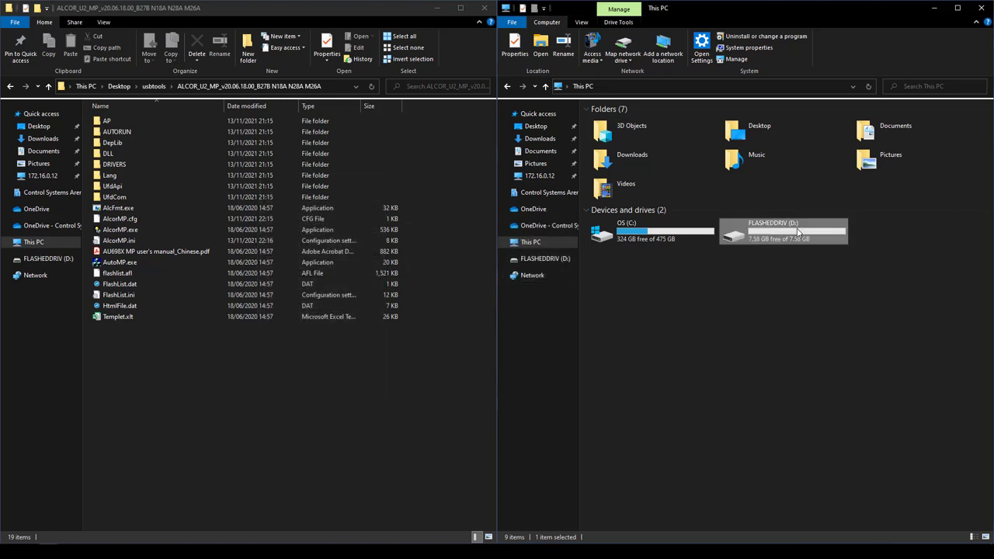
click(121, 230)
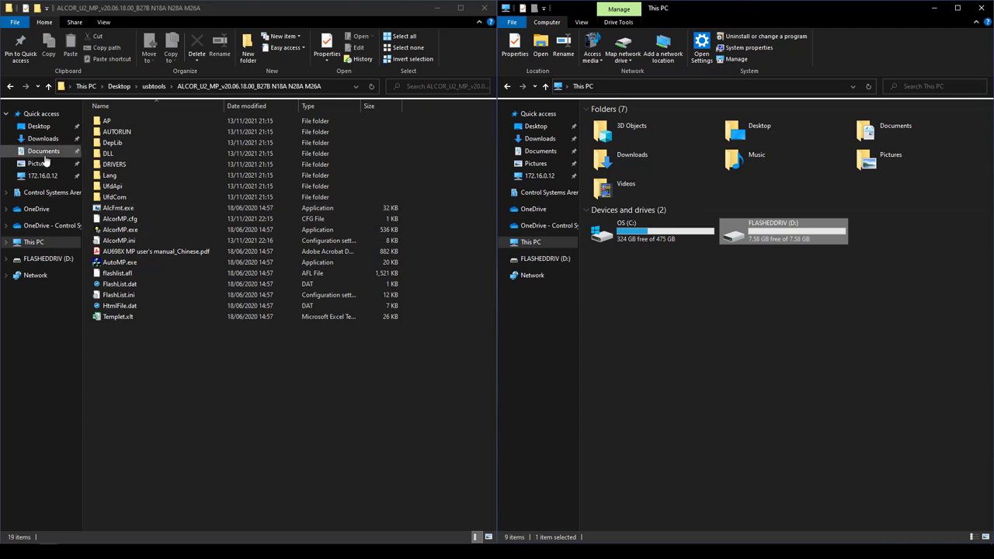
- Copy the sublime_text zip from Documents onto FLASHEDDRIV and return the right window to This PC
click(43, 150)
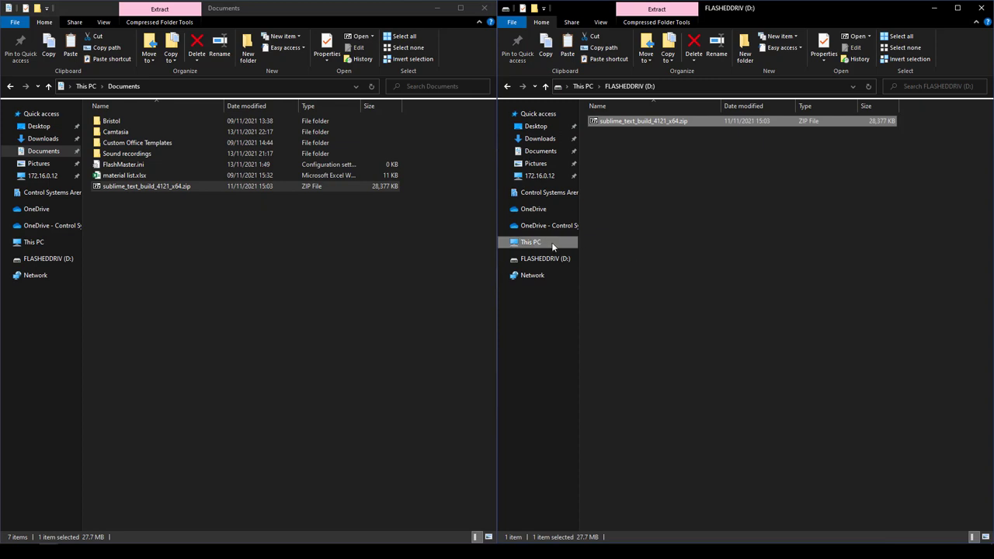
click(531, 242)
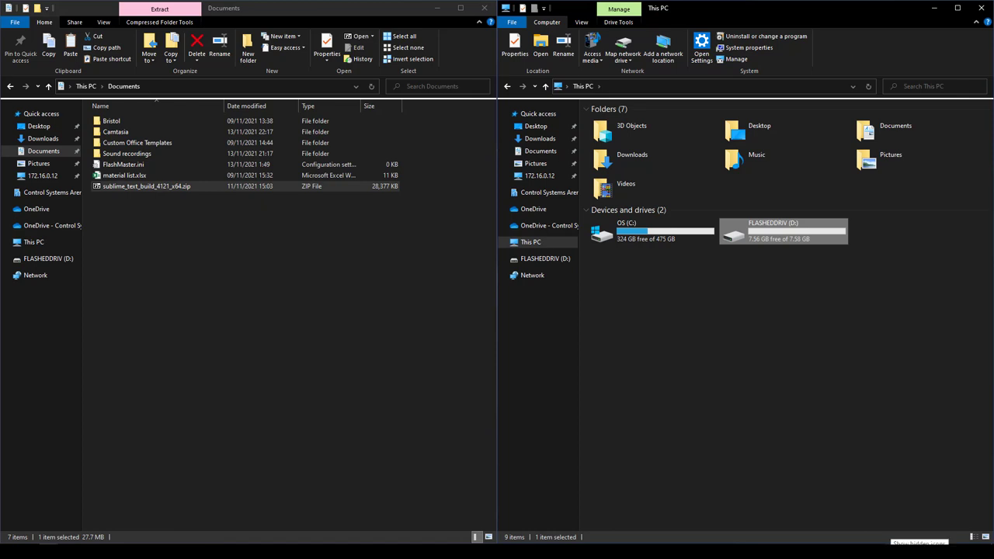
mouse_move(689, 500)
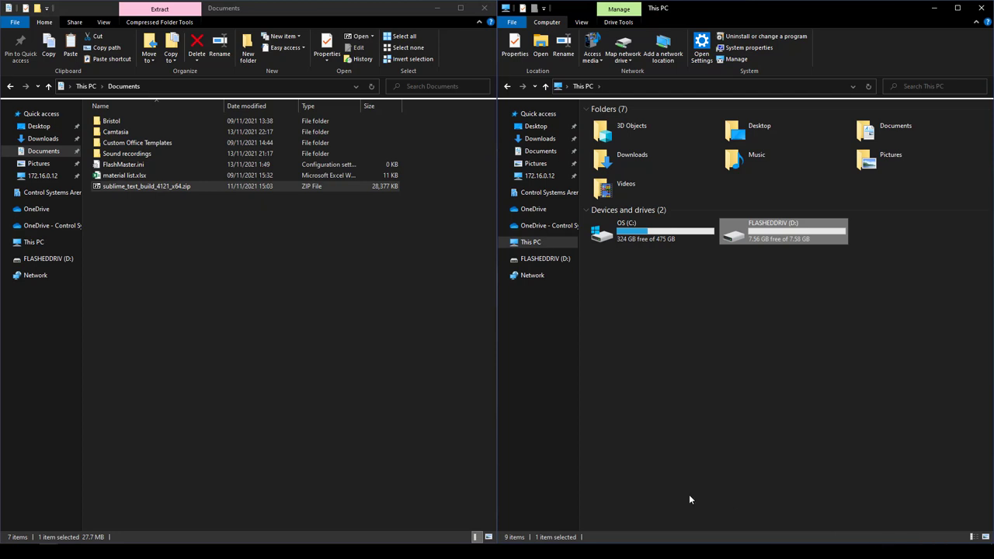